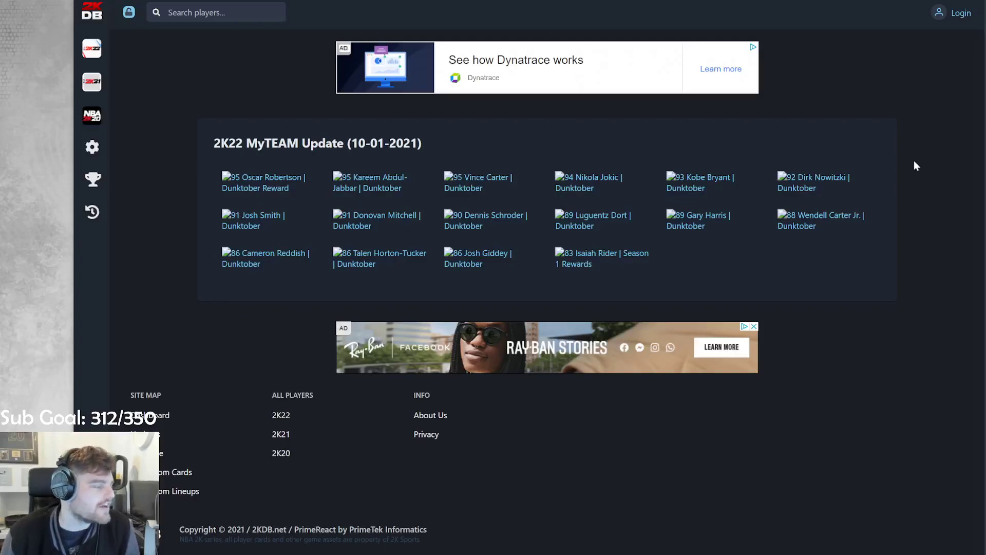
mouse_move(885, 171)
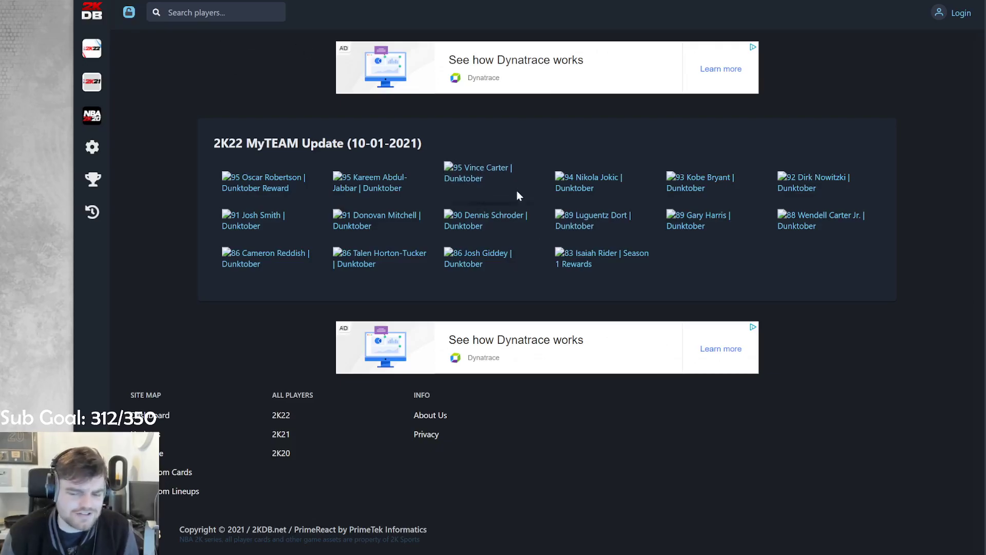
mouse_move(505, 186)
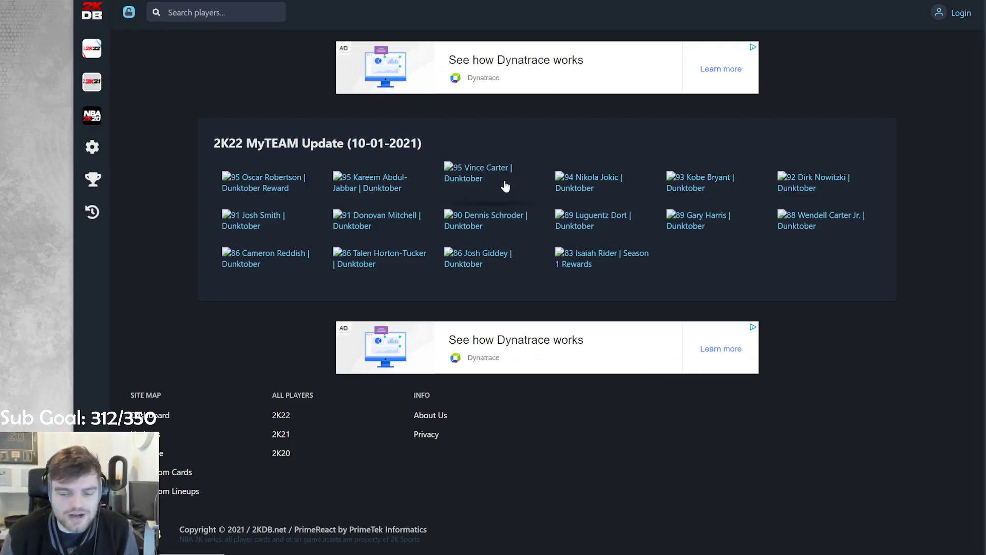
mouse_move(669, 173)
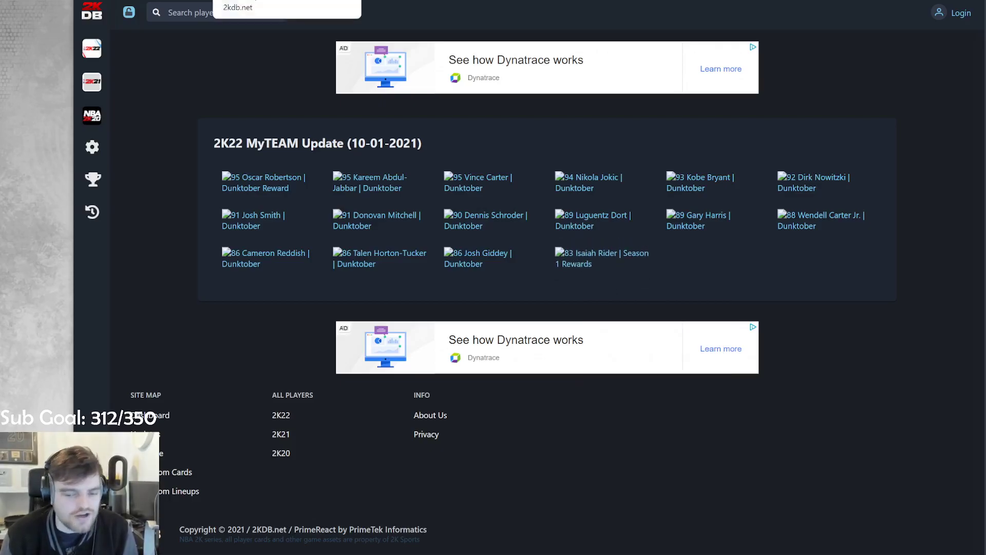
Step: Check Isaiah Rider's animation packages, then return to his attributes at the page top
click(601, 258)
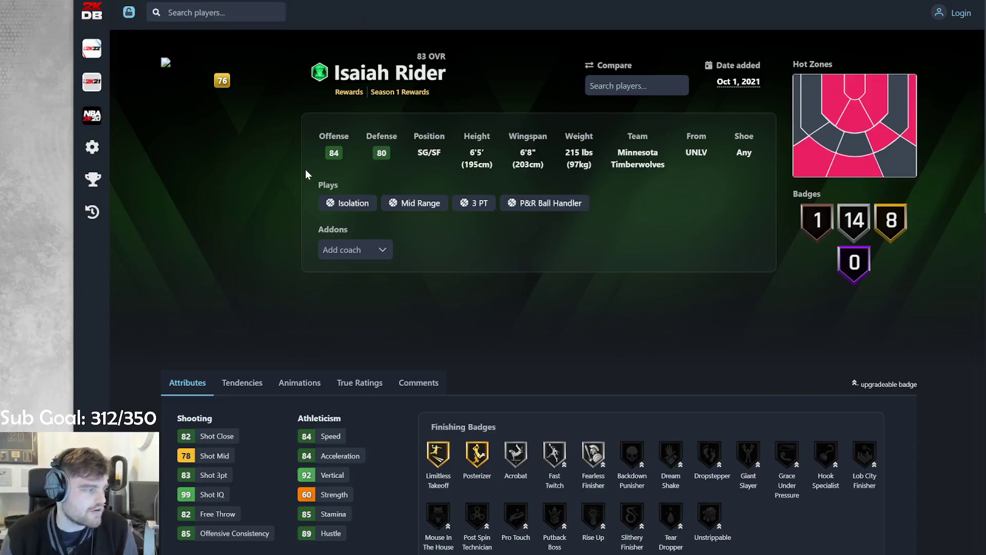
mouse_move(510, 180)
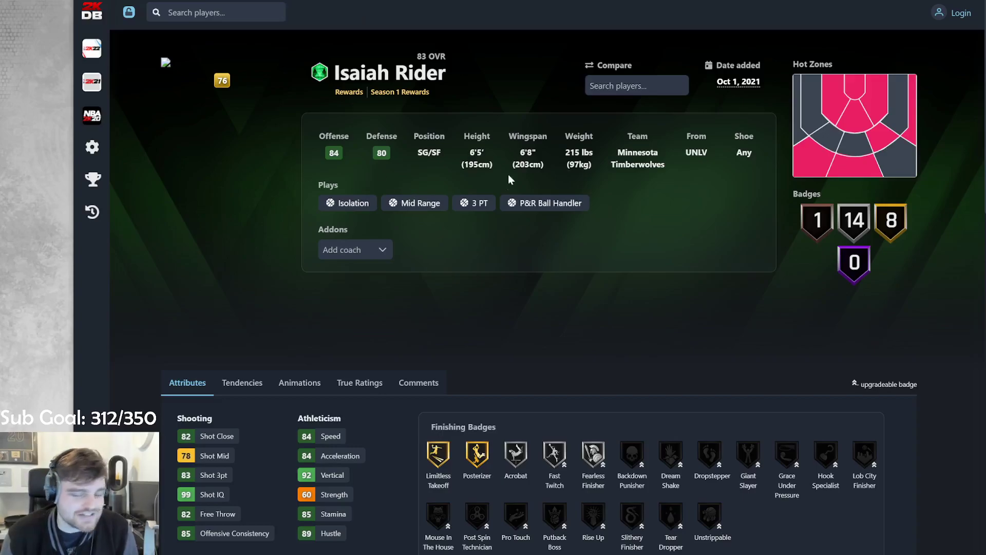
scroll(down, 3)
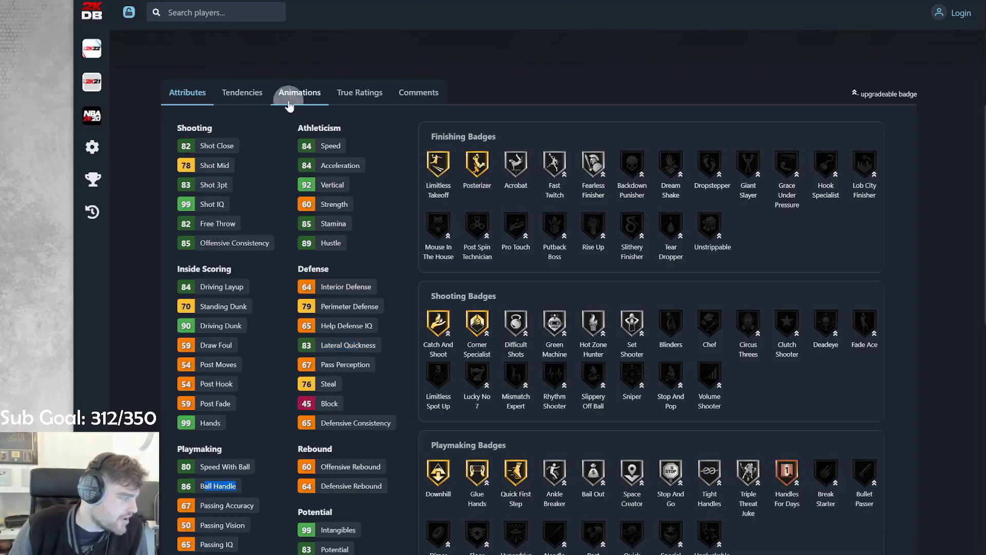
click(299, 92)
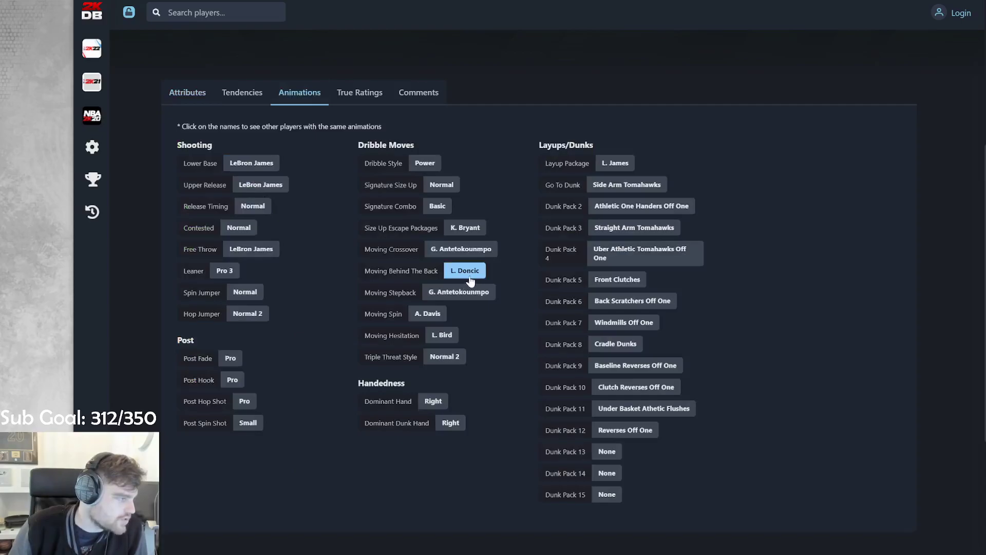
click(187, 92)
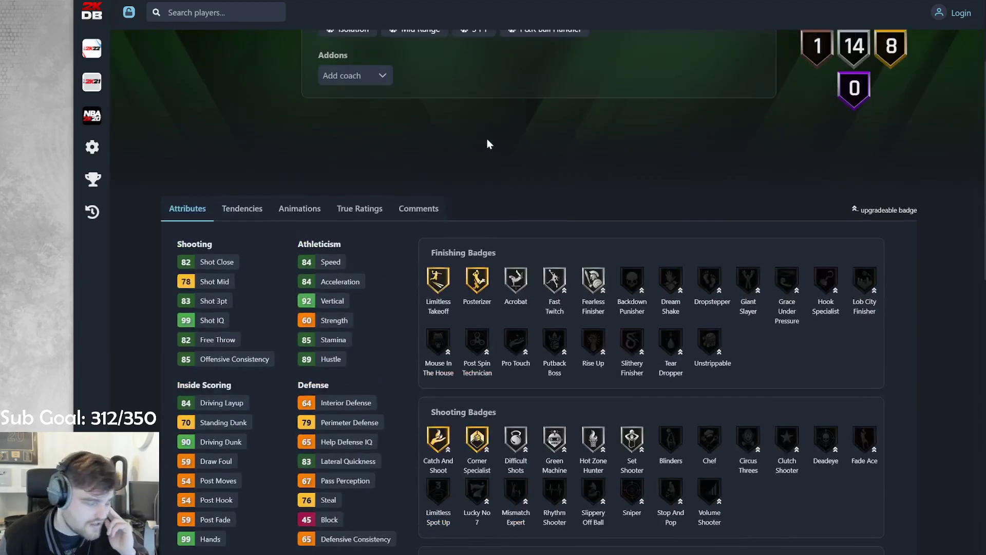
scroll(up, 3)
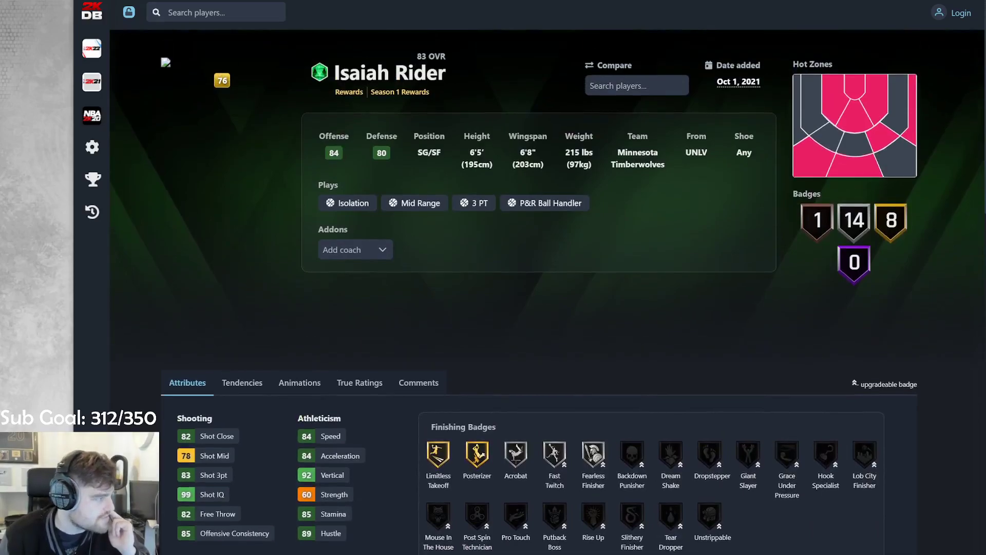
mouse_move(264, 37)
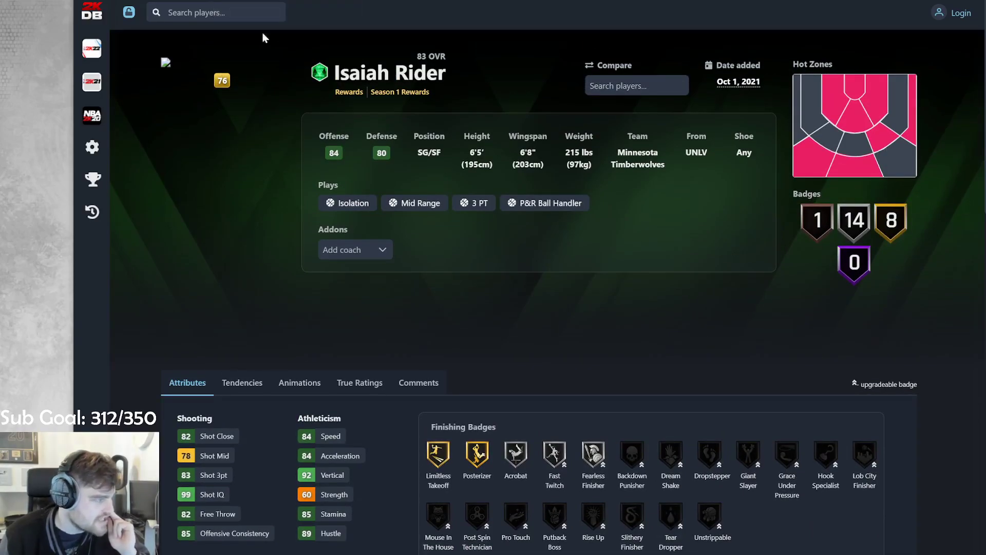
mouse_move(309, 86)
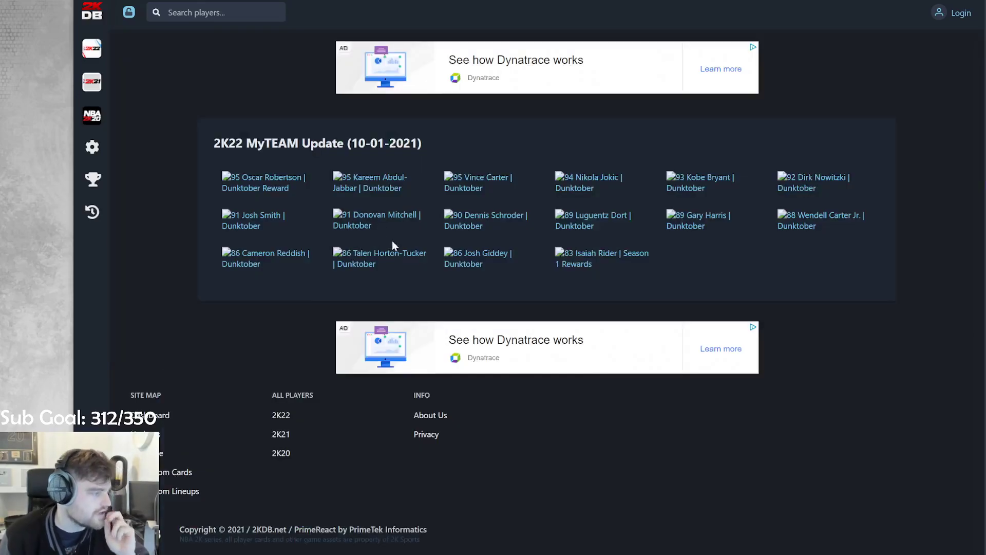
Step: Open Josh Giddey's card in a new tab and check players sharing his Jason Kidd lower base
right_click(469, 261)
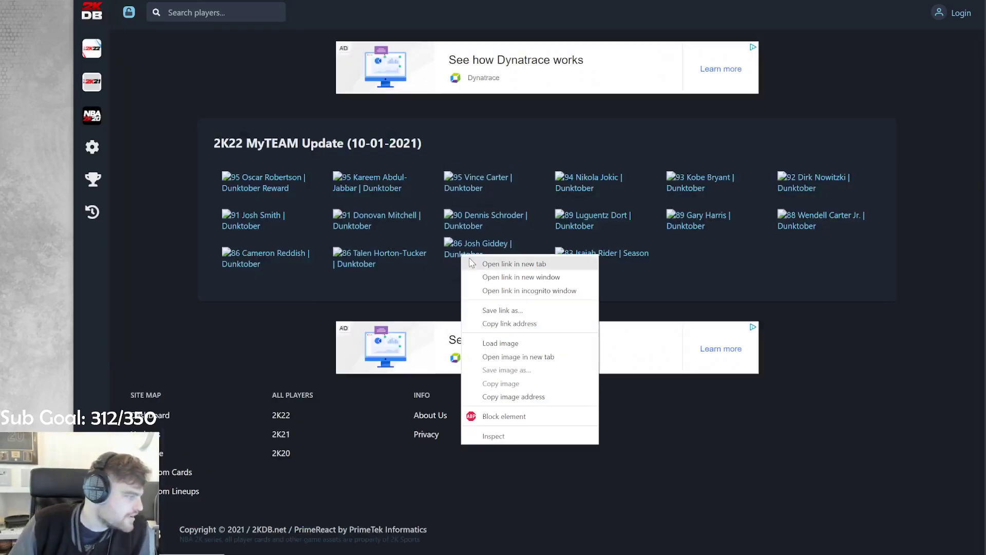
click(515, 264)
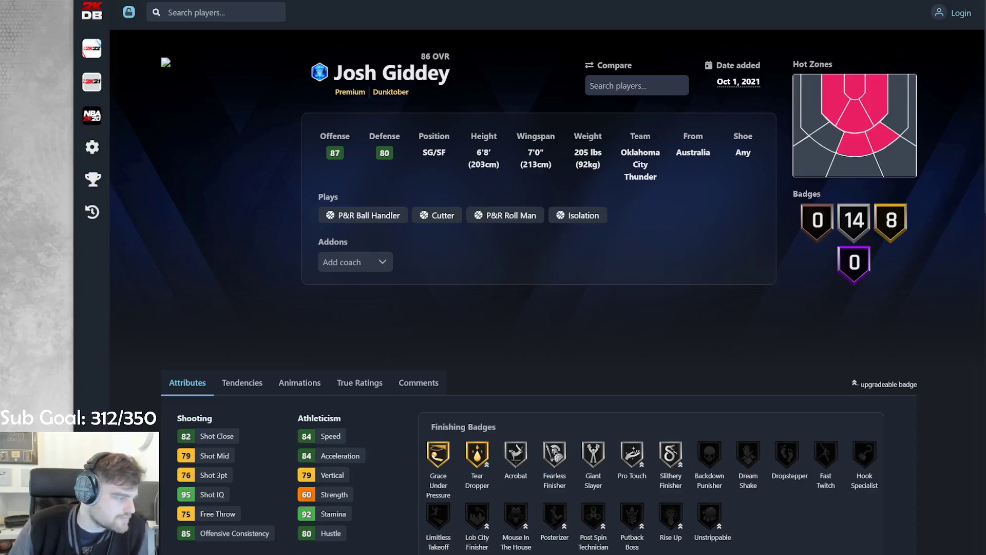
scroll(down, 3)
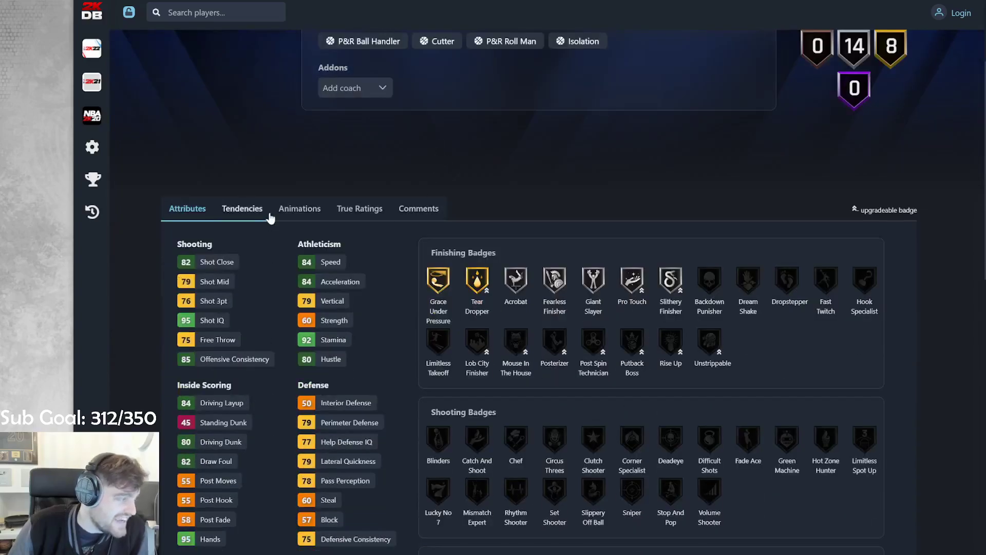
click(300, 208)
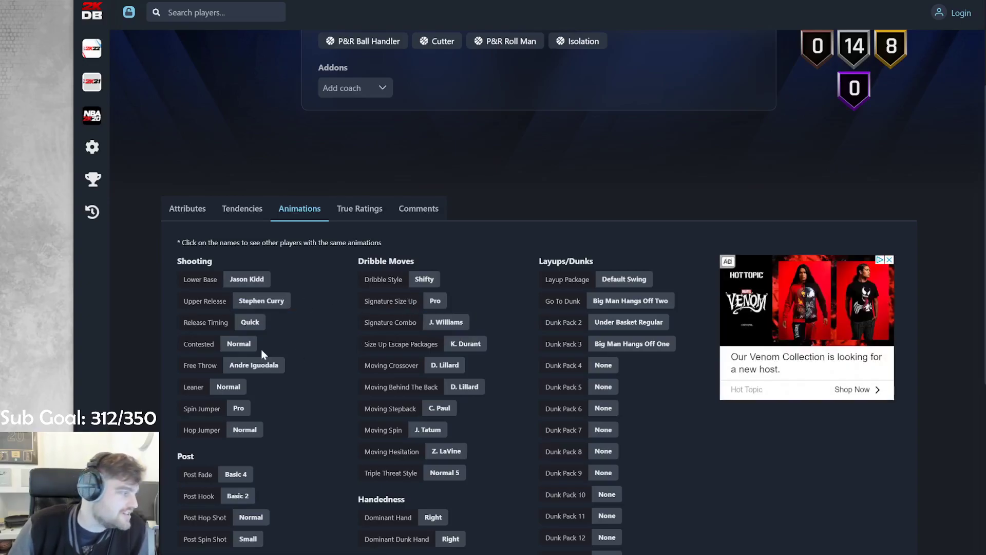
click(246, 279)
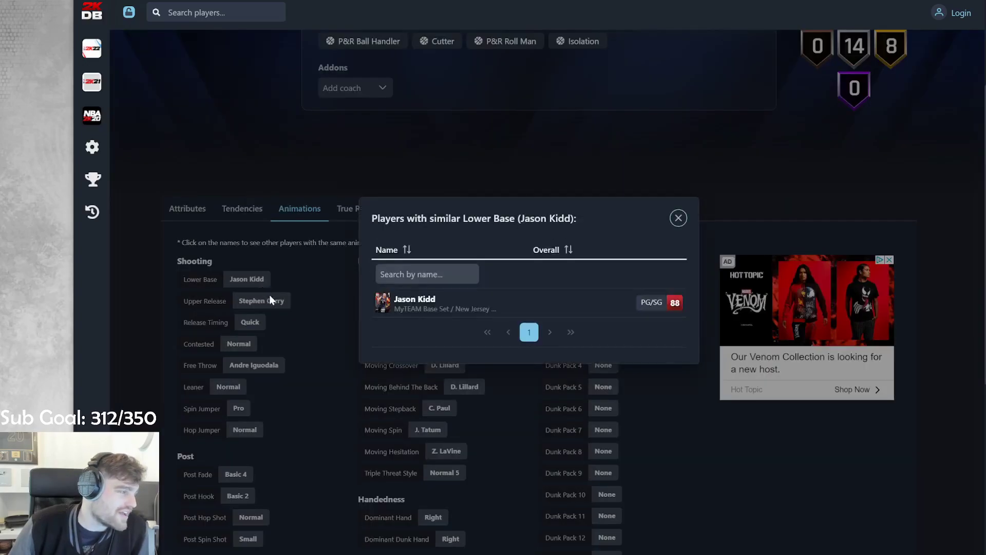
click(678, 218)
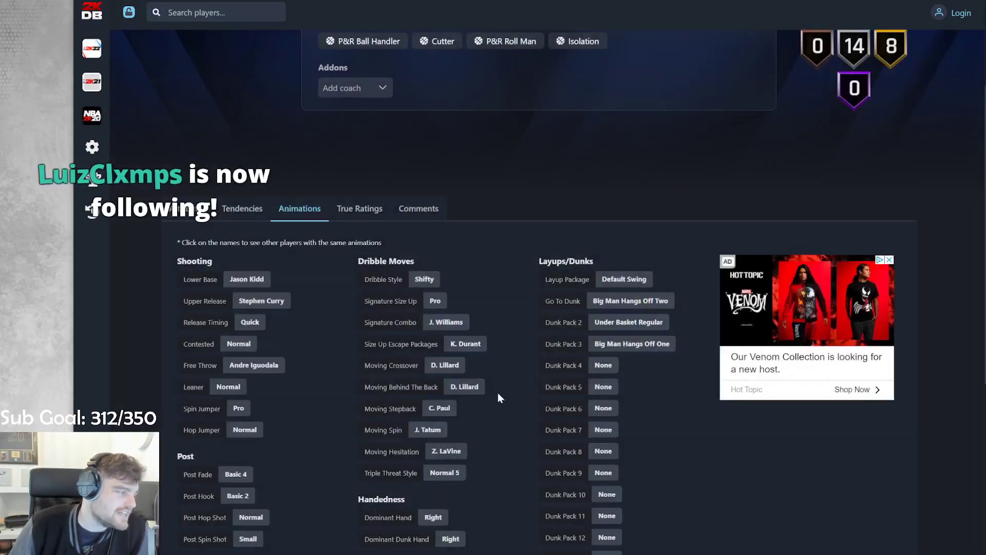
Step: Return to Giddey's attribute ratings and scroll down through his badges
click(424, 279)
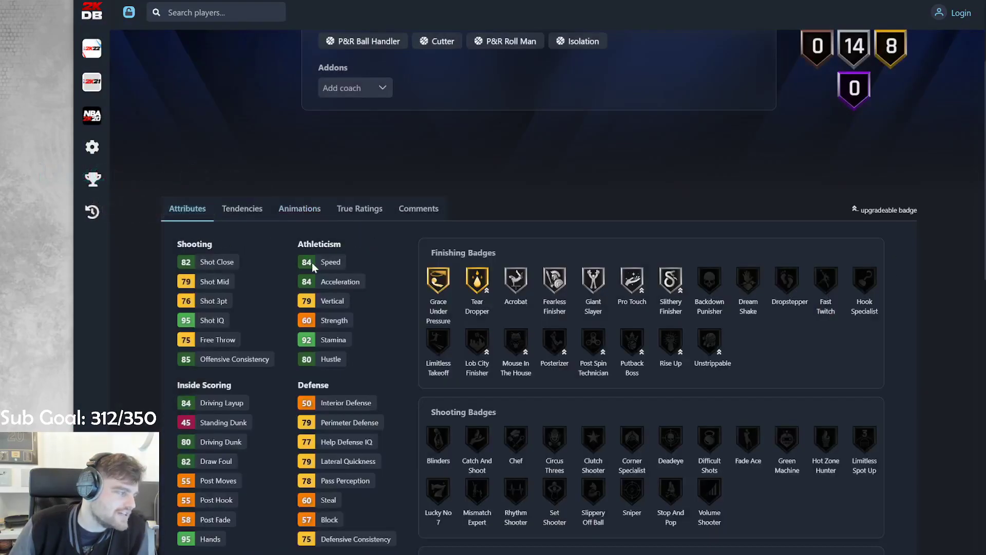
scroll(down, 3)
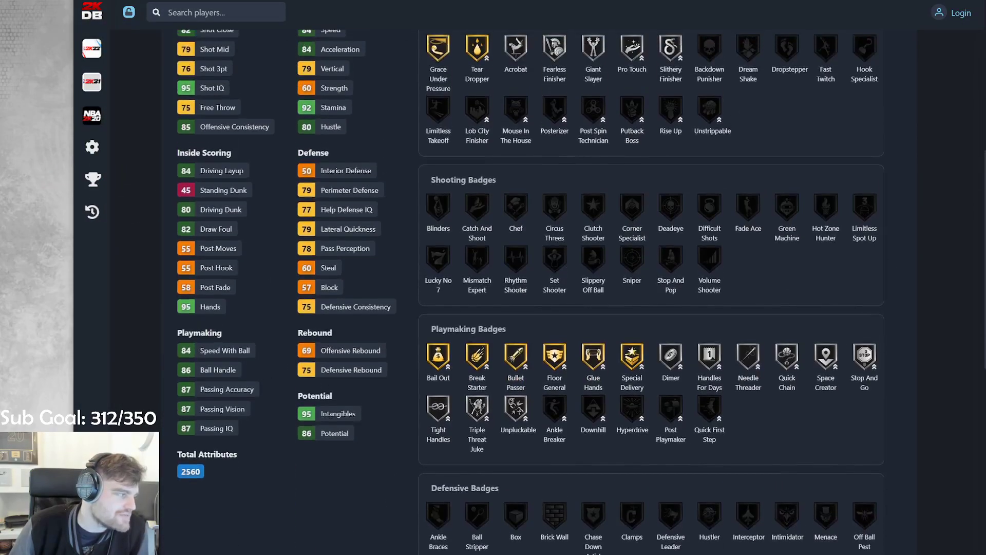
scroll(down, 3)
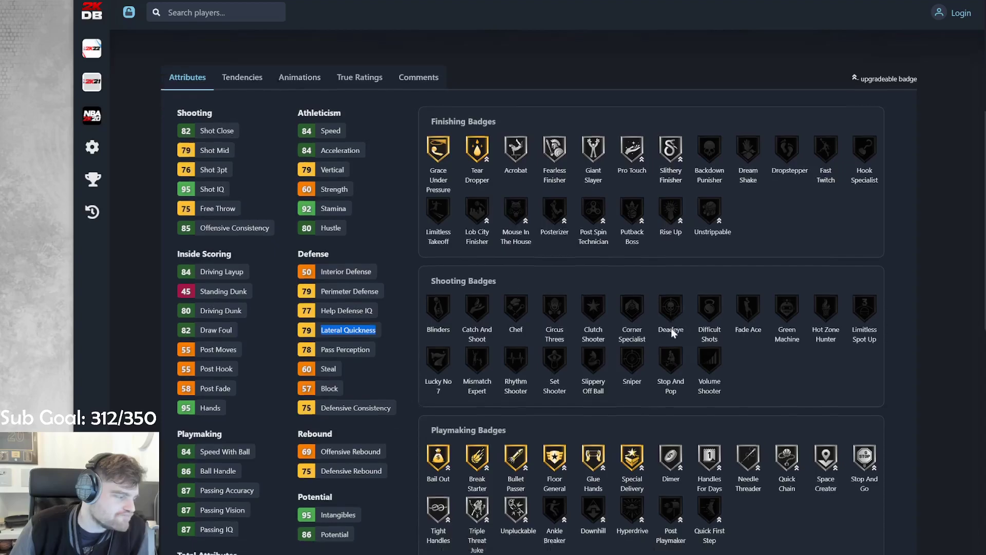
scroll(down, 3)
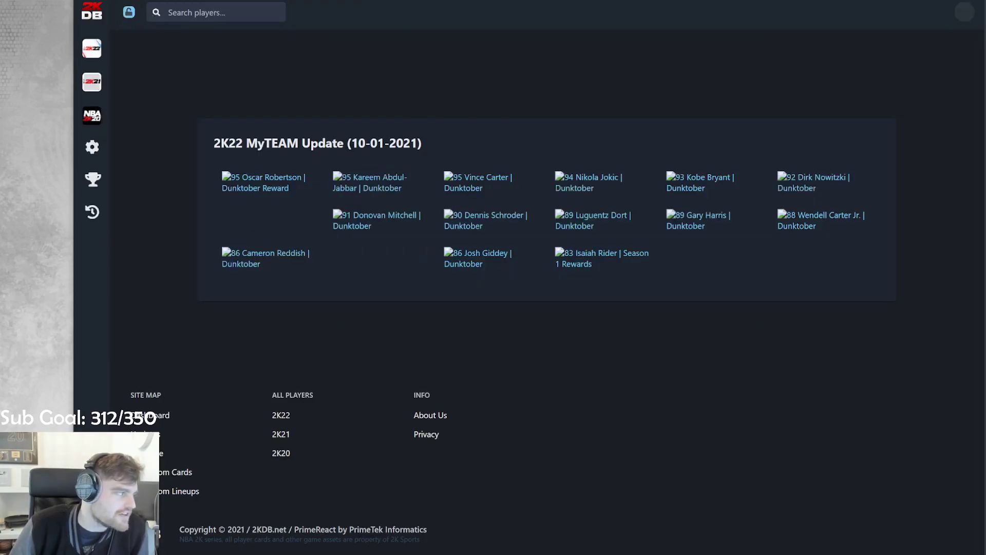
Step: Open Talen Horton-Tucker's card in a new tab and review ratings like Lateral Quickness
right_click(380, 247)
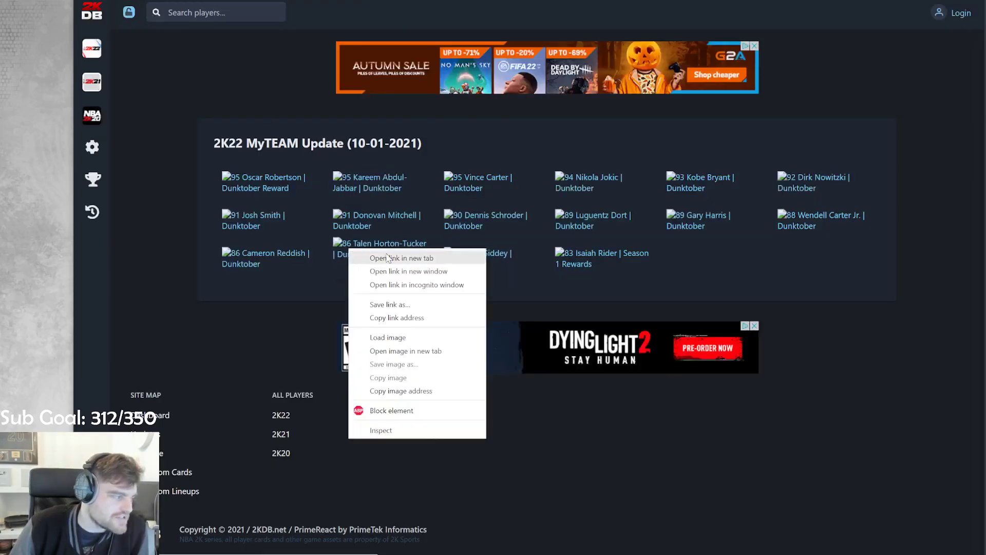
click(387, 258)
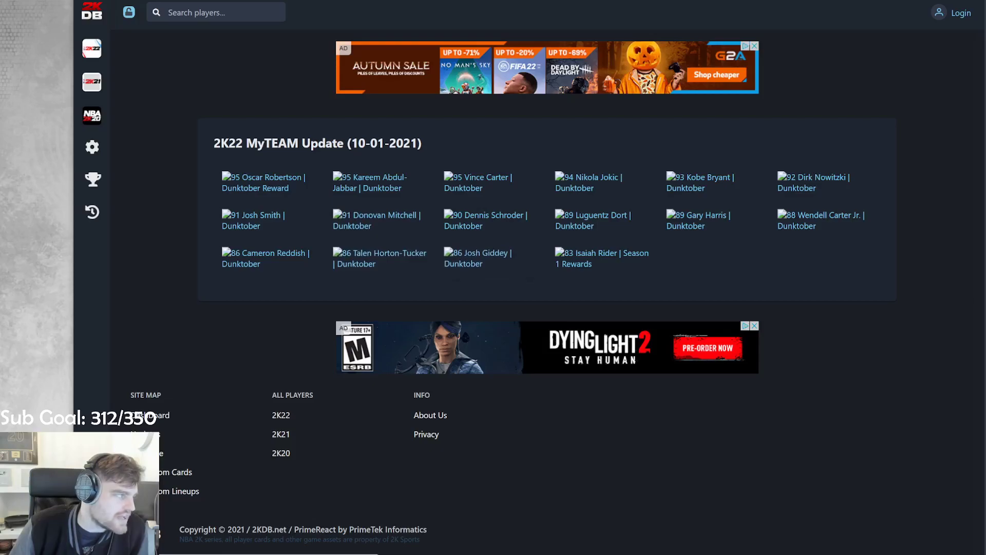
click(379, 258)
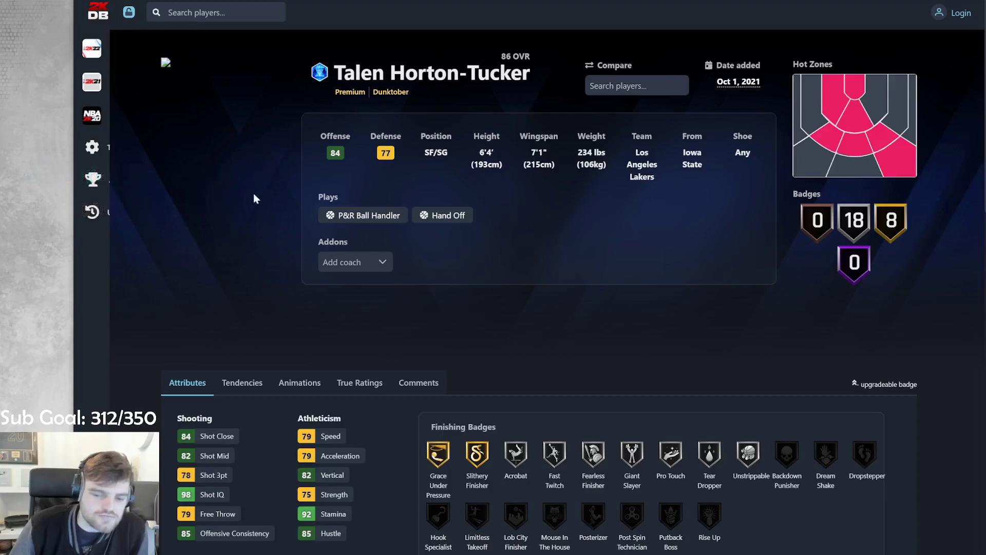
mouse_move(458, 175)
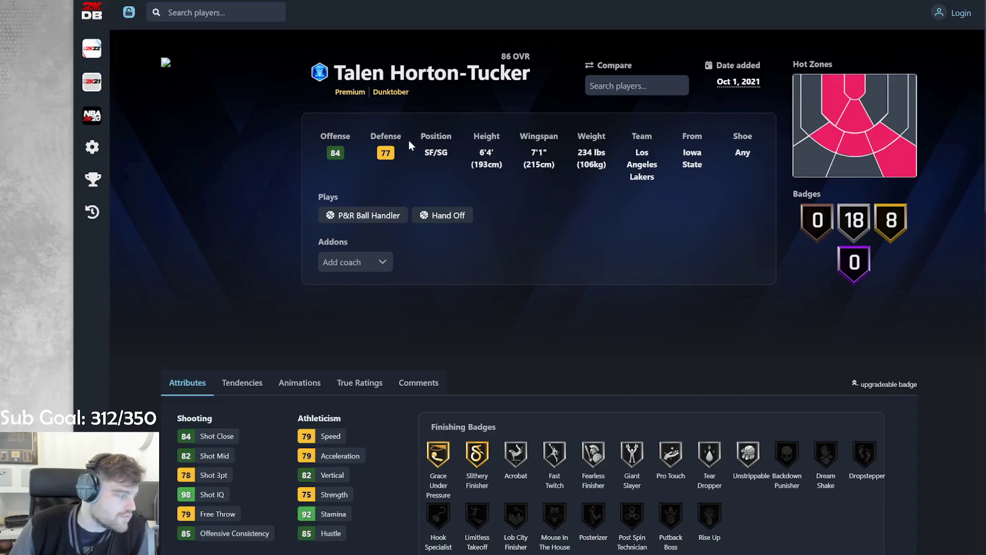
scroll(down, 3)
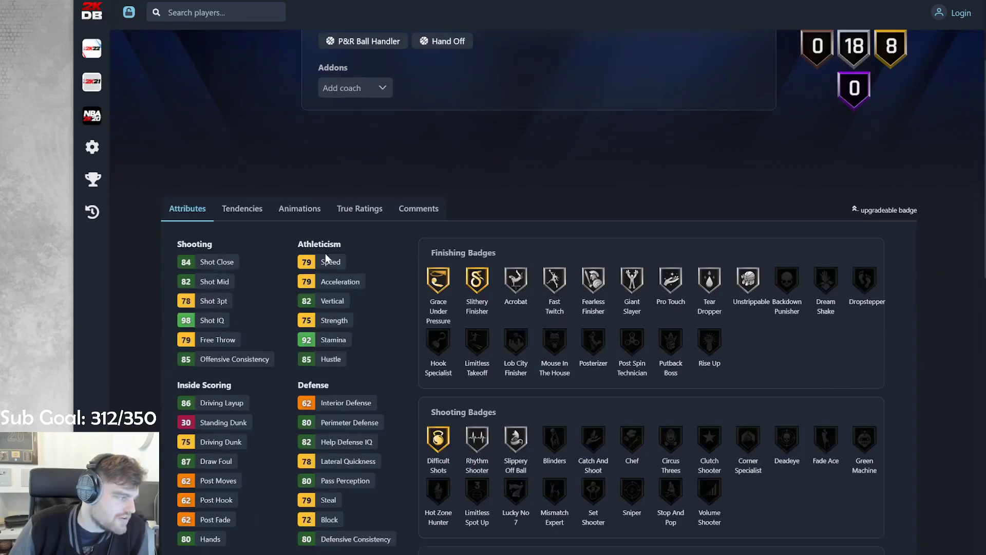
double_click(354, 461)
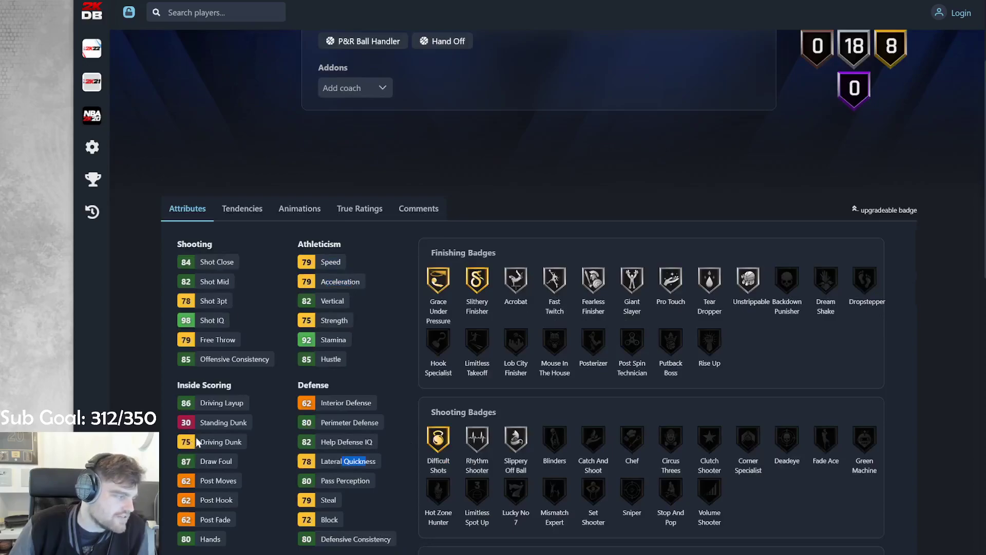
scroll(down, 3)
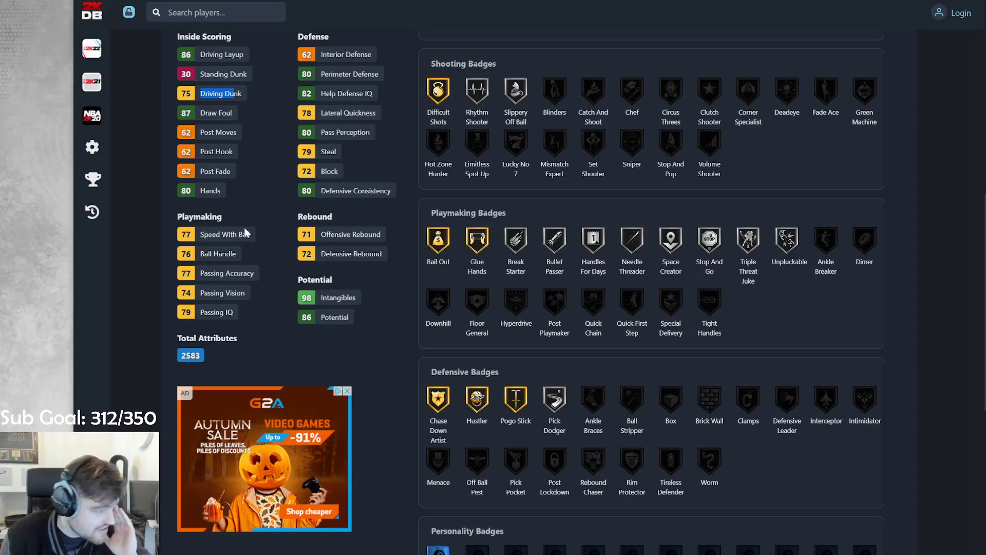
scroll(down, 3)
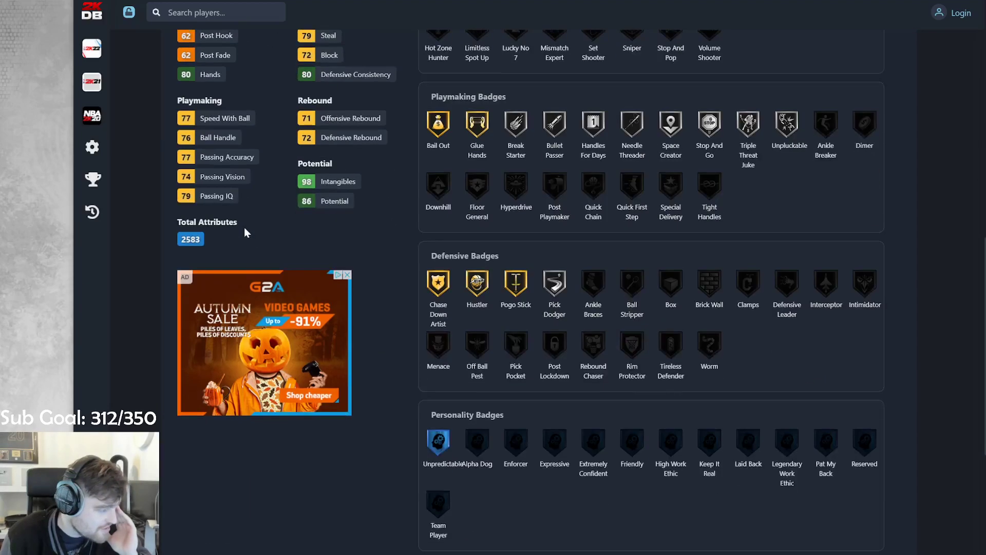
scroll(up, 3)
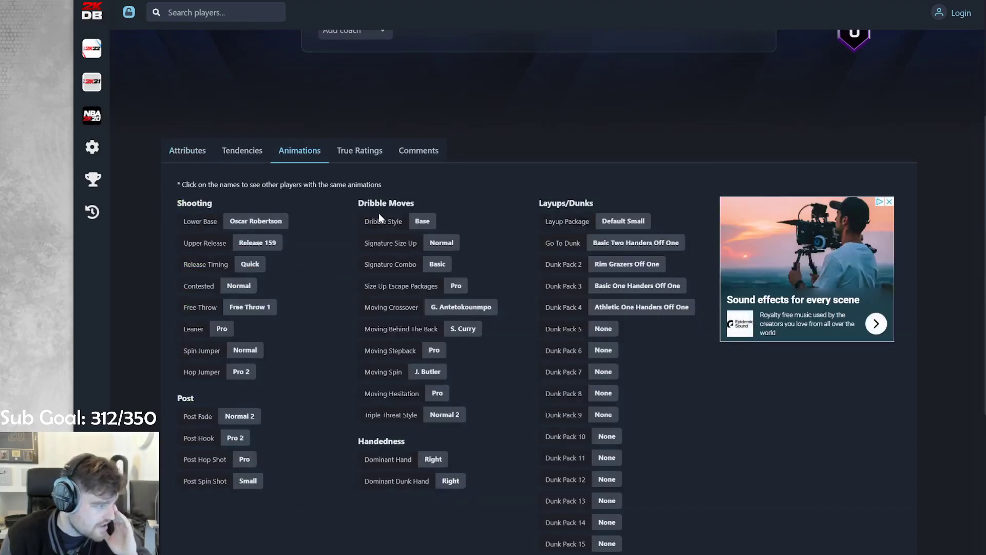
Step: Show Horton-Tucker's Attributes tab and scroll through his badges
click(187, 151)
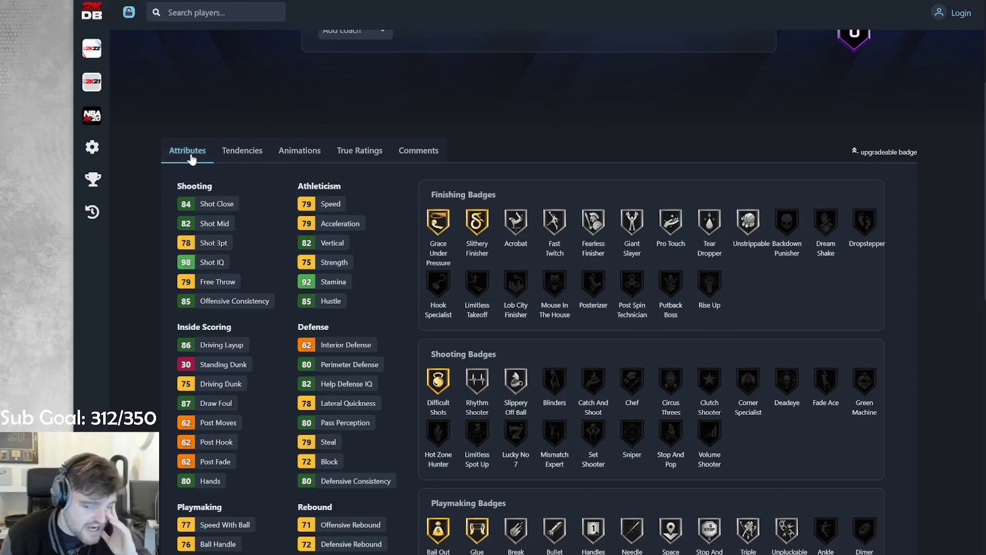
mouse_move(389, 223)
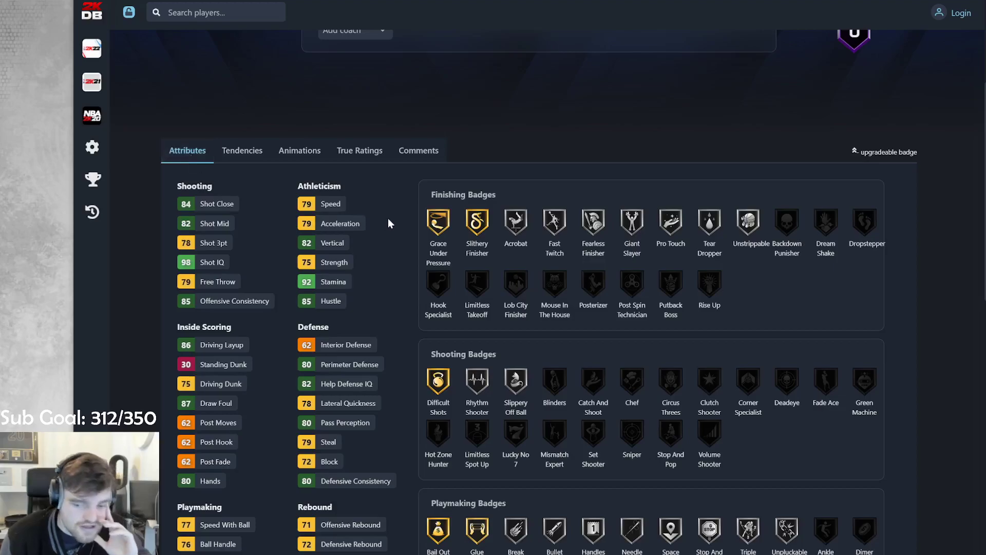
scroll(down, 3)
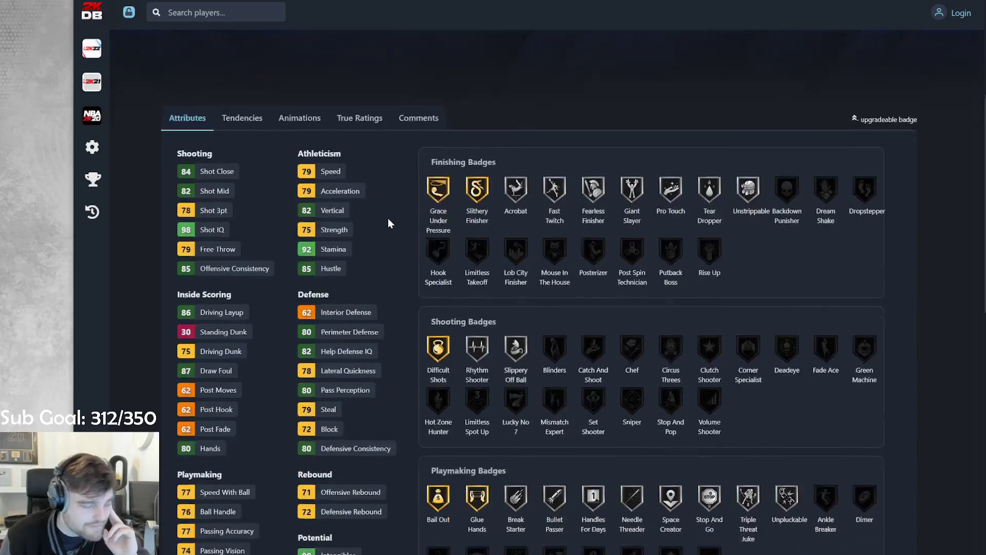
scroll(down, 3)
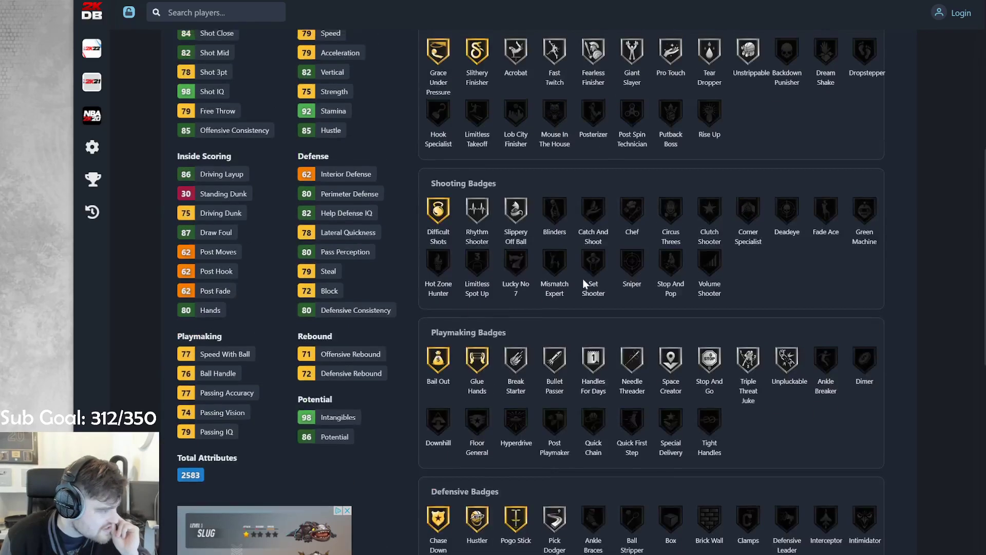
scroll(up, 3)
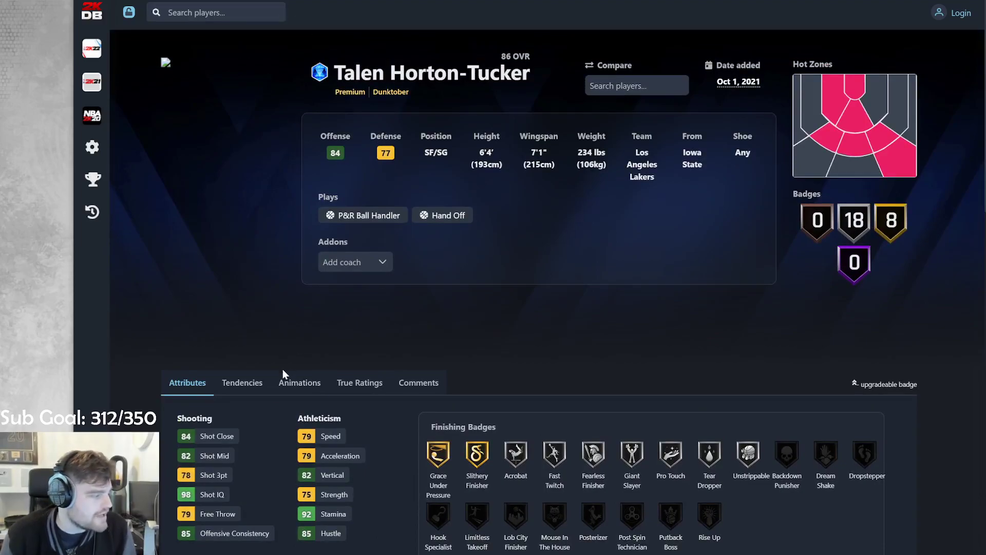
scroll(down, 3)
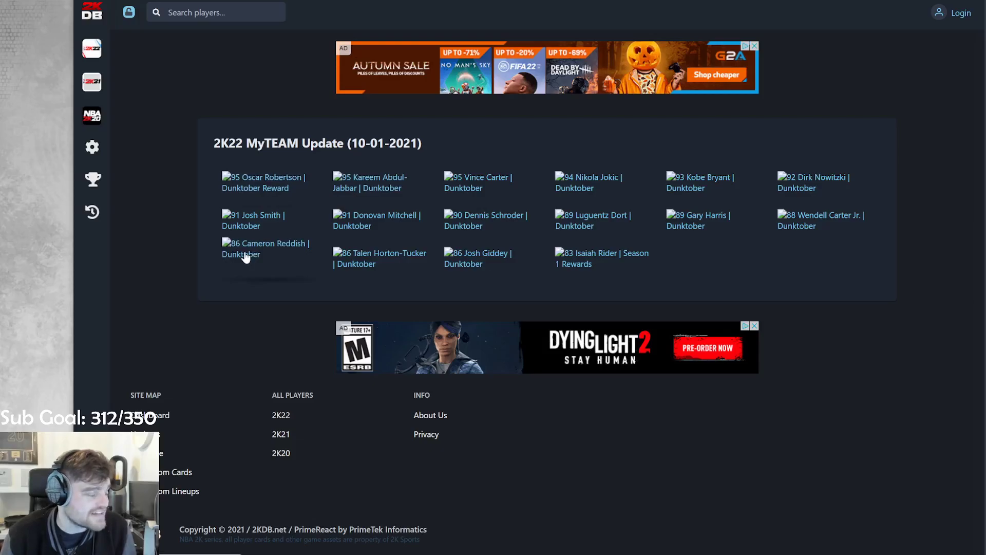
right_click(246, 254)
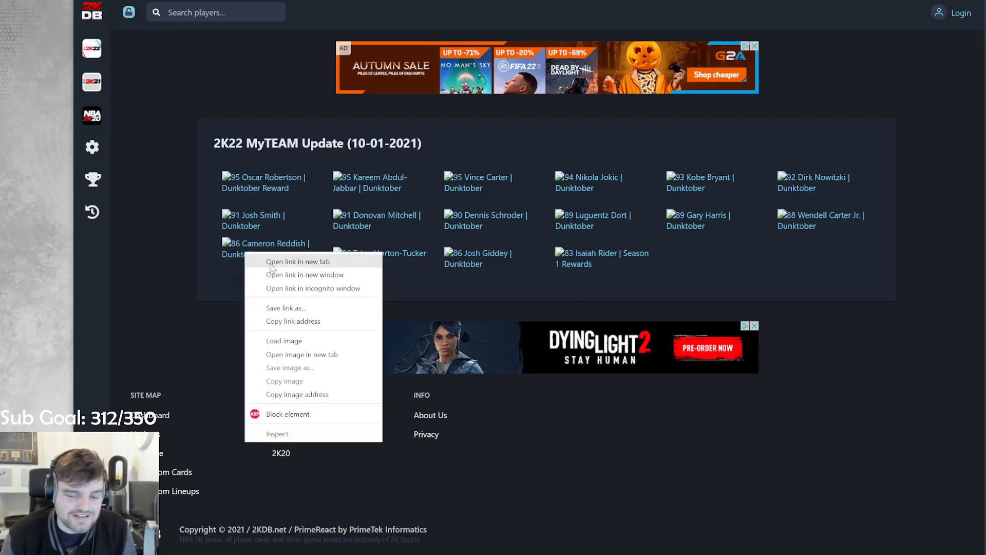
mouse_move(428, 274)
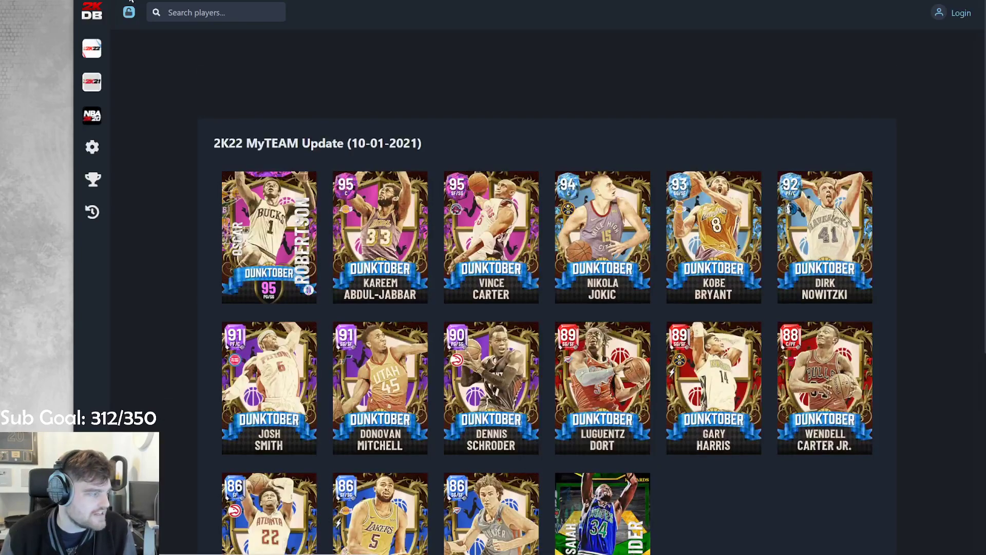
scroll(down, 3)
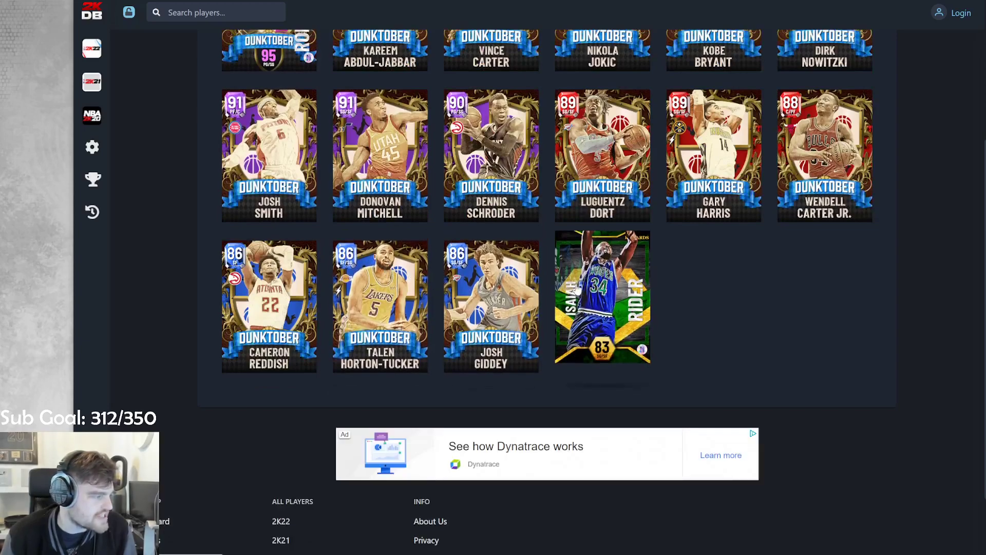
scroll(up, 3)
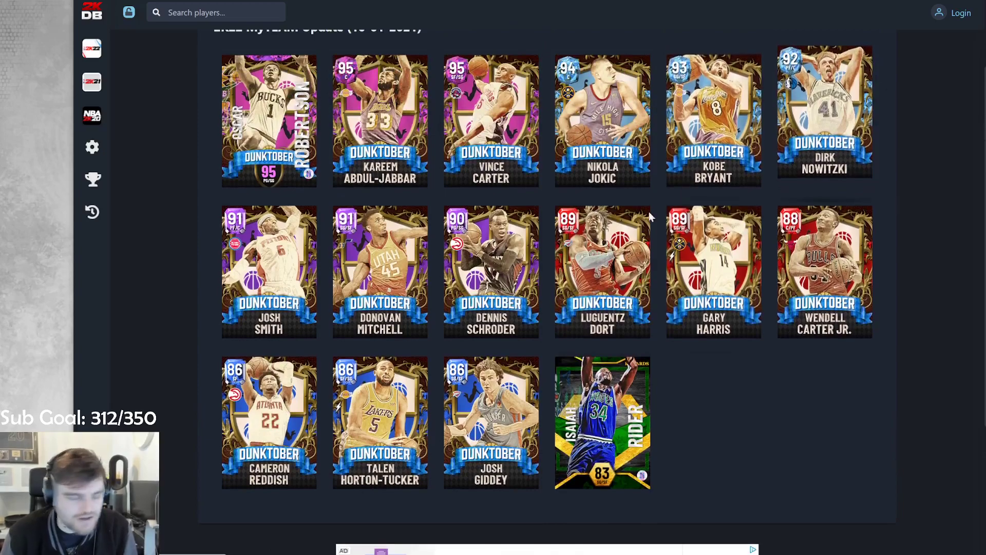
click(381, 421)
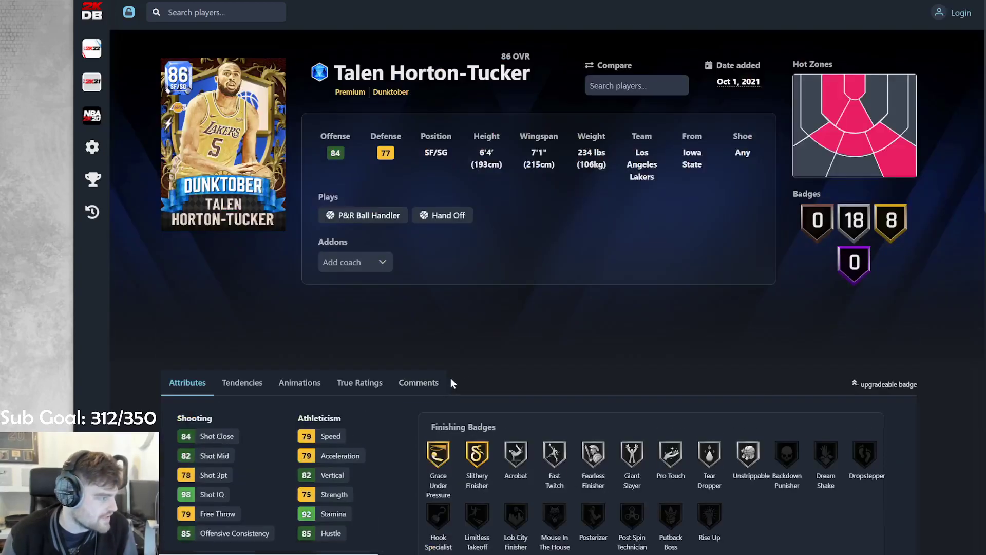
scroll(down, 3)
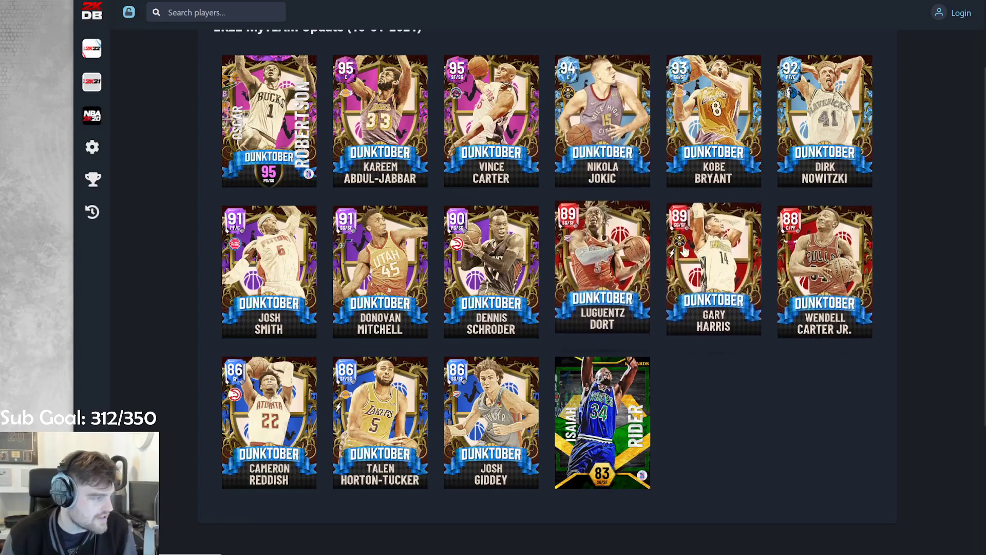
click(269, 421)
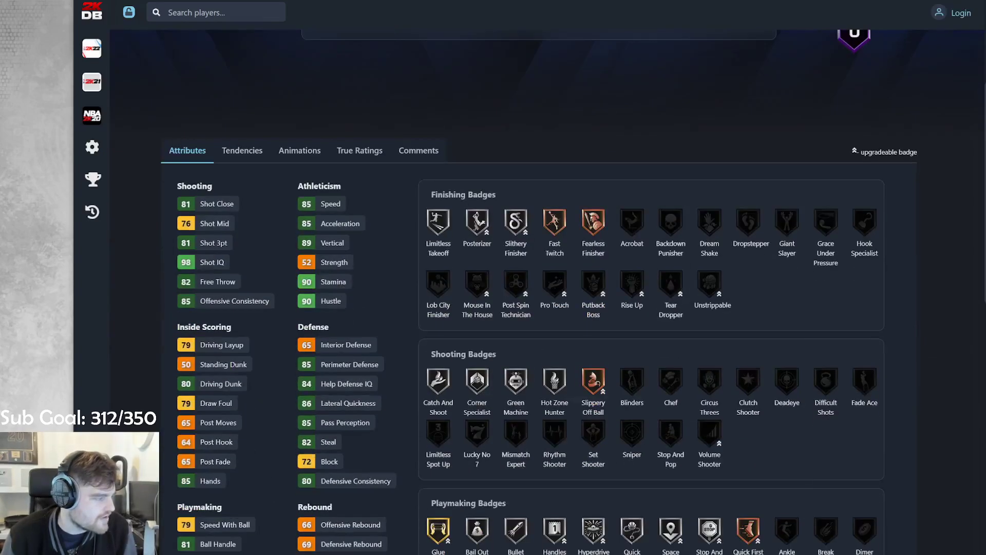
scroll(down, 3)
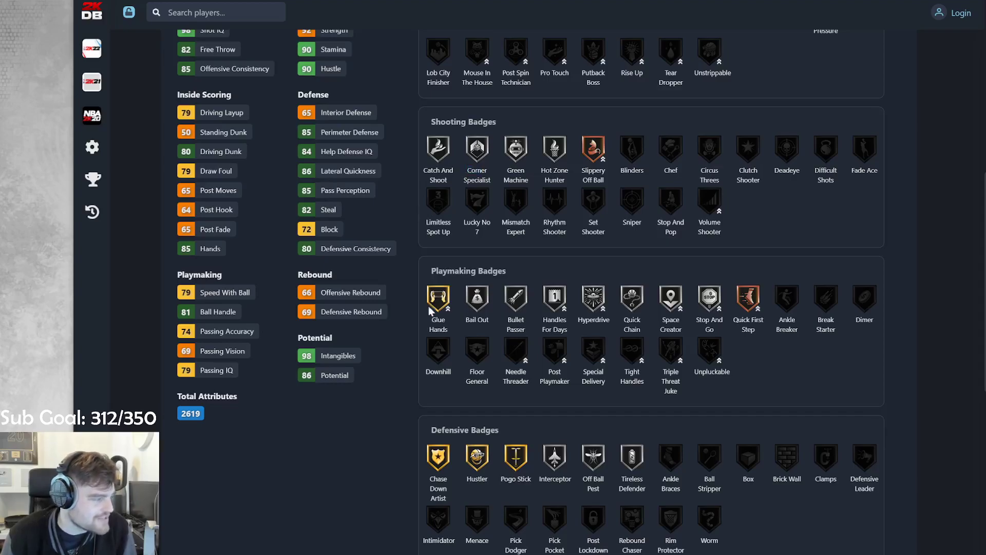
scroll(up, 3)
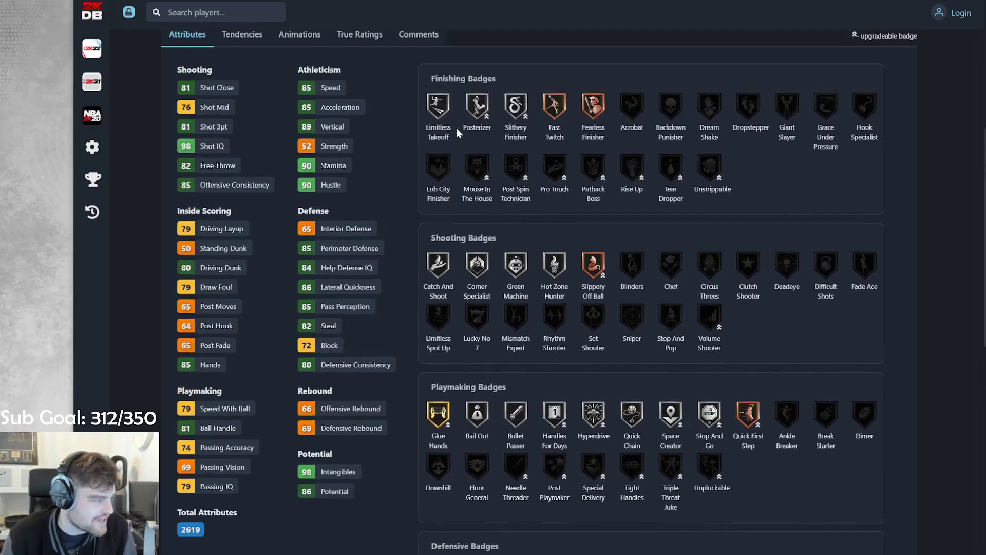
scroll(down, 3)
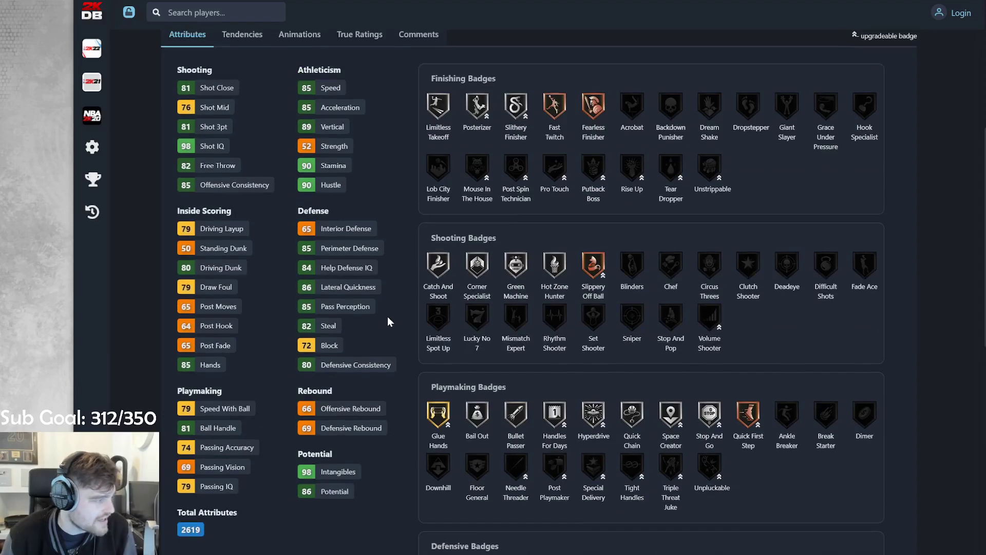
mouse_move(434, 244)
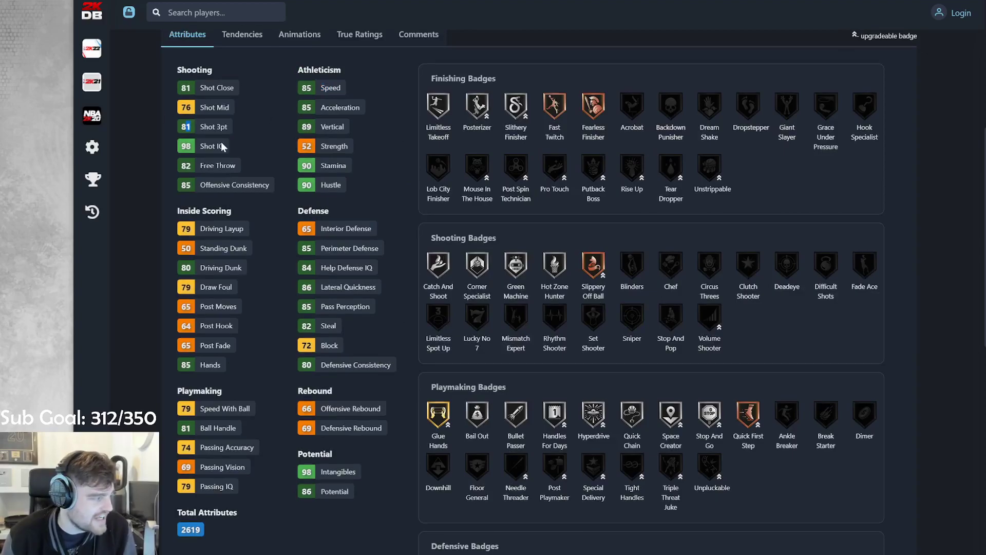
click(299, 34)
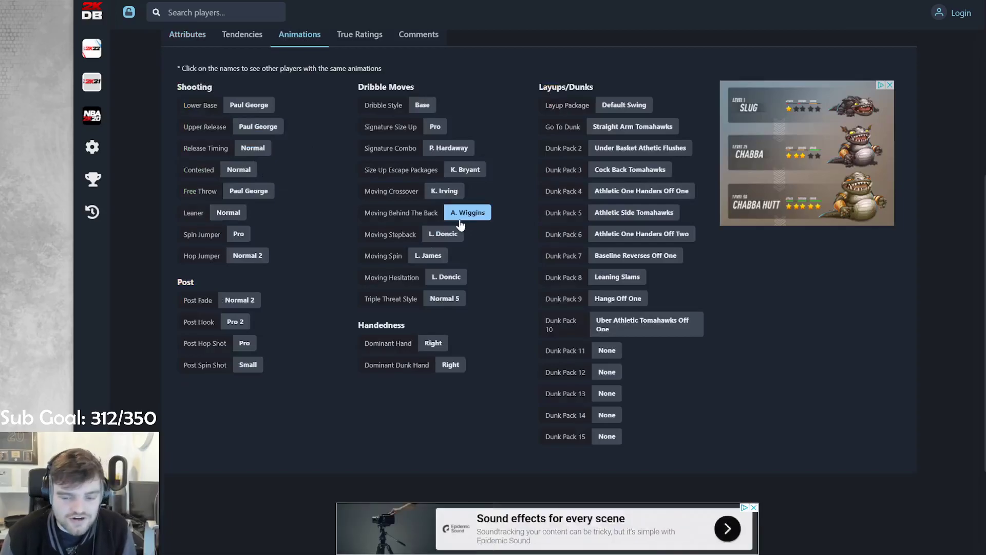
scroll(down, 3)
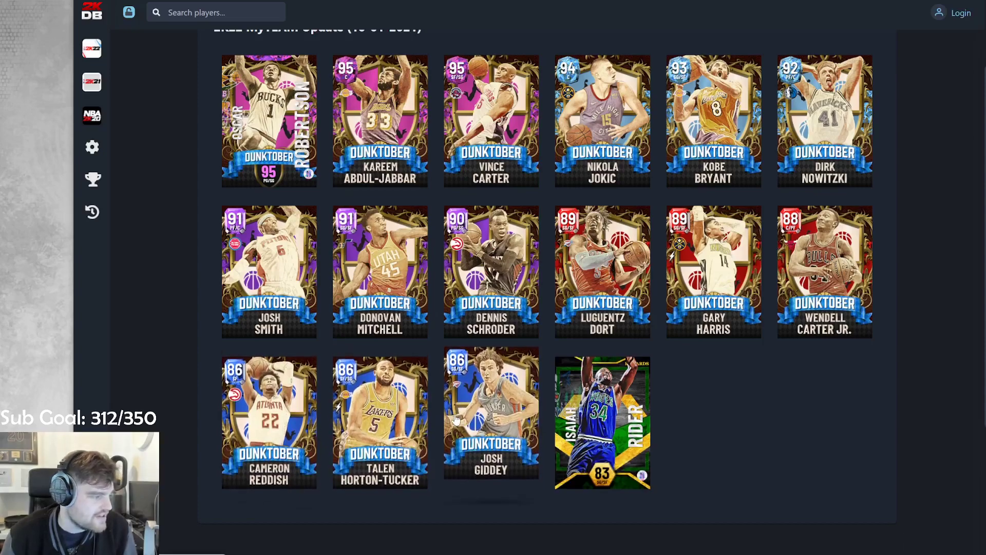
click(269, 421)
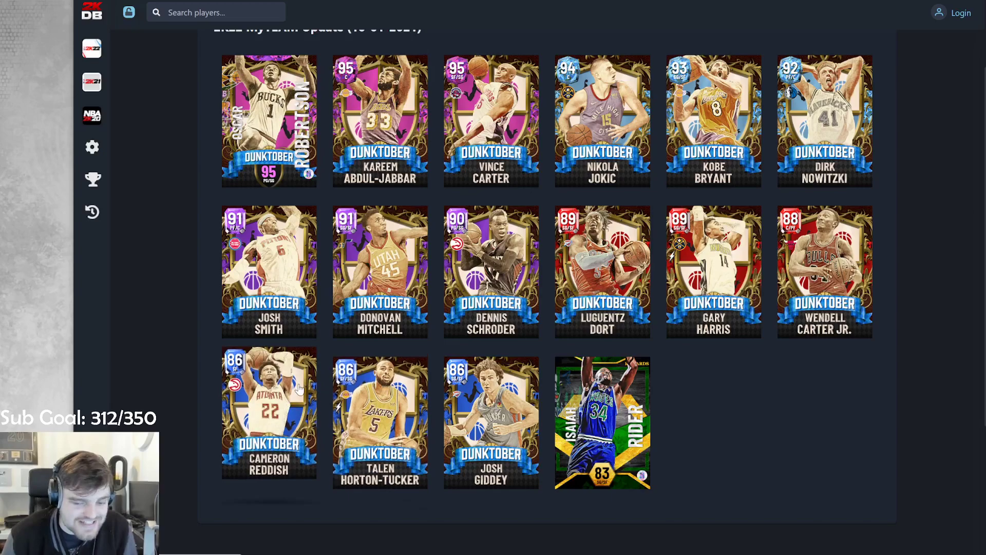
mouse_move(324, 382)
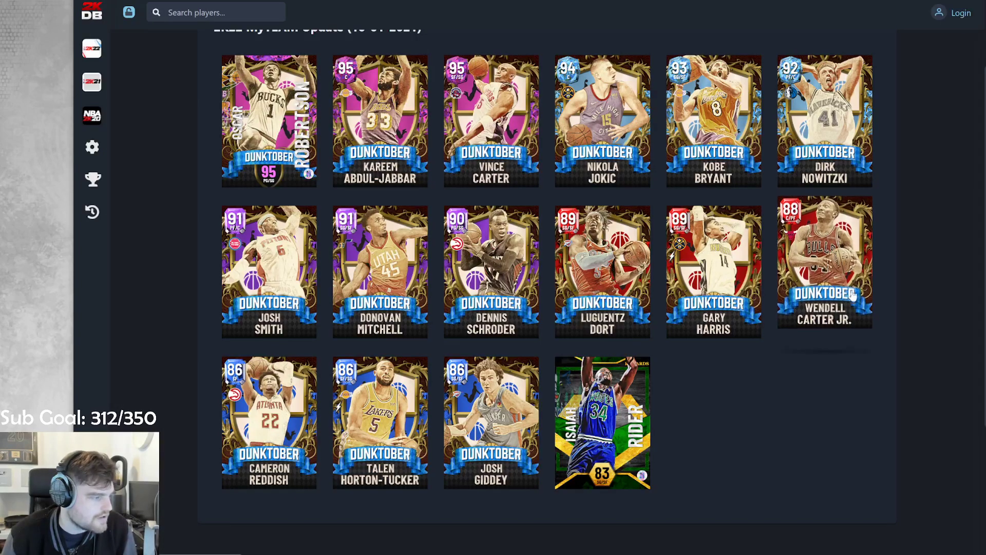
Step: Open Wendell Carter Jr.'s 88 OVR card and toggle between its animations and attributes
click(824, 264)
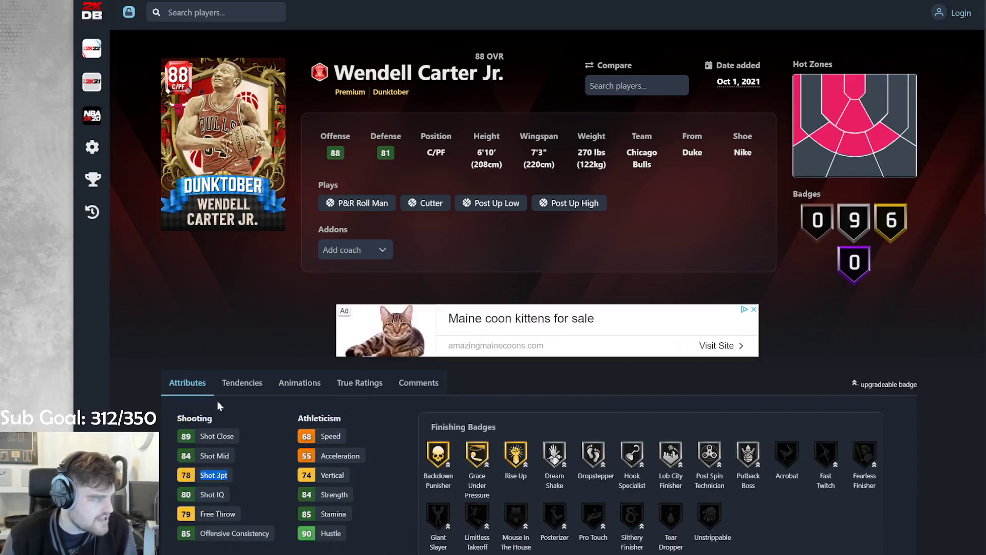
scroll(down, 3)
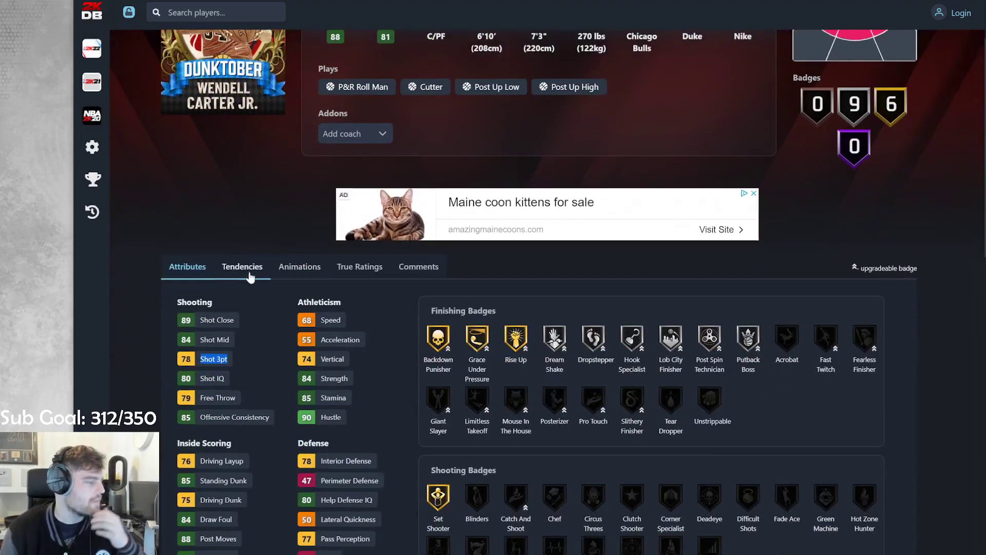
scroll(down, 3)
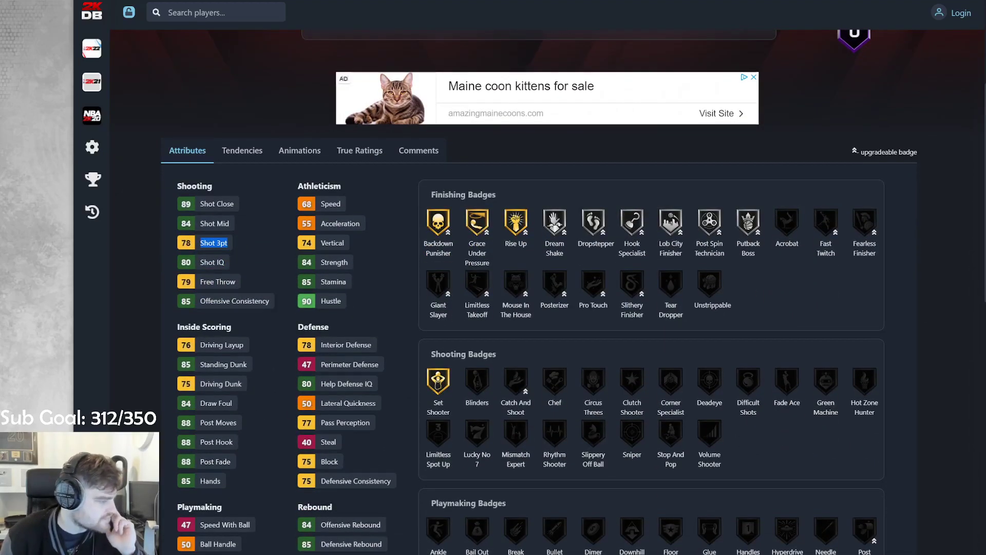
scroll(down, 3)
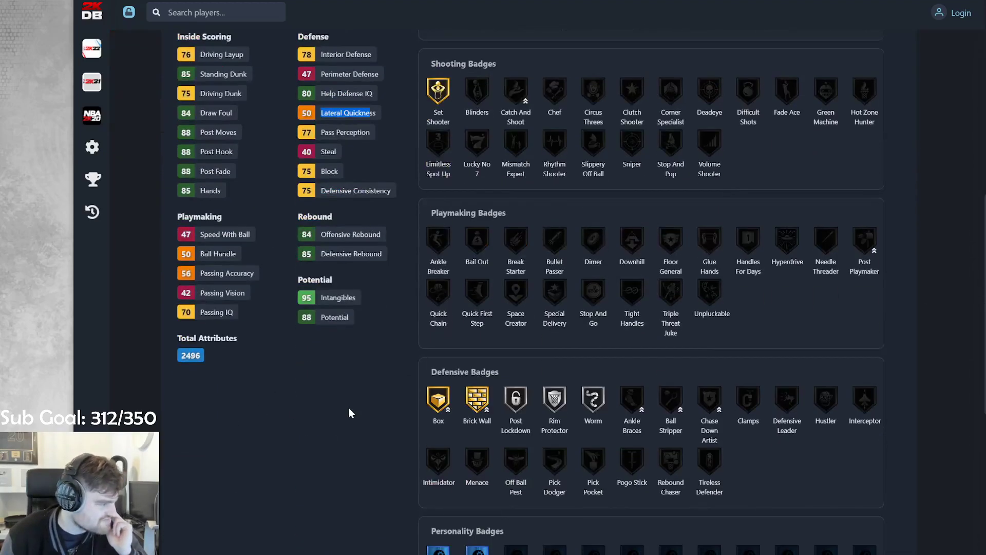
click(300, 151)
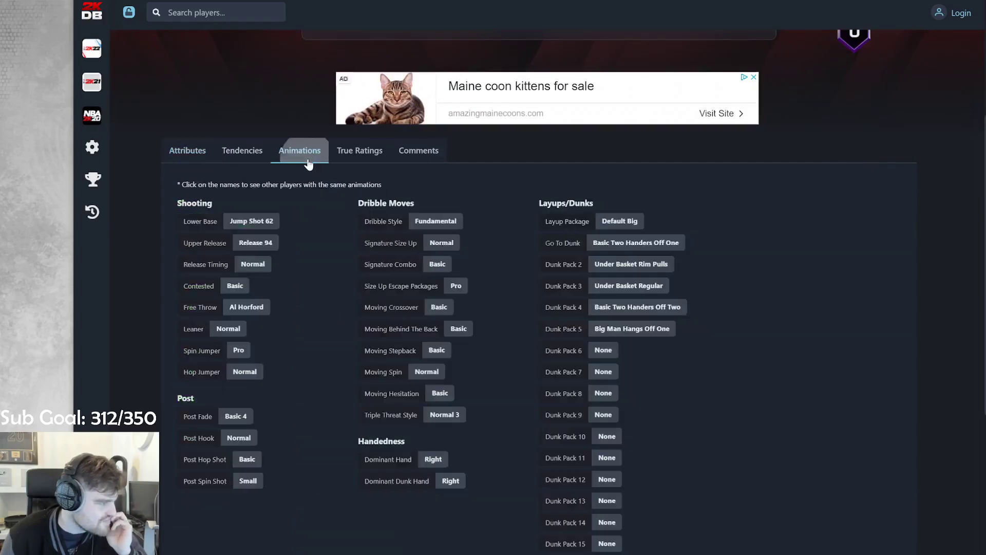
click(187, 151)
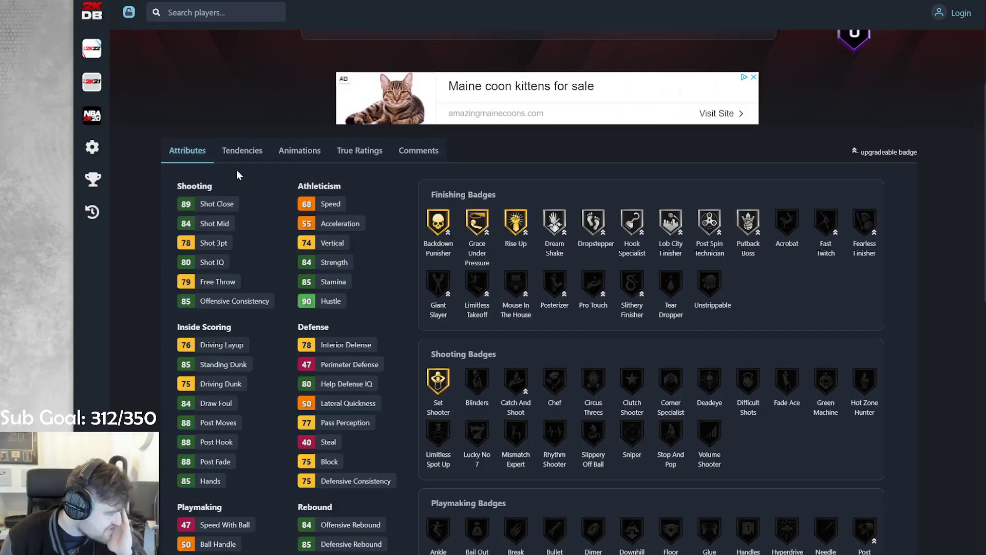
click(300, 150)
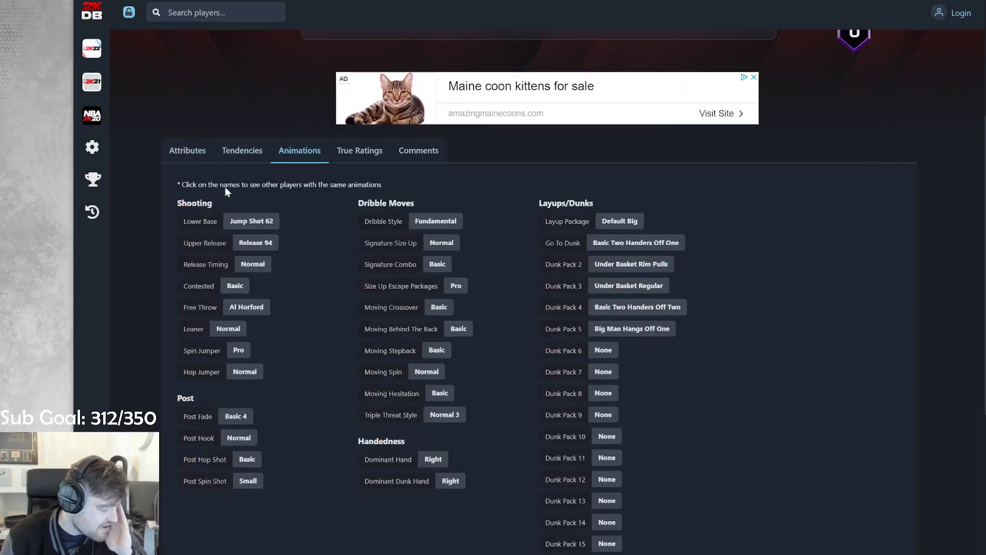
click(187, 151)
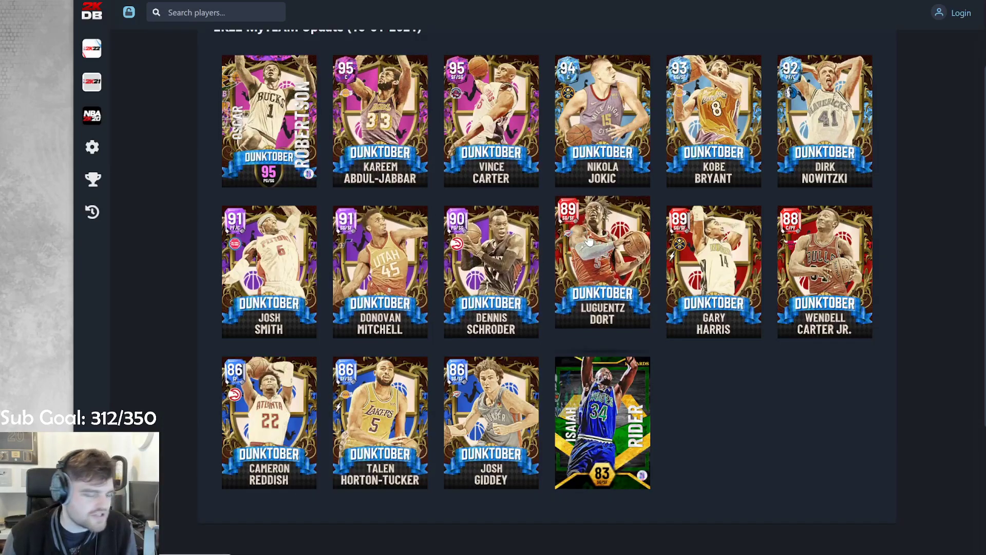
mouse_move(608, 270)
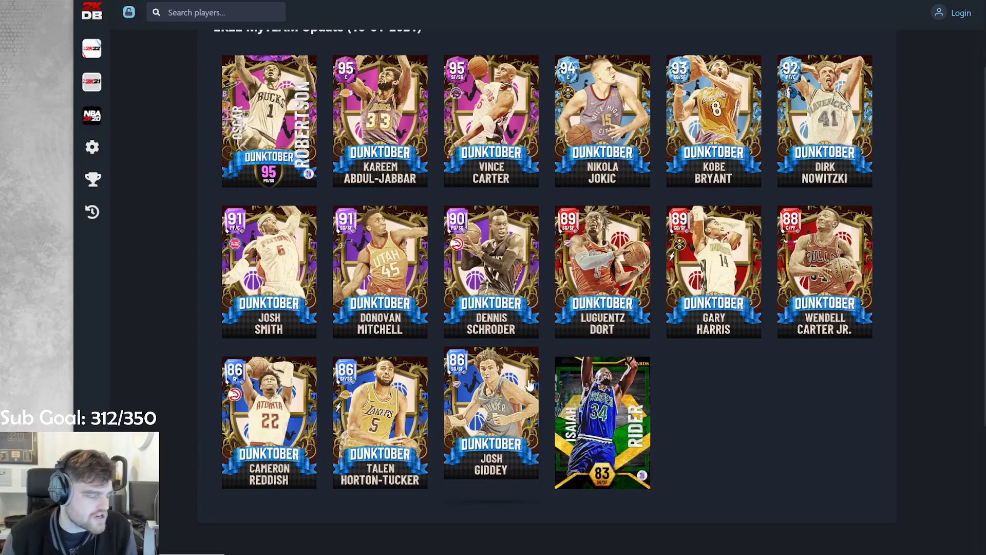
click(713, 272)
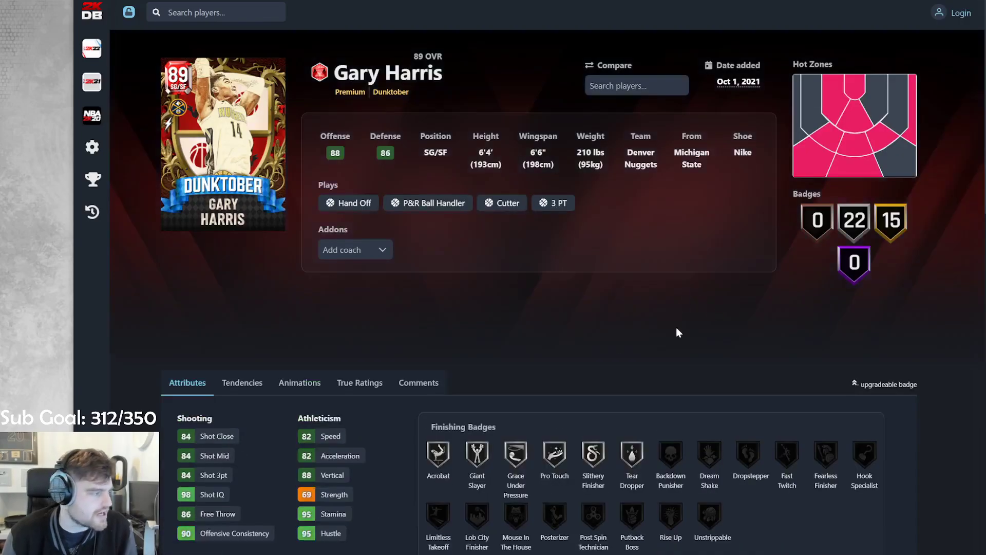
scroll(down, 3)
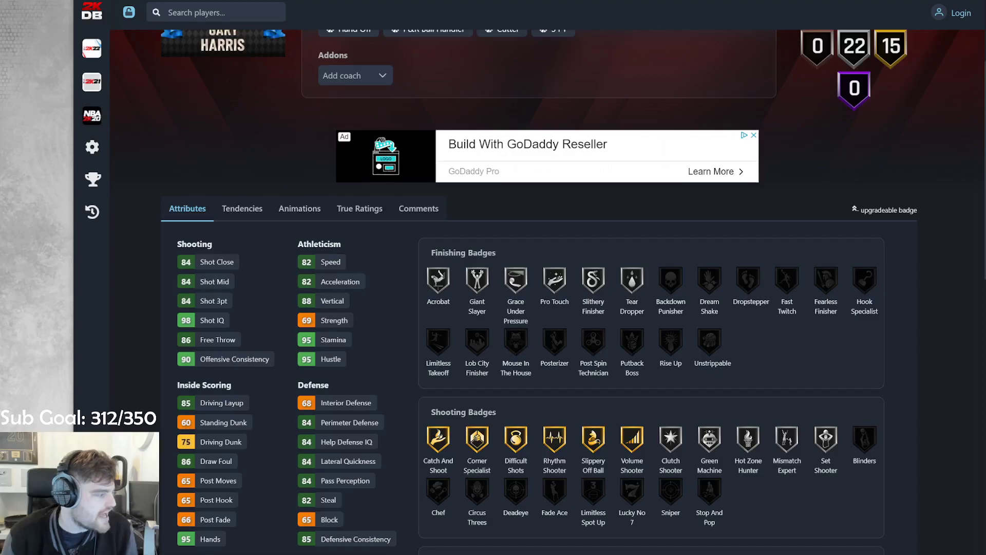
scroll(down, 3)
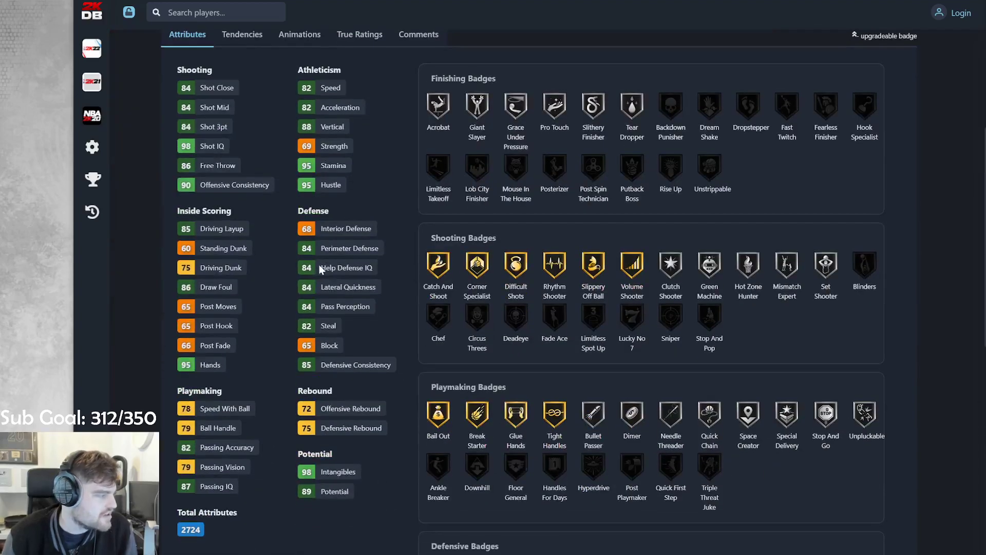
scroll(down, 3)
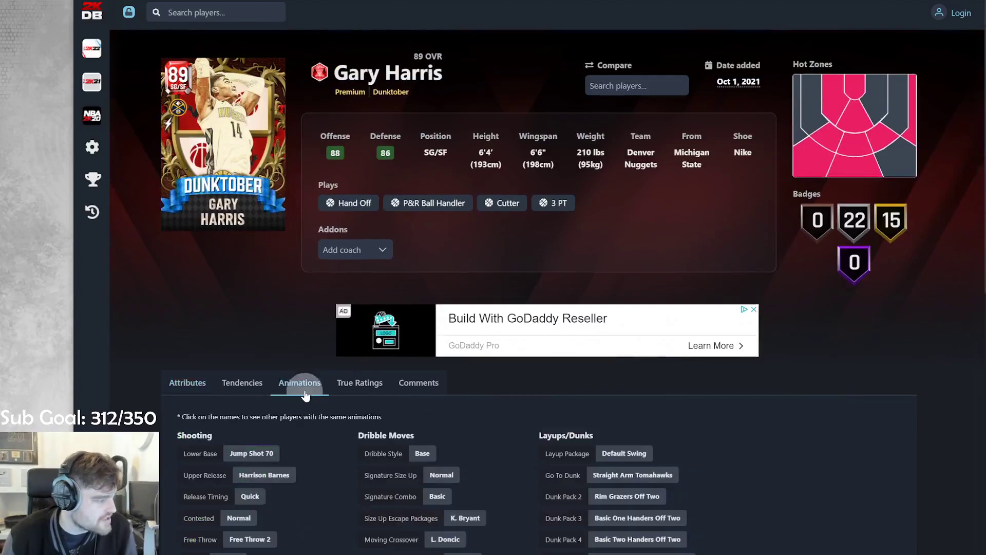
scroll(down, 3)
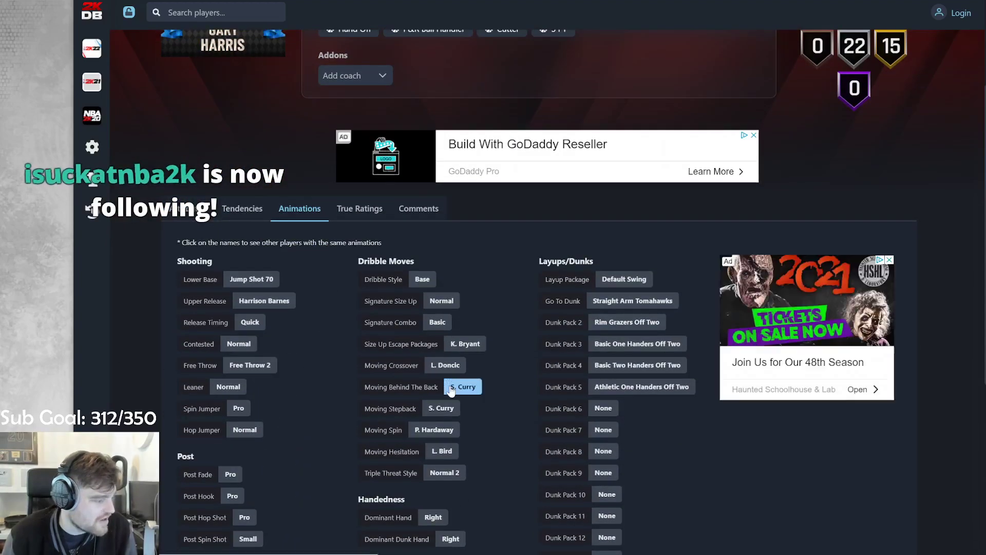
click(187, 381)
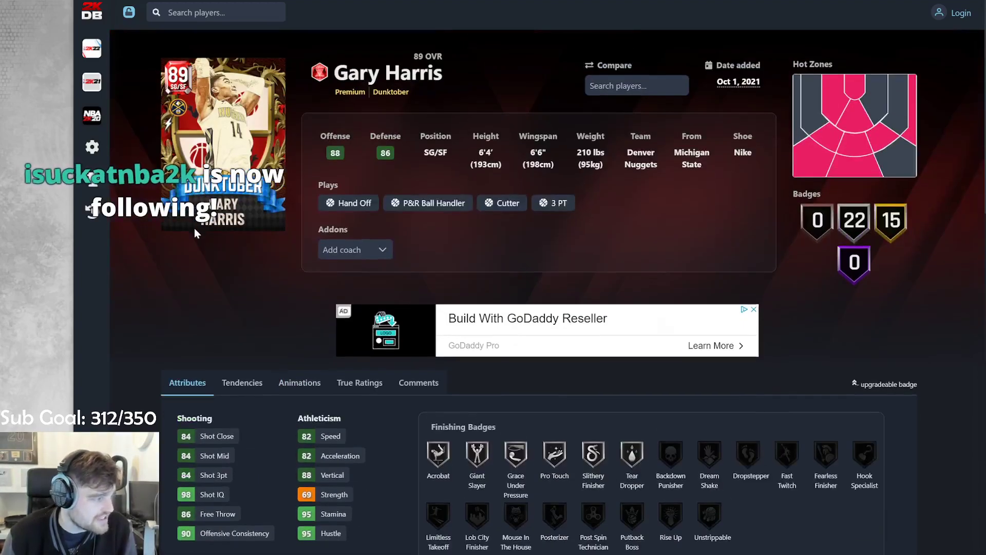
scroll(down, 3)
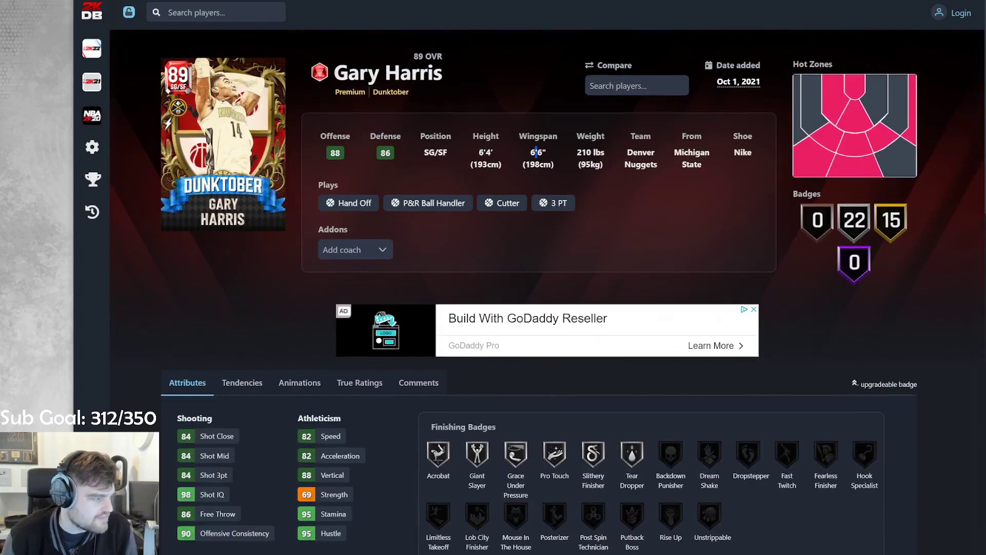
scroll(down, 3)
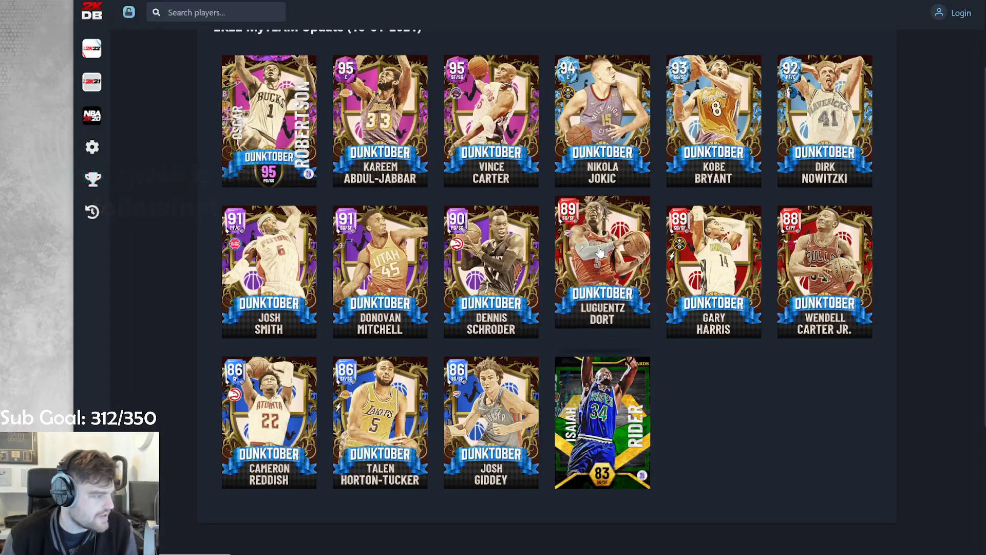
click(602, 264)
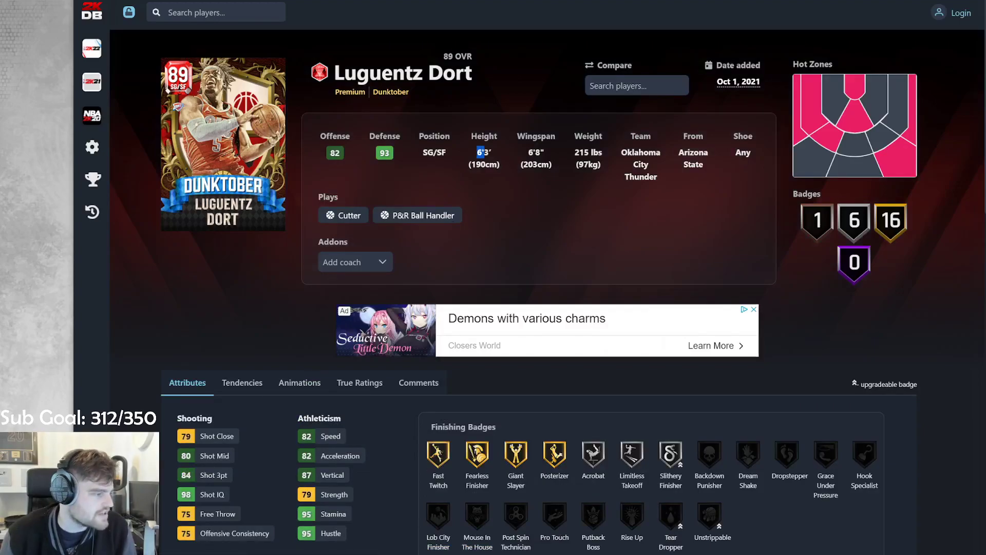
scroll(down, 3)
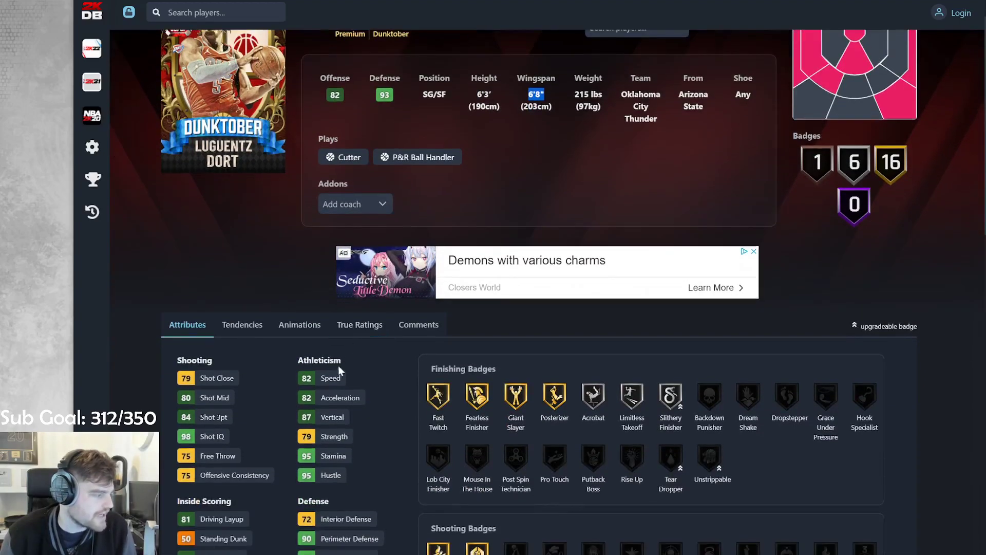
scroll(down, 3)
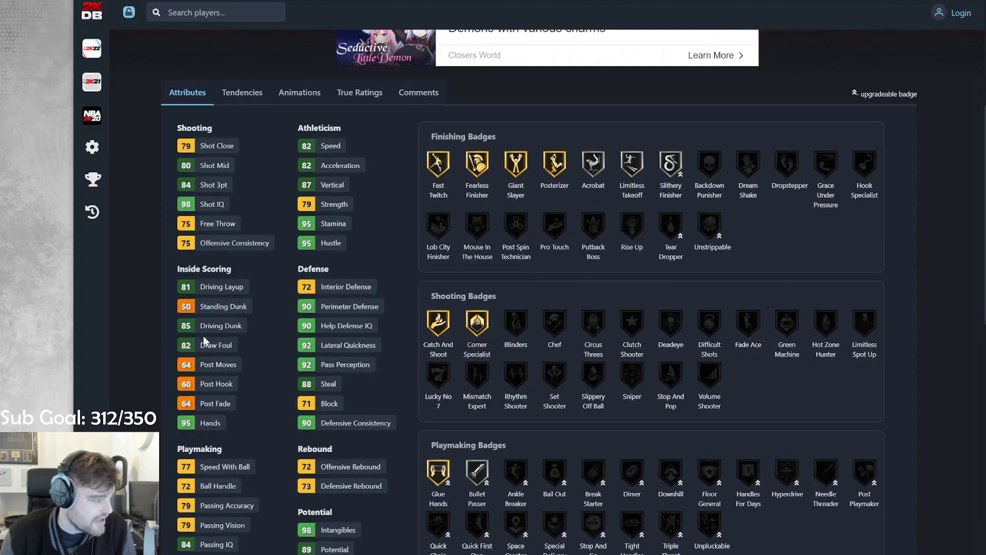
scroll(down, 3)
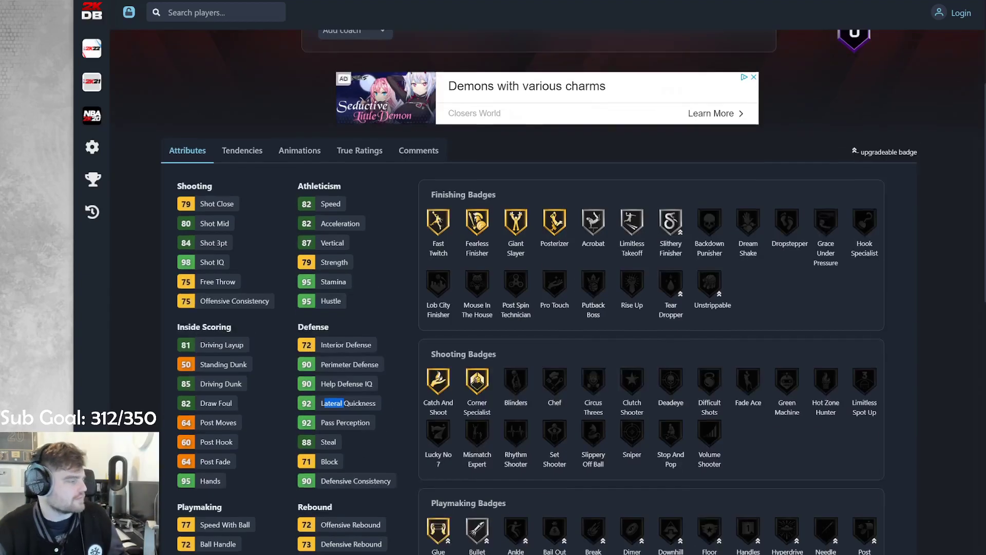
click(300, 150)
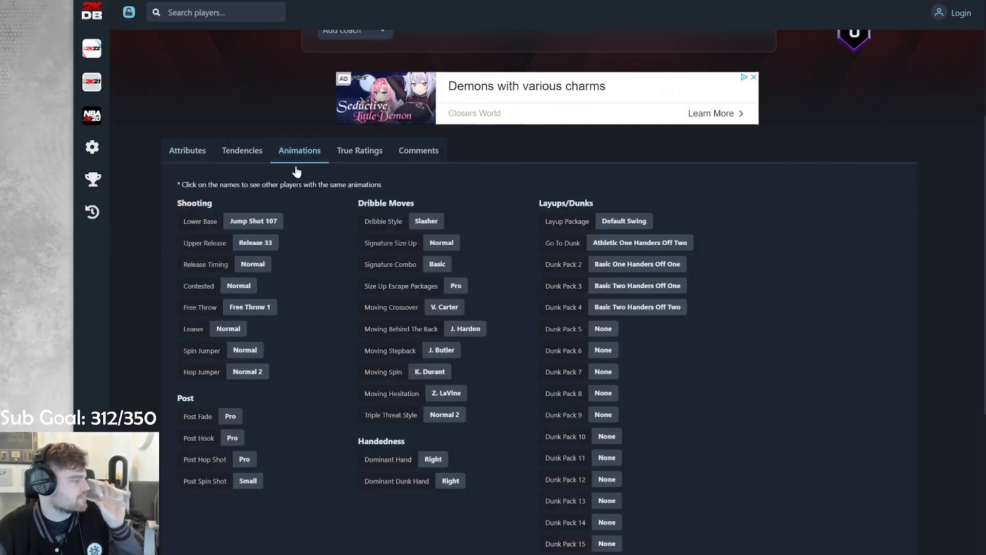
click(253, 220)
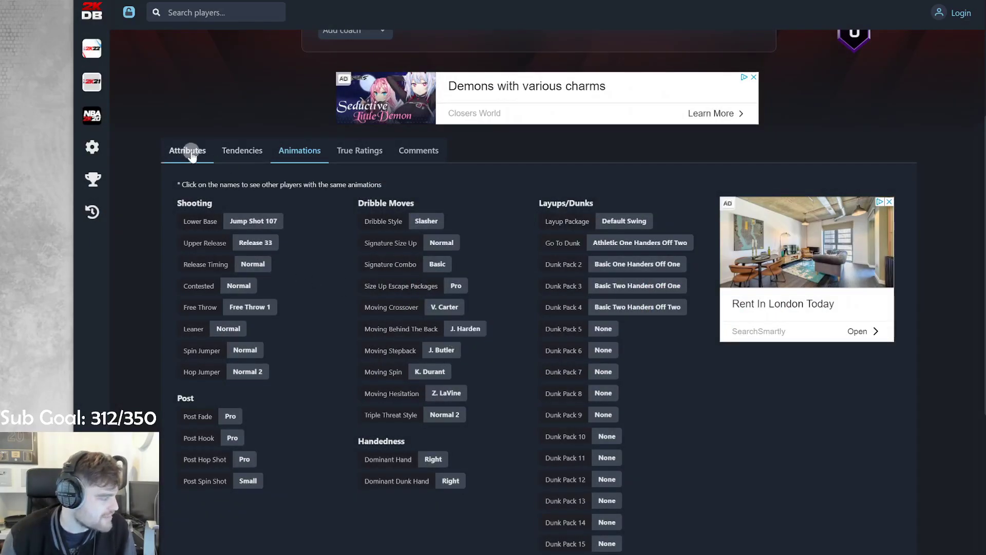
click(187, 150)
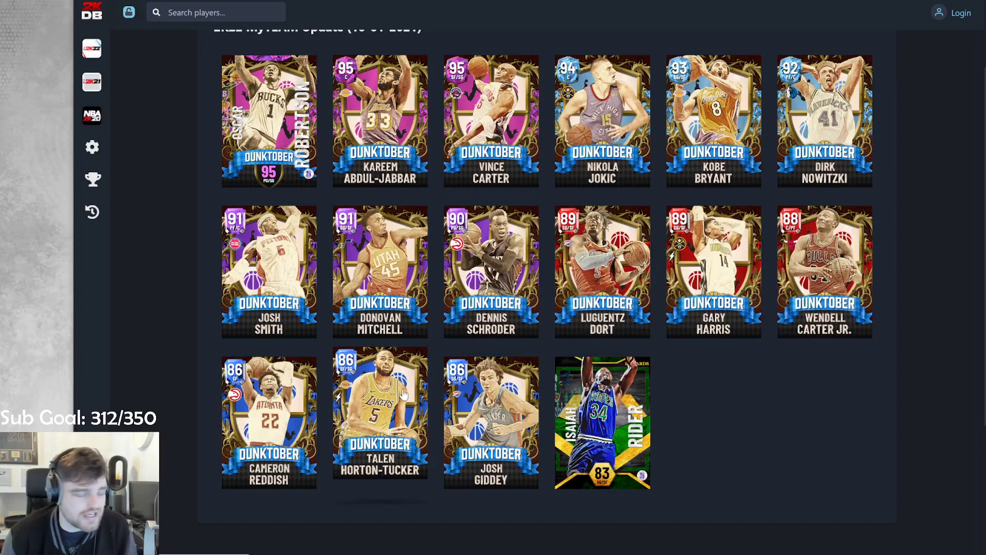
Step: Select the Dennis Schroder card in the Dunktober update grid
click(381, 416)
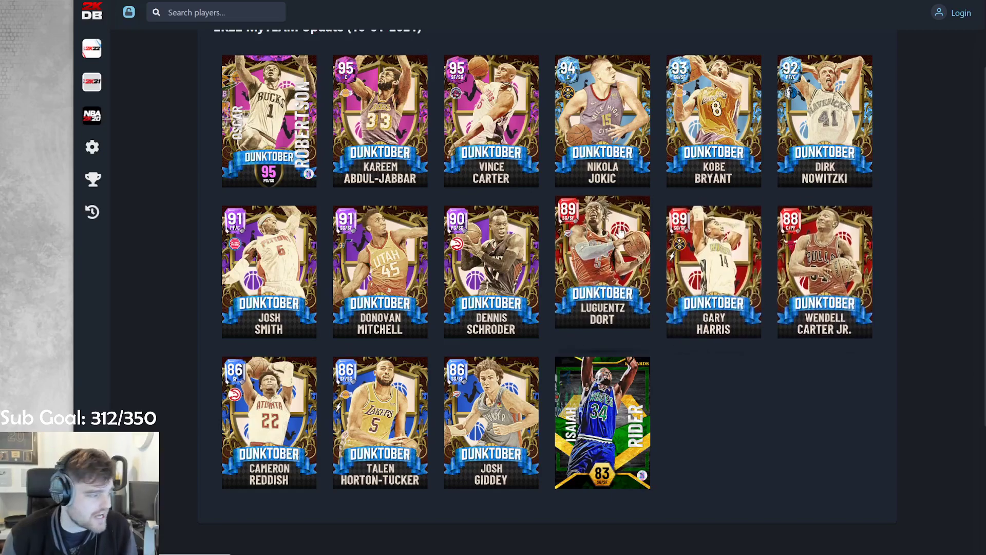
mouse_move(620, 235)
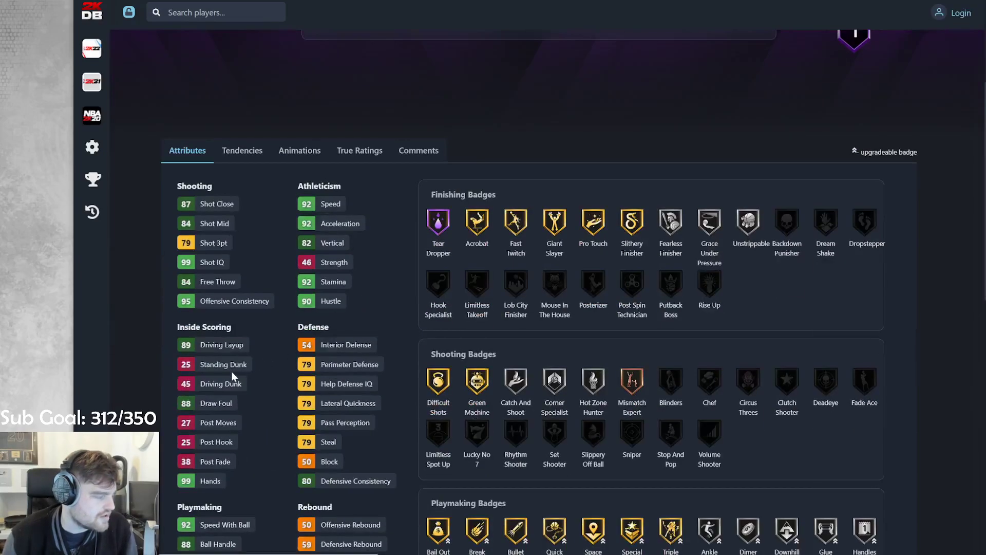
Step: Switch between Dennis Schroder's animation packages and attribute ratings
click(241, 150)
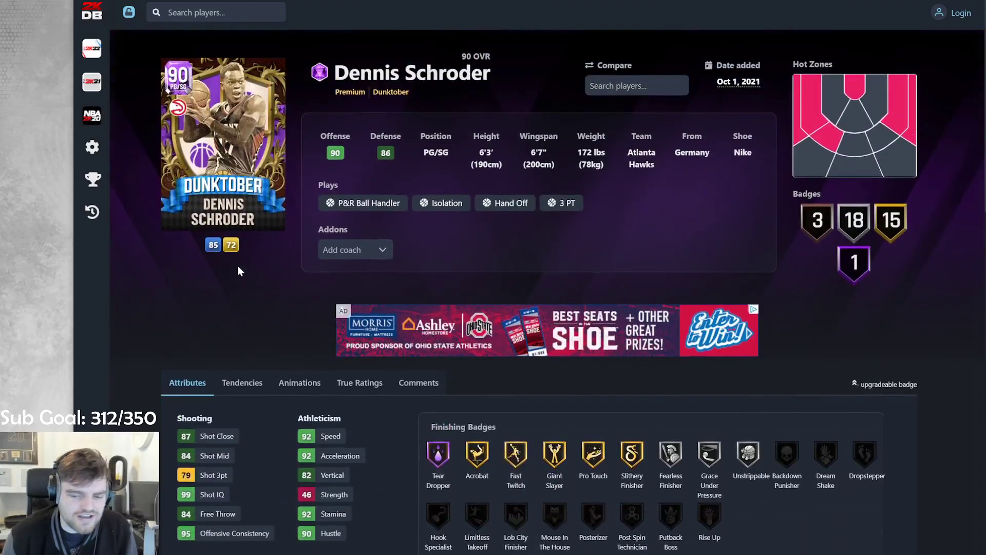
scroll(down, 3)
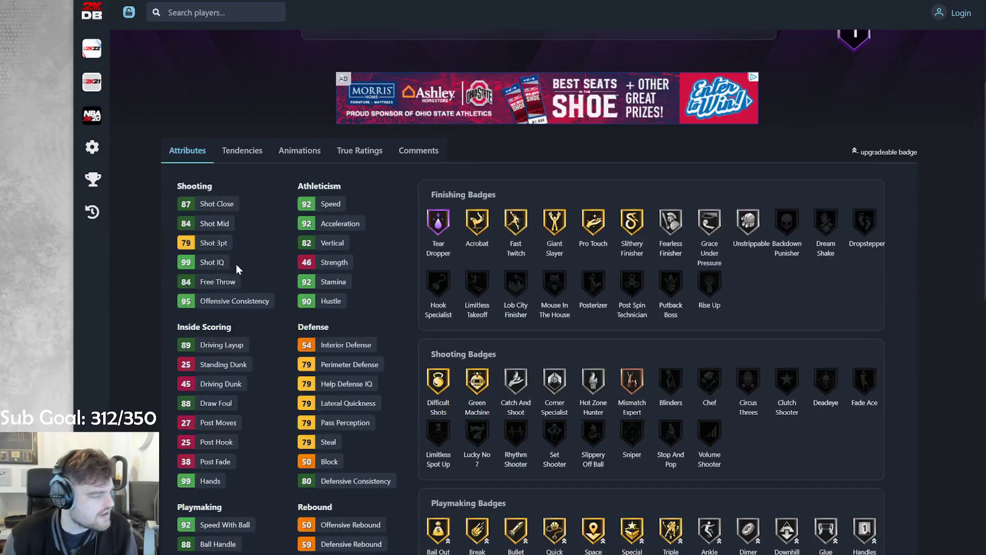
click(299, 150)
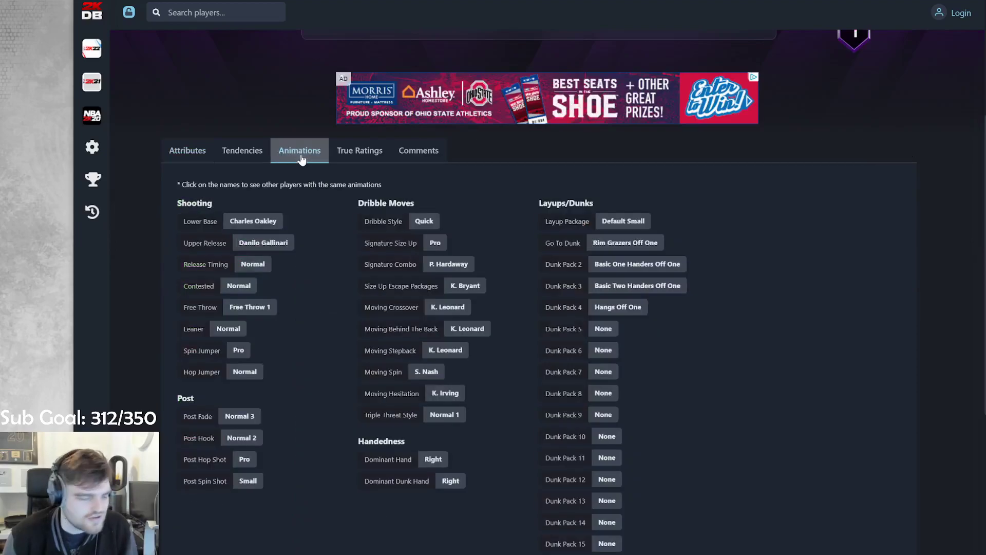
click(187, 150)
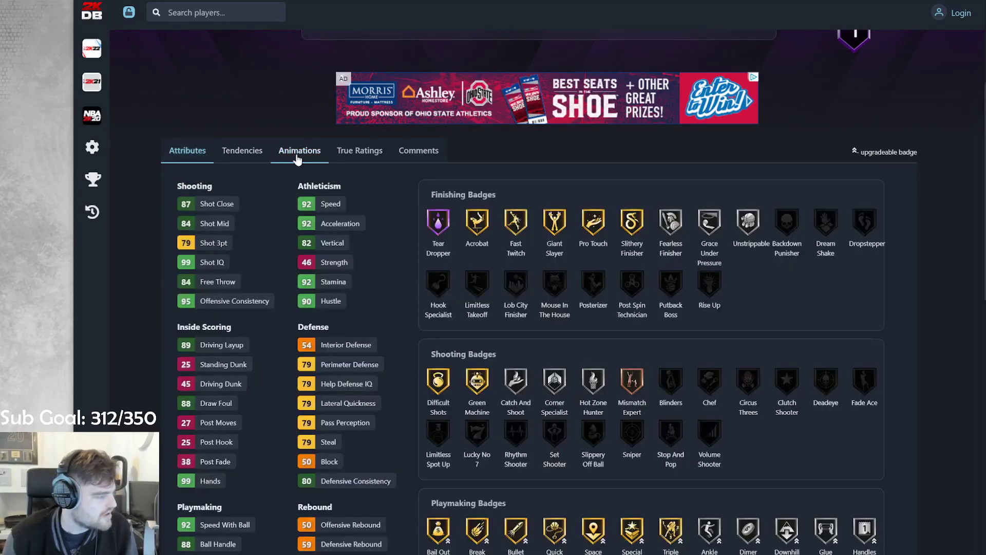
click(299, 150)
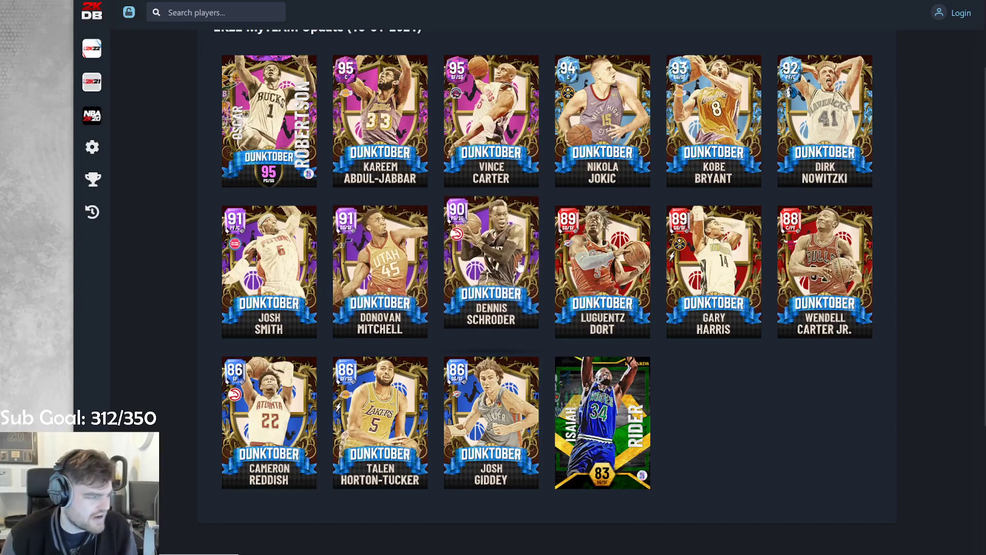
Step: Open Donovan Mitchell's 91 OVR Dunktober card from the update grid
click(379, 272)
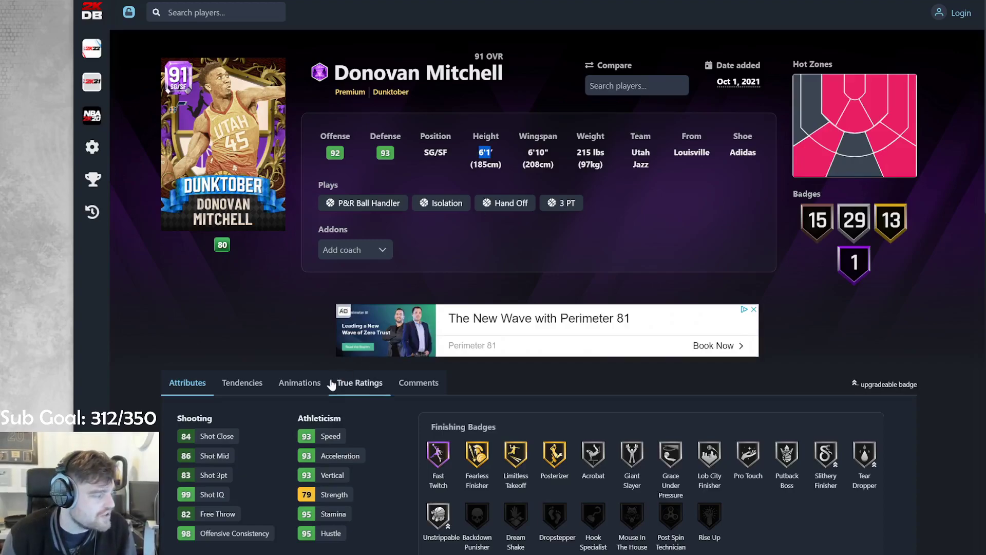
Step: Scroll Donovan Mitchell's card page and open his Animations tab
scroll(down, 3)
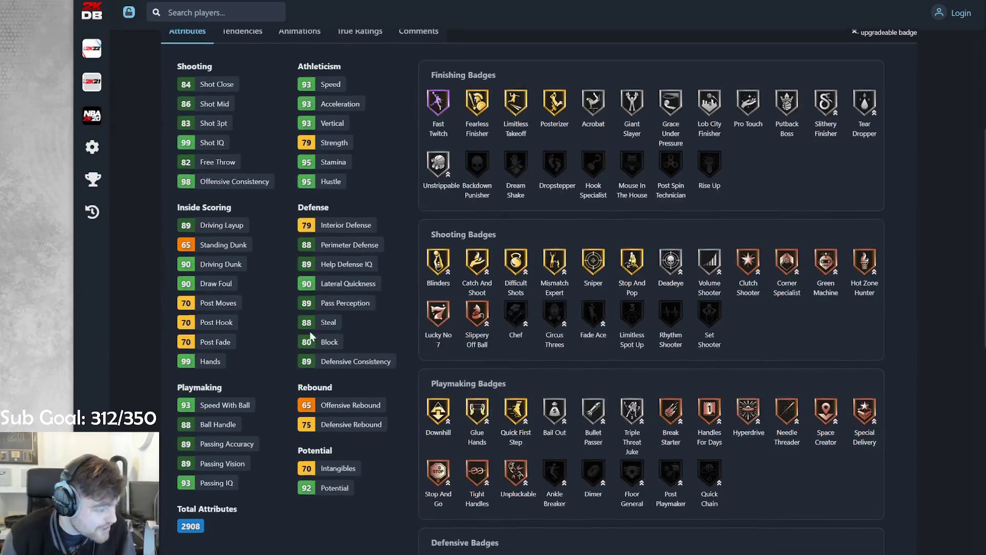
scroll(down, 3)
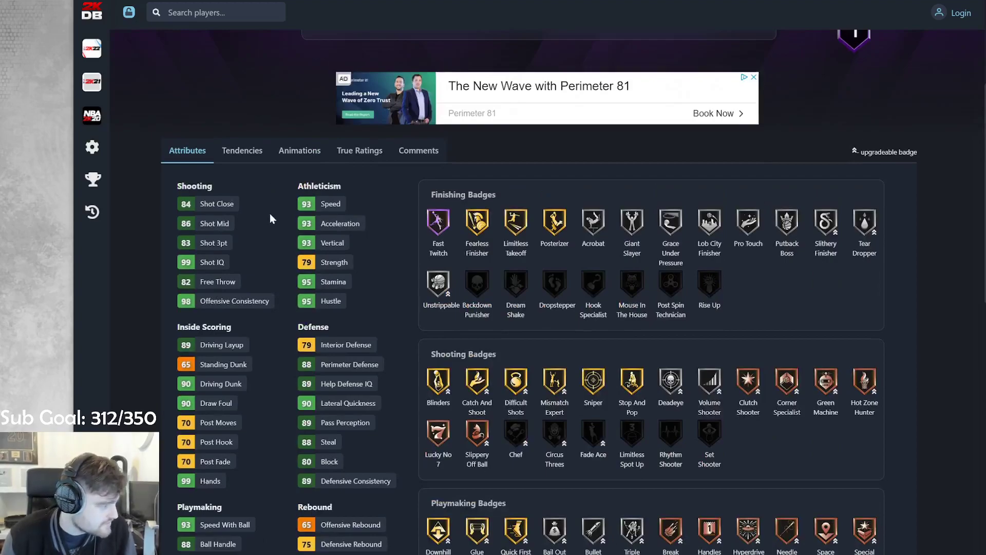
click(299, 151)
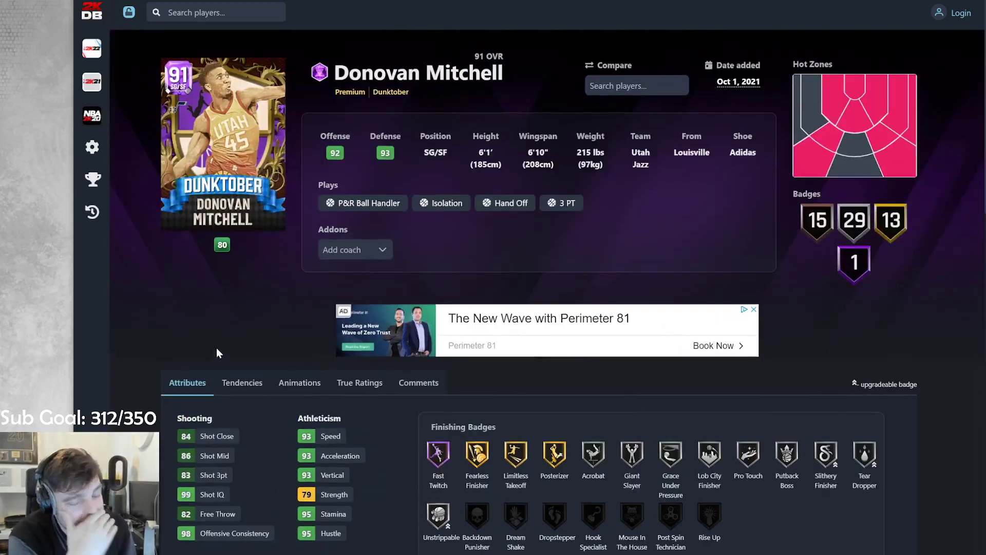
scroll(down, 3)
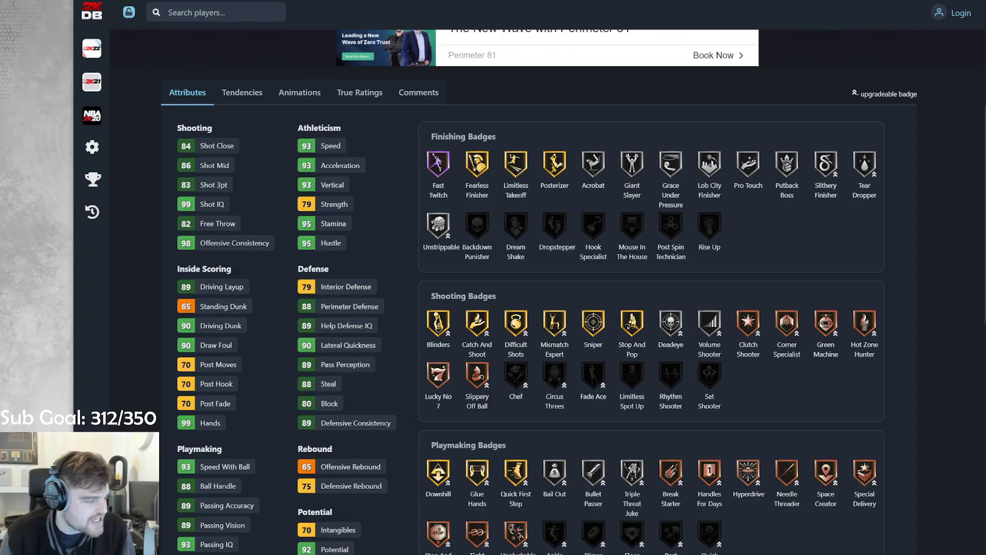
scroll(down, 3)
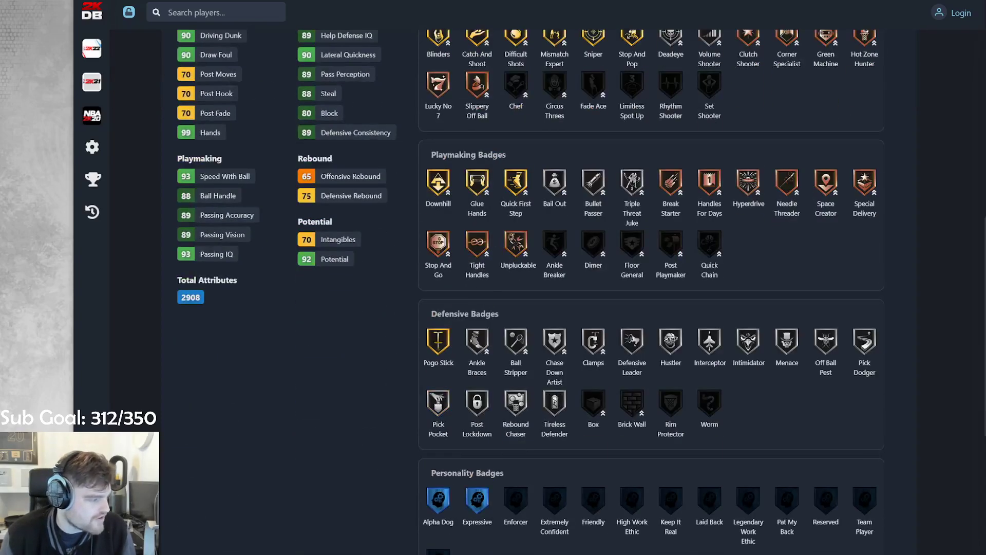
Step: Toggle between Mitchell's animations and attributes, then scroll through his full badge set
click(299, 35)
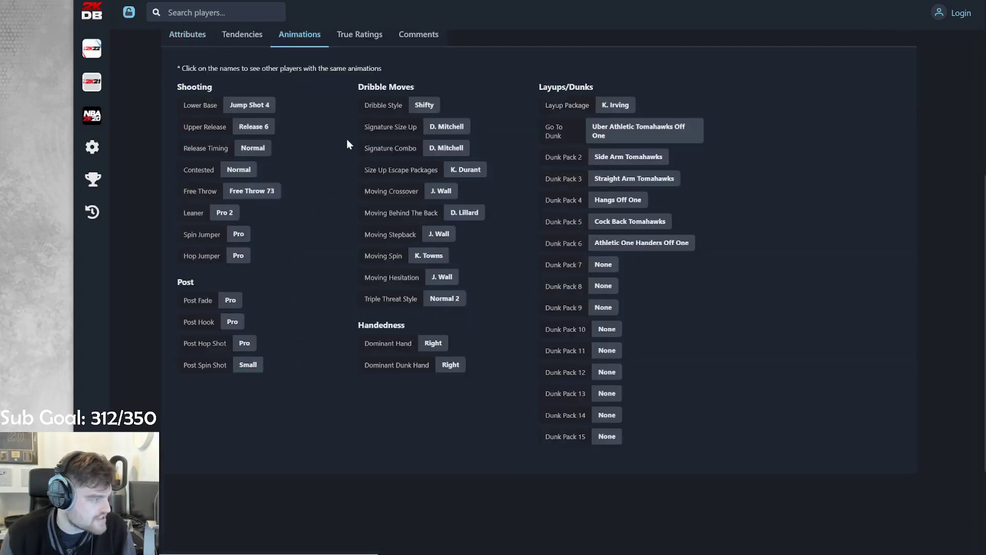
click(187, 34)
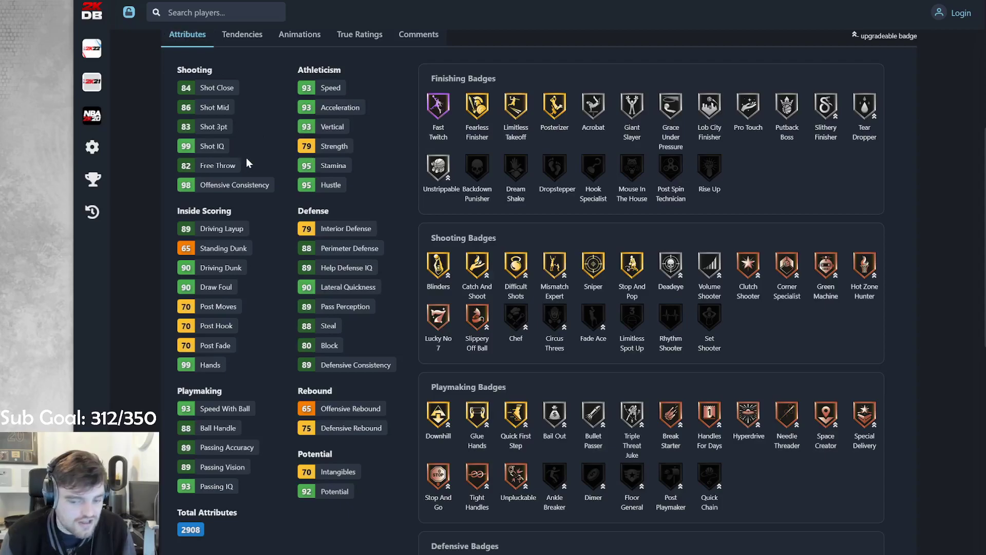
click(300, 35)
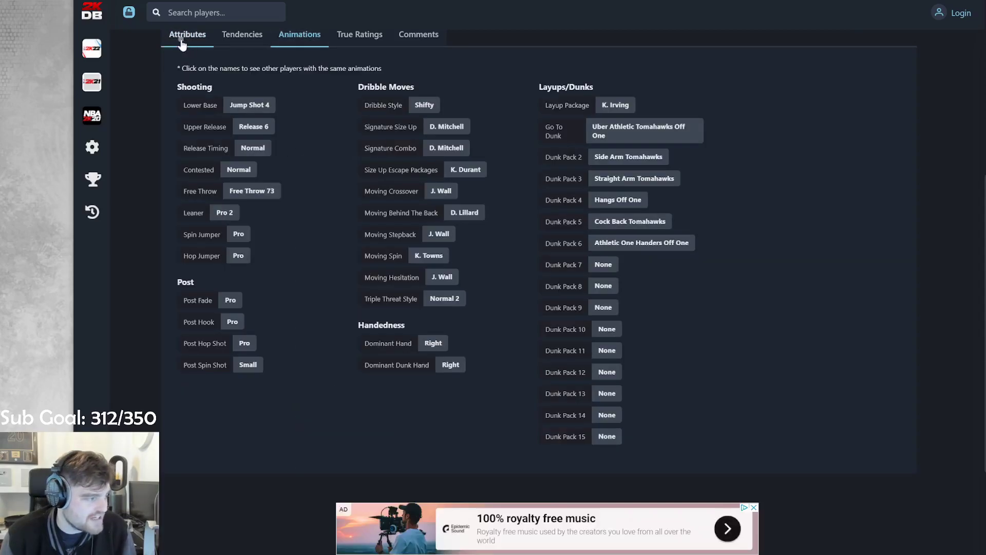
click(187, 34)
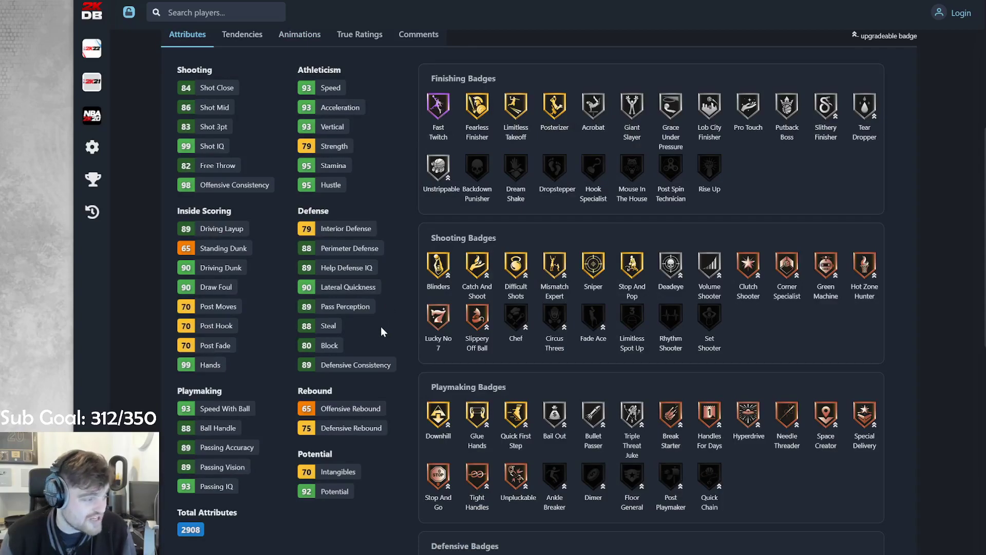
mouse_move(392, 340)
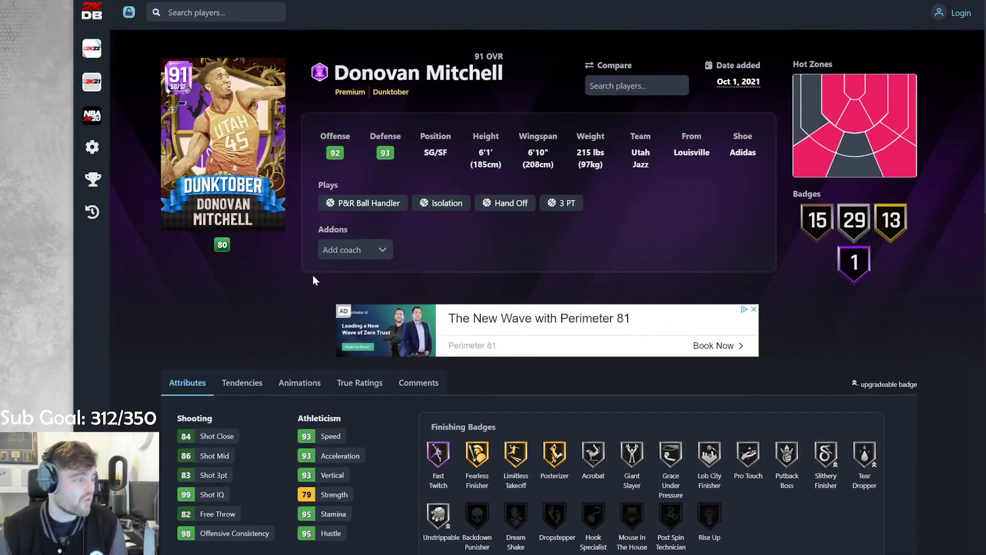
scroll(down, 3)
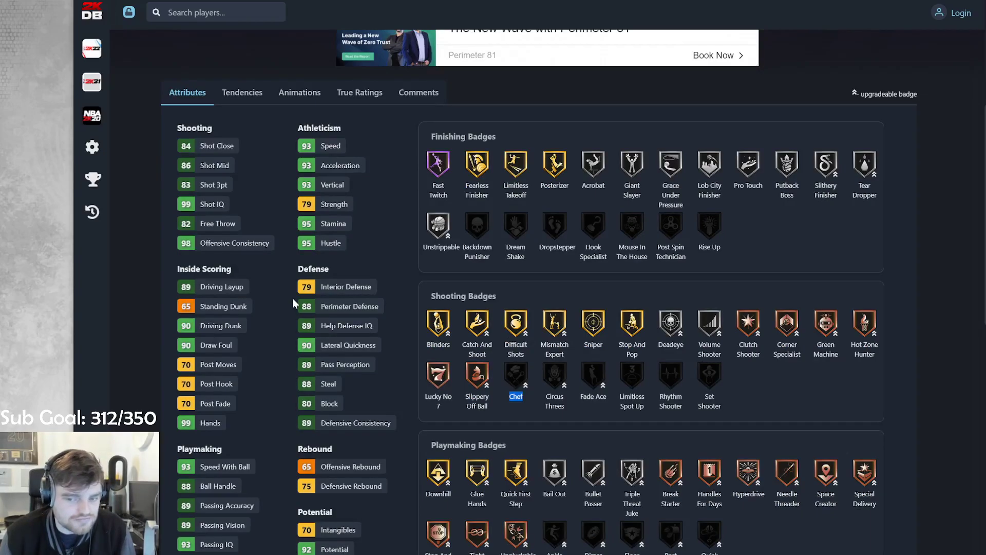
scroll(down, 3)
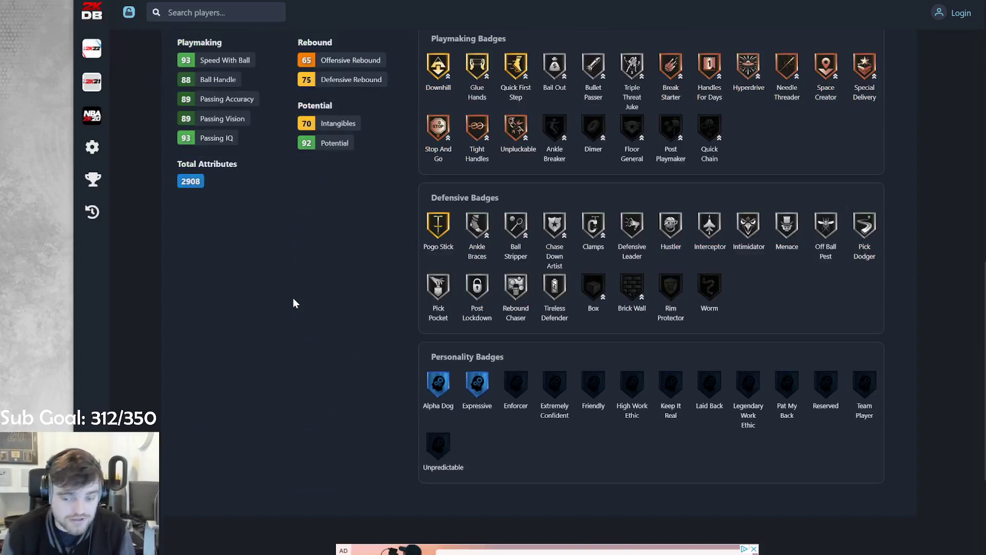
scroll(down, 3)
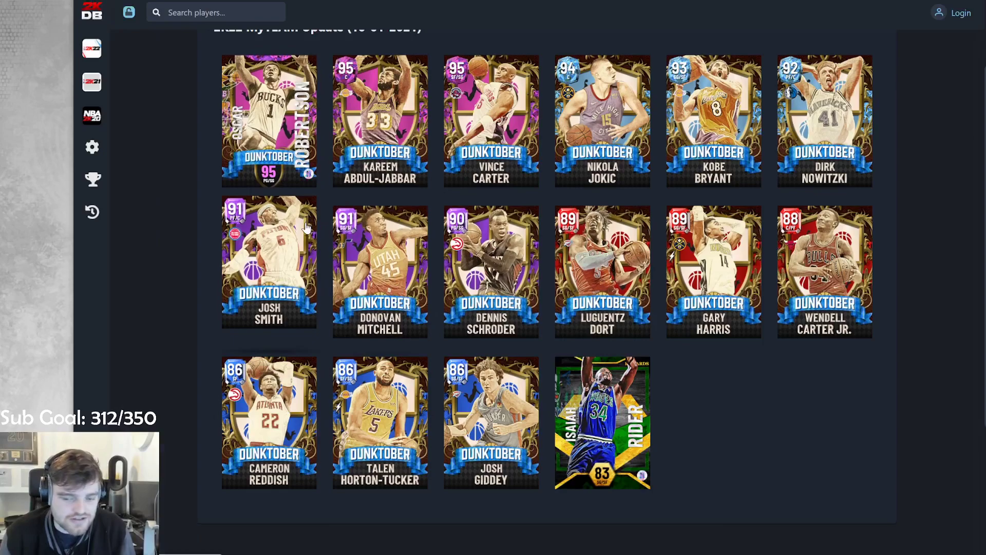
Step: Open Josh Smith's 91 OVR Dunktober card and scroll through his attributes and badges
click(268, 264)
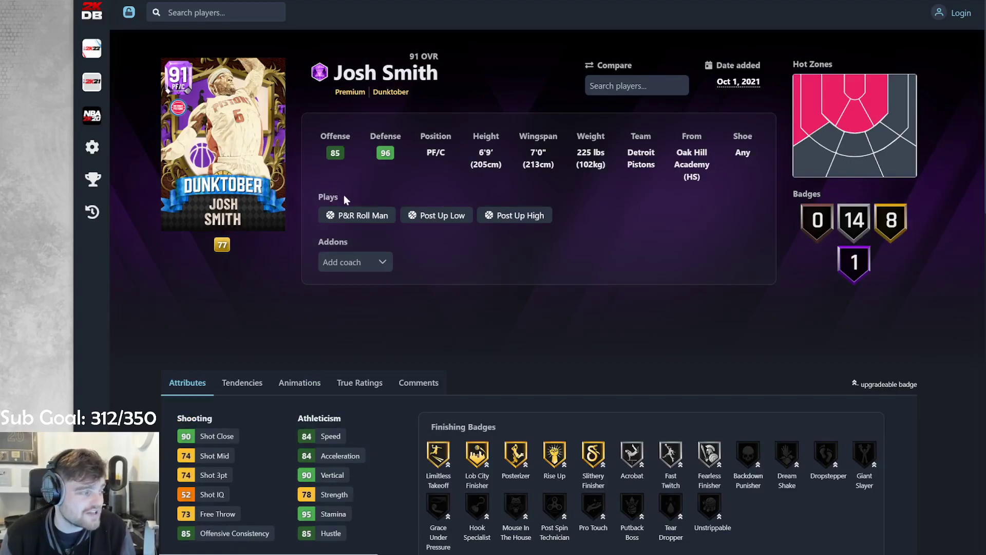
scroll(down, 3)
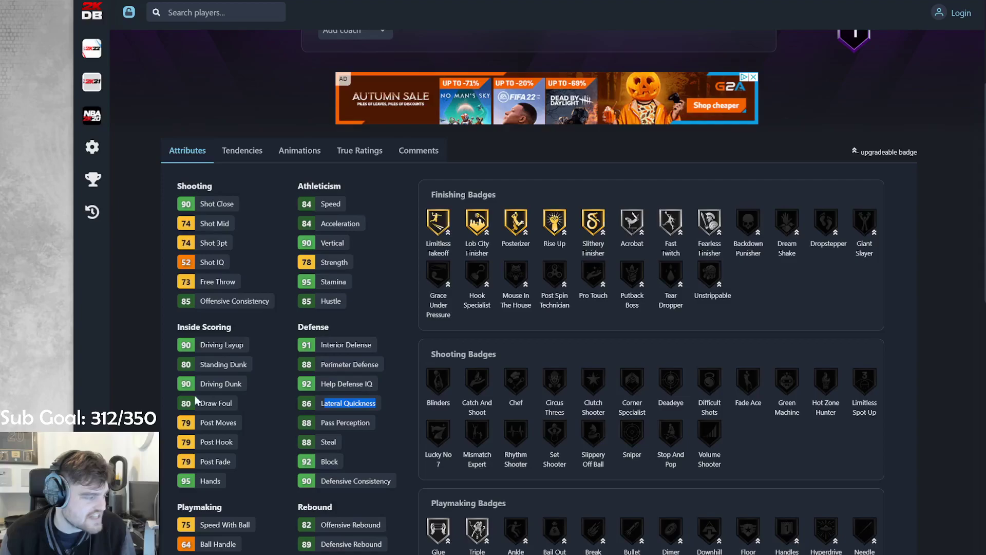
scroll(down, 3)
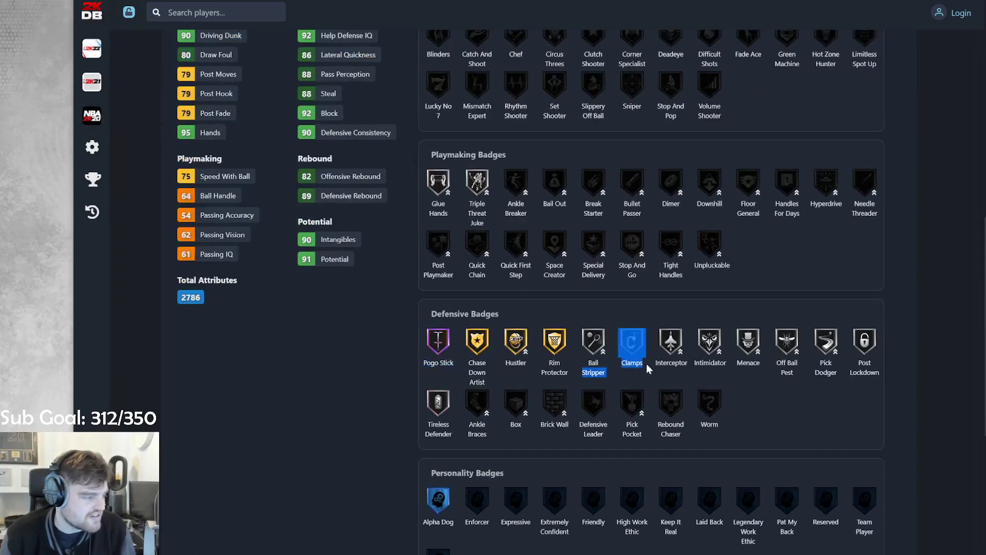
scroll(up, 3)
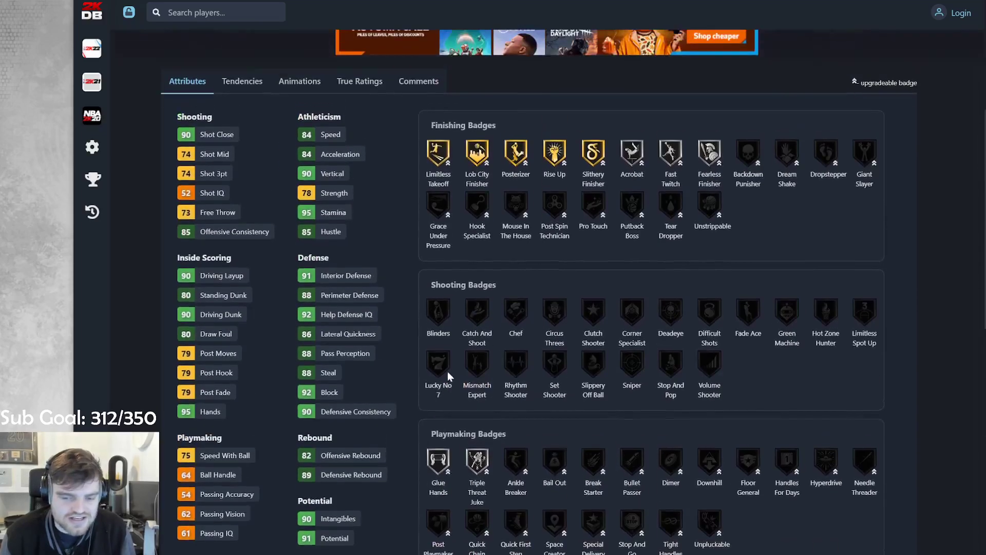
Step: View Smith's animation packages, then return to his attributes and badges
click(300, 81)
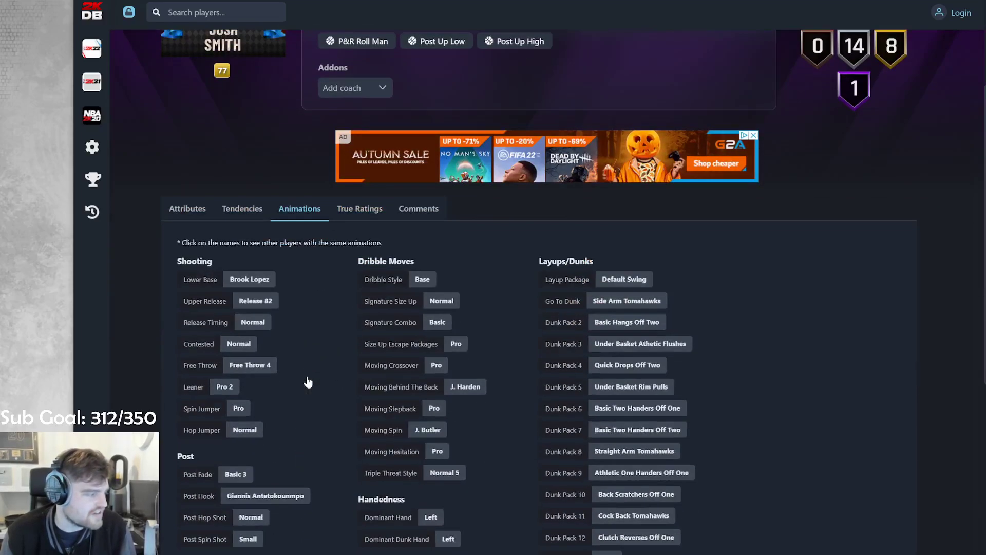
click(187, 208)
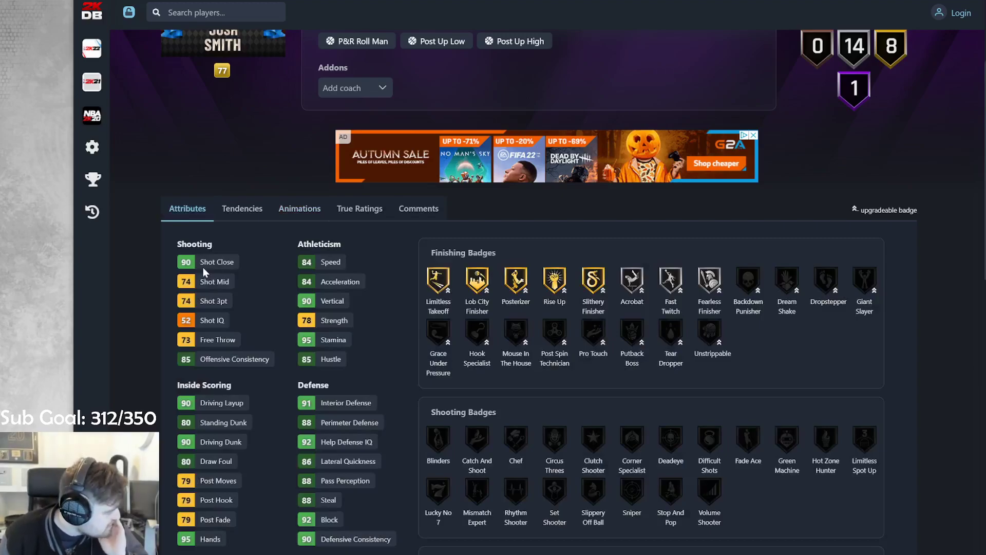
scroll(down, 3)
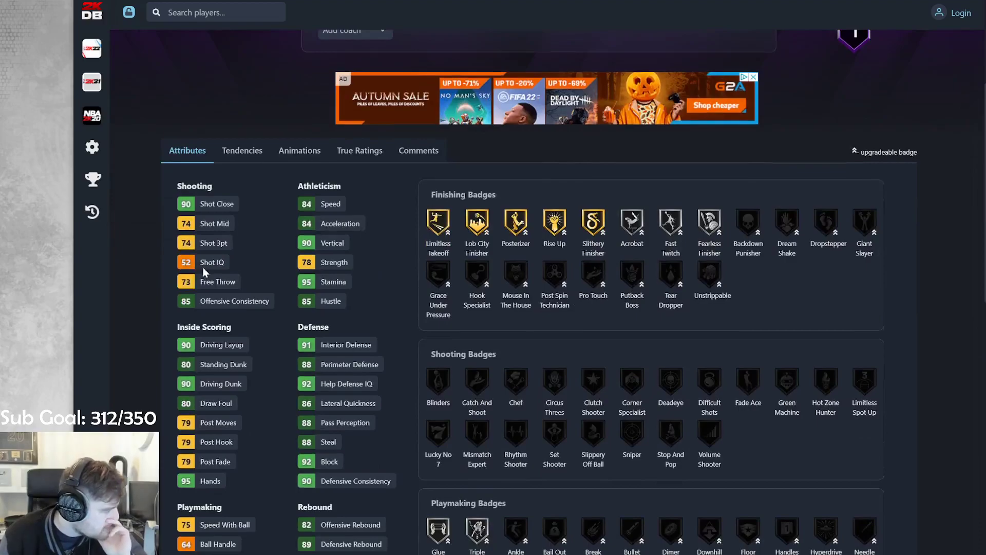
scroll(down, 3)
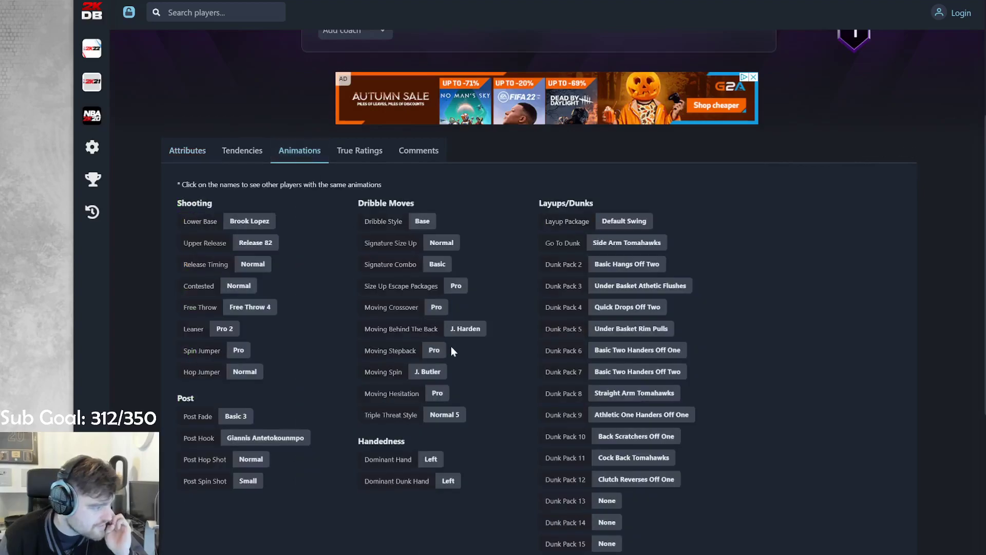
click(187, 151)
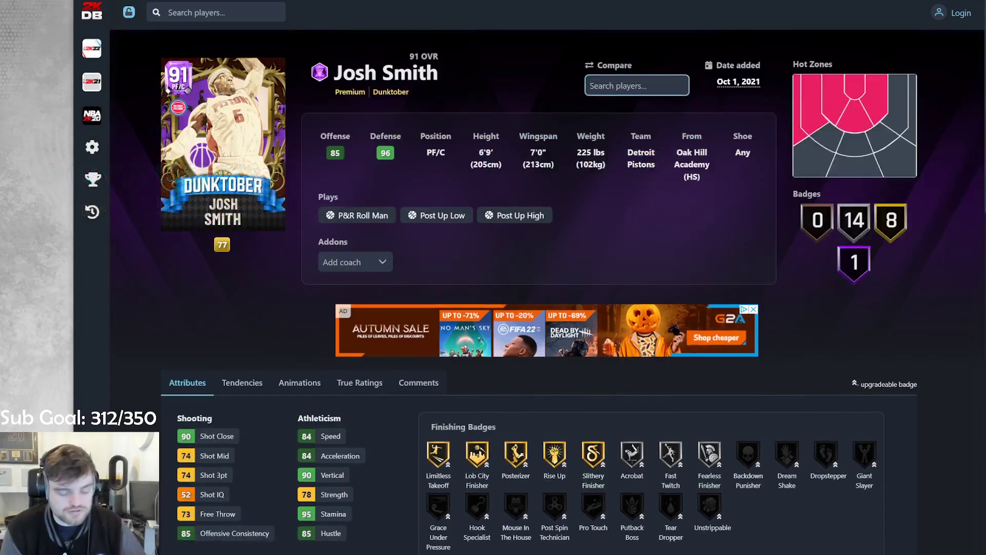
Step: Compare Josh Smith against the 91 OVR Blake Griffin card found by searching 'BLAKE'
text(BLAKE)
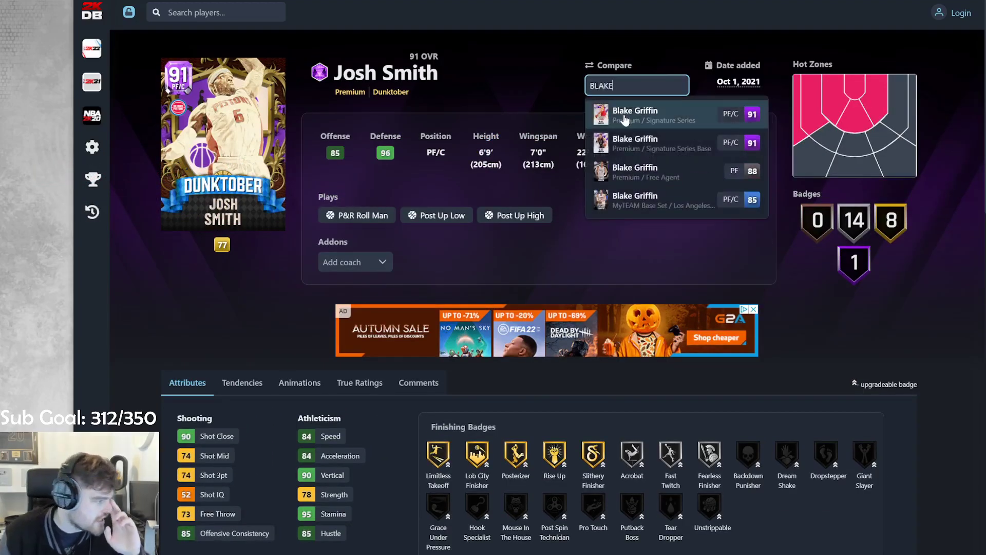
click(635, 115)
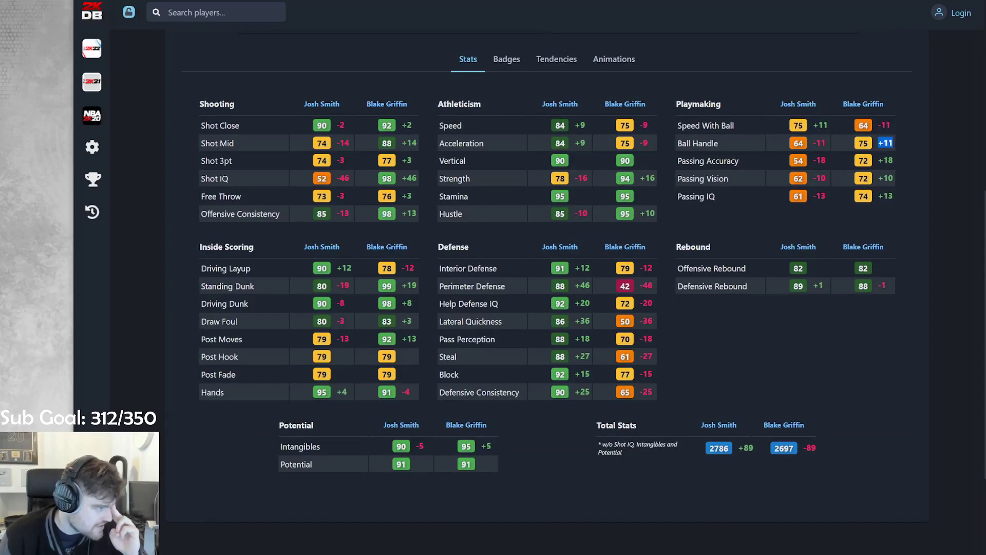
mouse_move(510, 330)
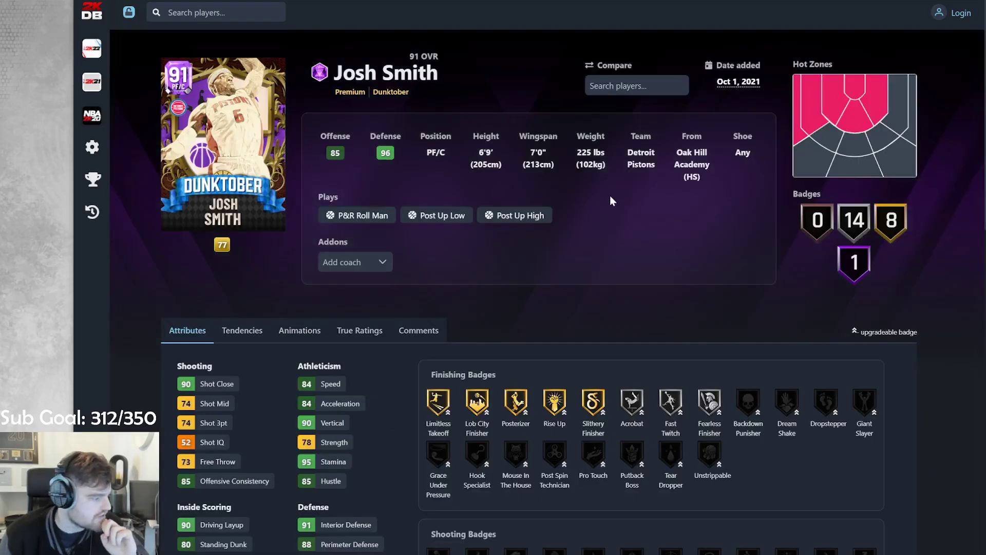
scroll(down, 3)
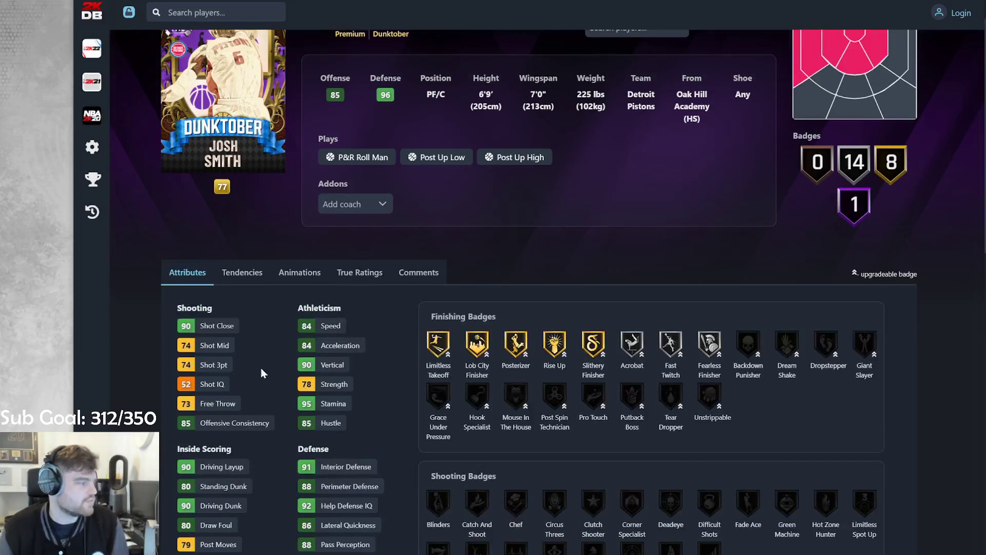
mouse_move(243, 365)
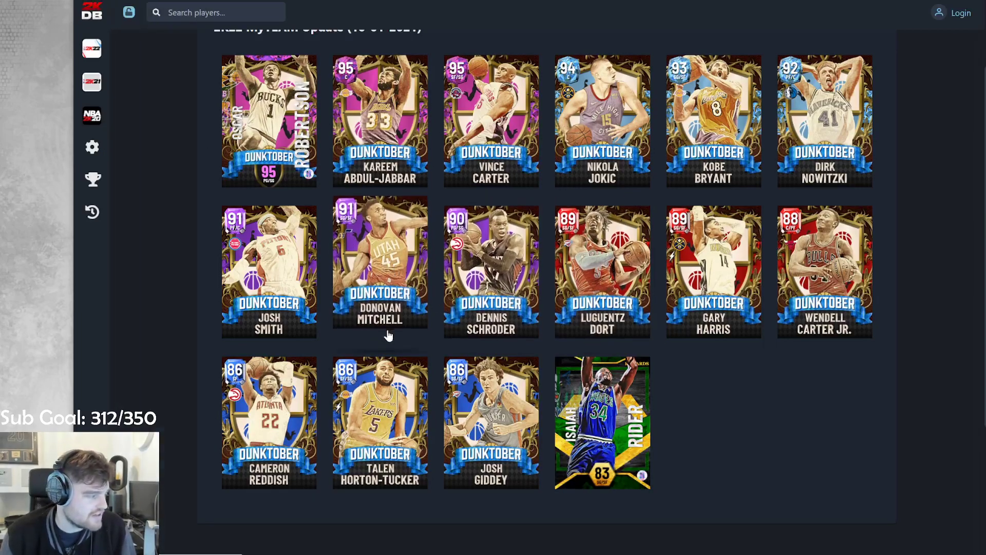
Step: Open another Dunktober card from the grid and scroll through its boosted attributes and badges
click(380, 422)
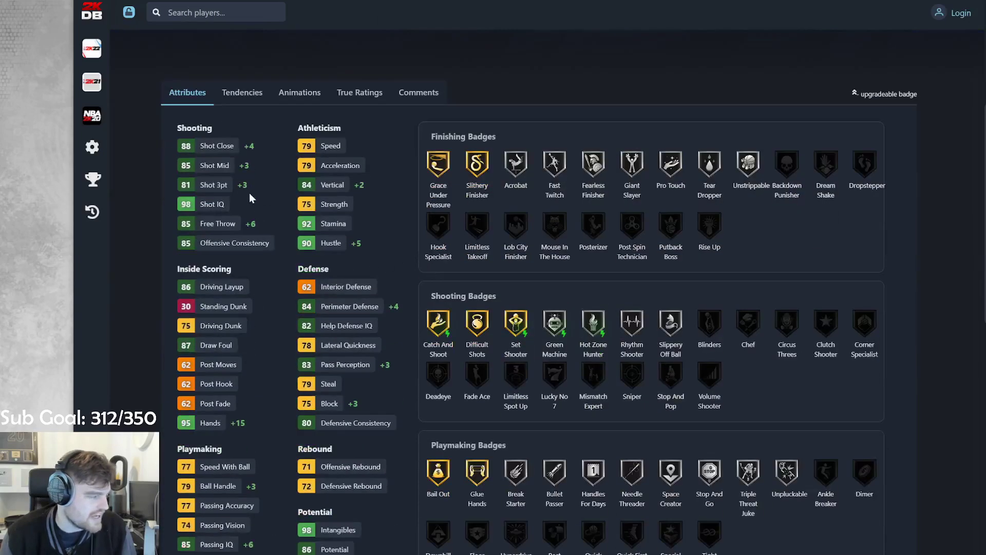
scroll(down, 3)
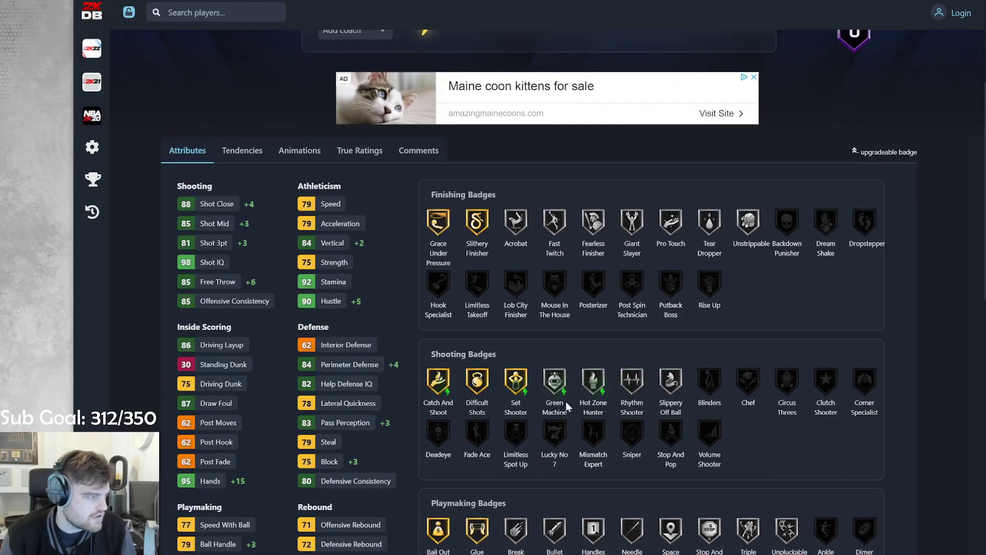
scroll(down, 3)
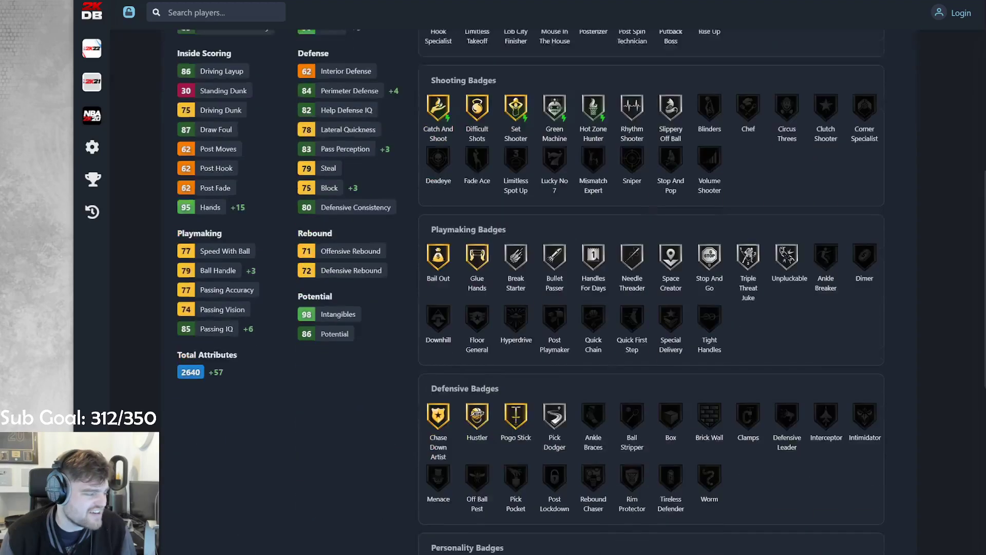
scroll(up, 3)
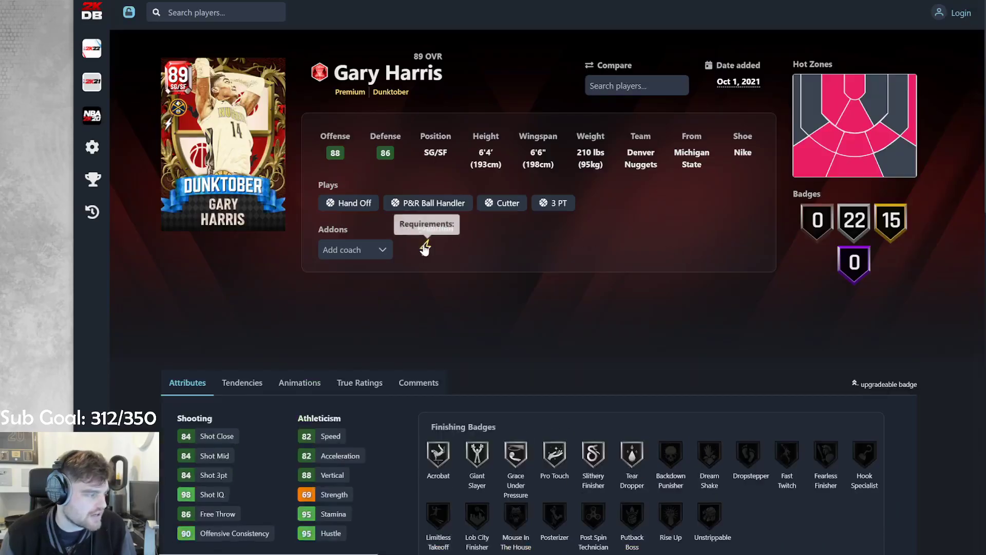
Step: Scroll through Gary Harris's evolved 91 card, reviewing its boosted attributes and badges
scroll(down, 3)
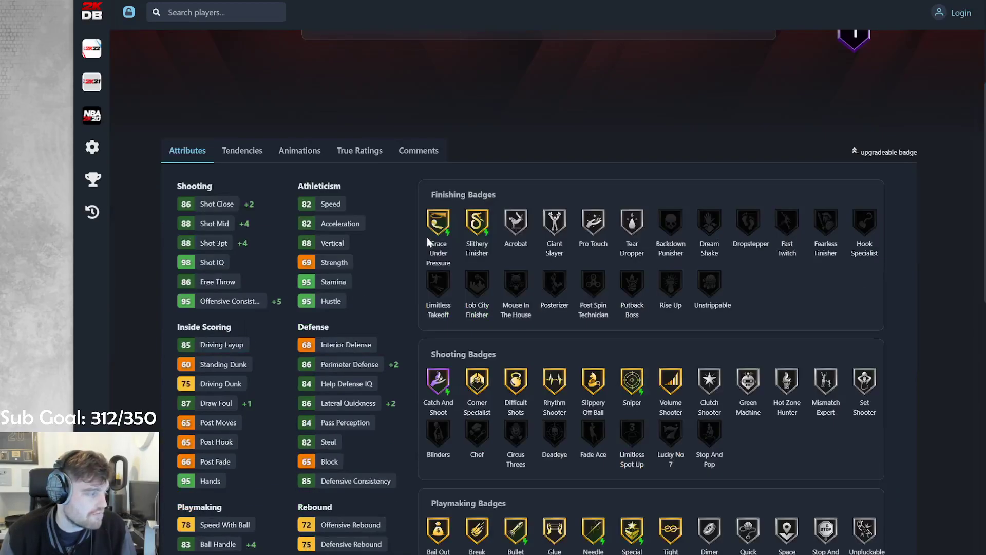
scroll(down, 3)
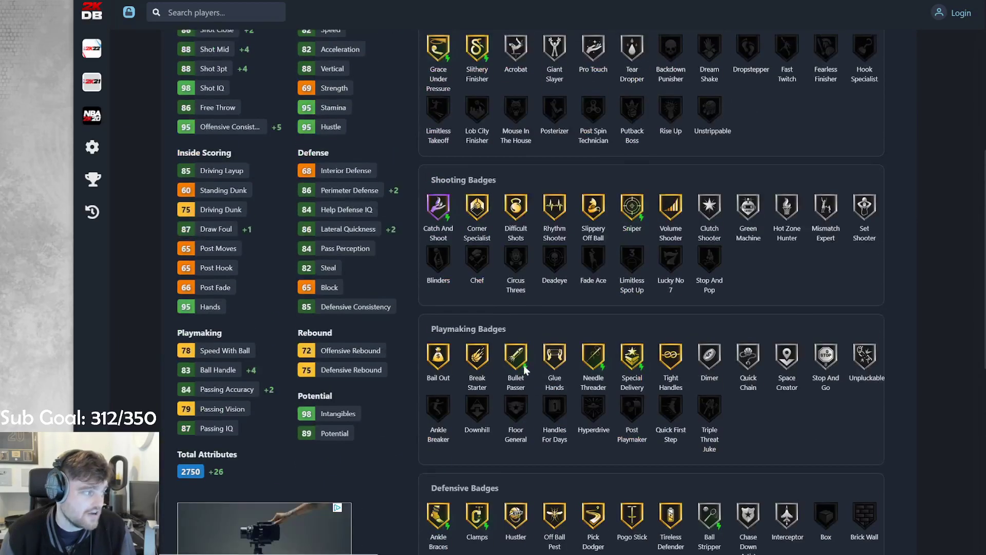
scroll(up, 3)
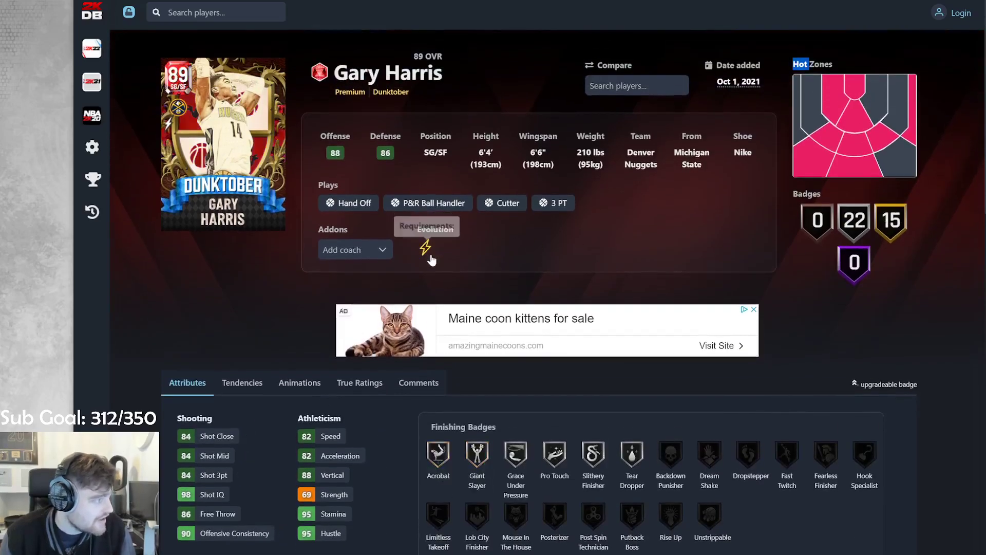
scroll(down, 3)
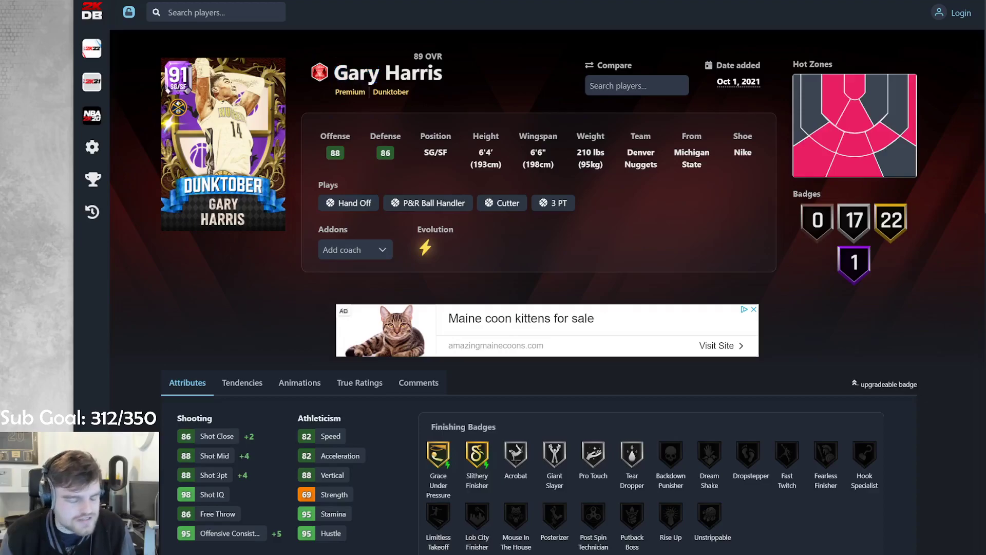
scroll(down, 3)
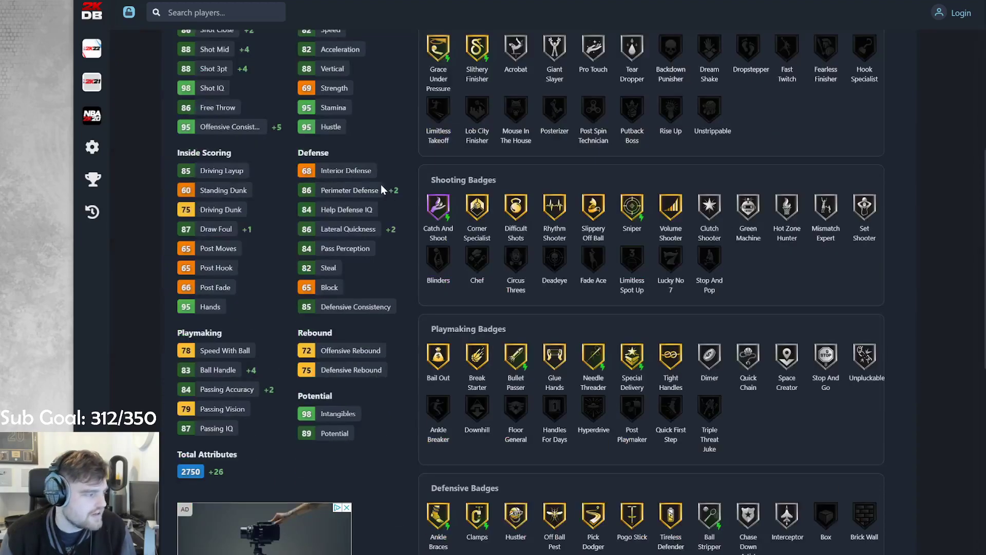
scroll(down, 3)
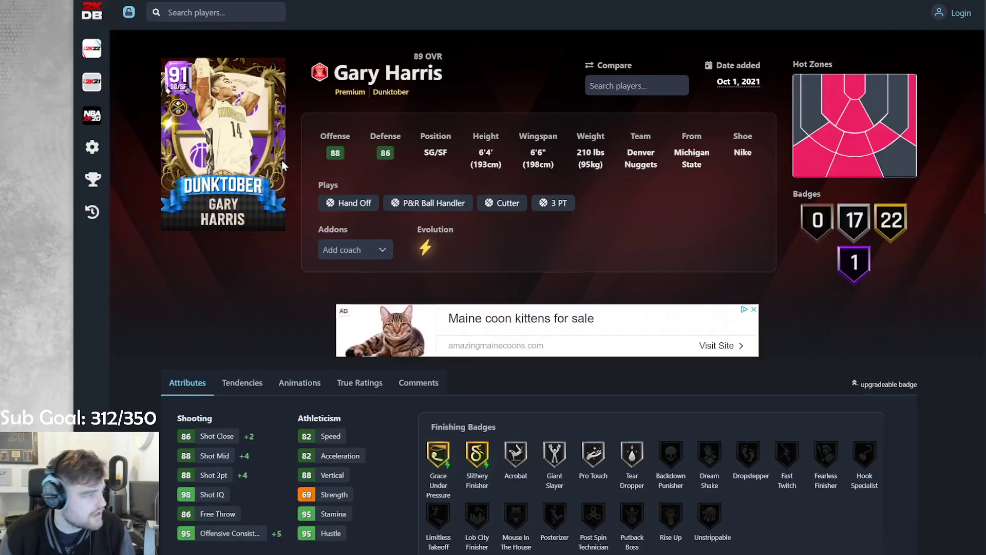
scroll(down, 3)
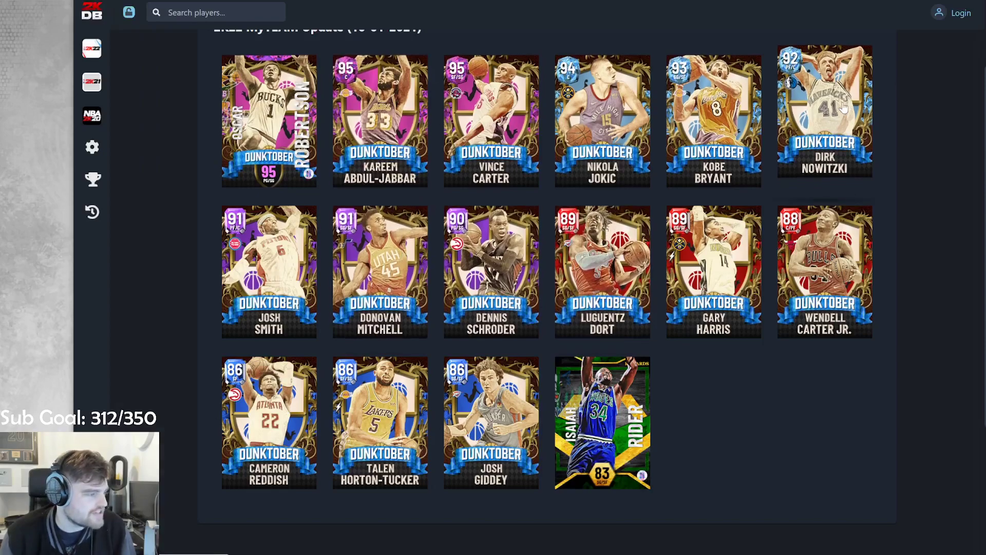
click(823, 113)
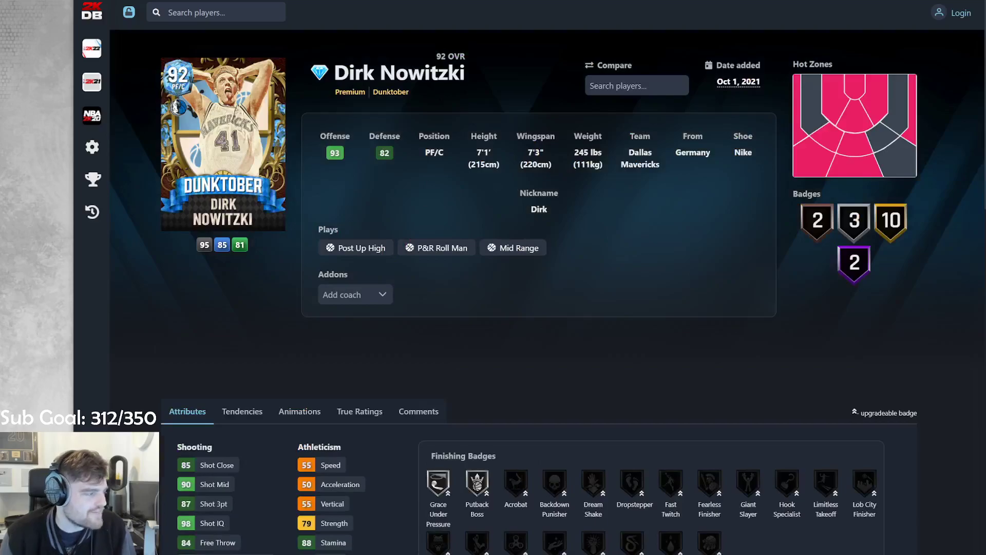
scroll(down, 3)
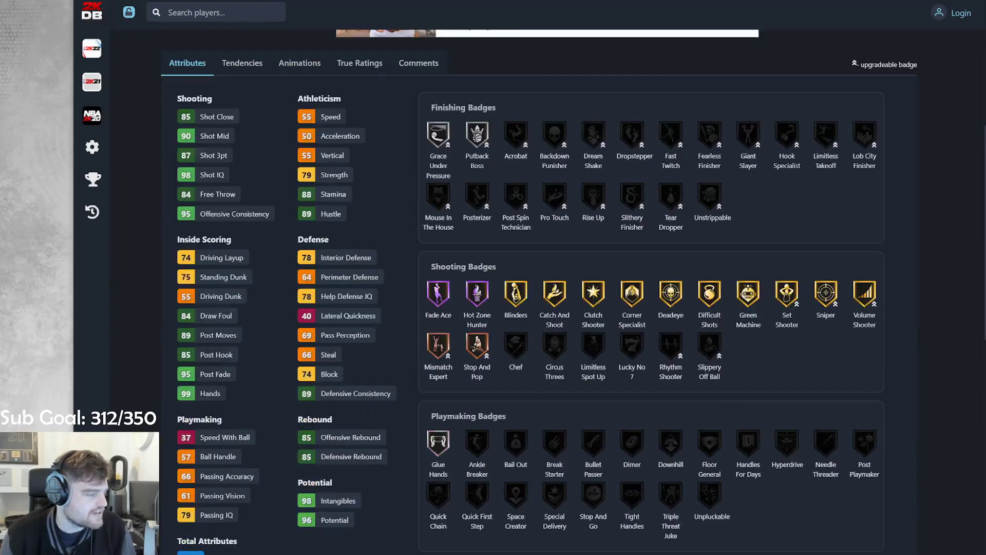
scroll(down, 3)
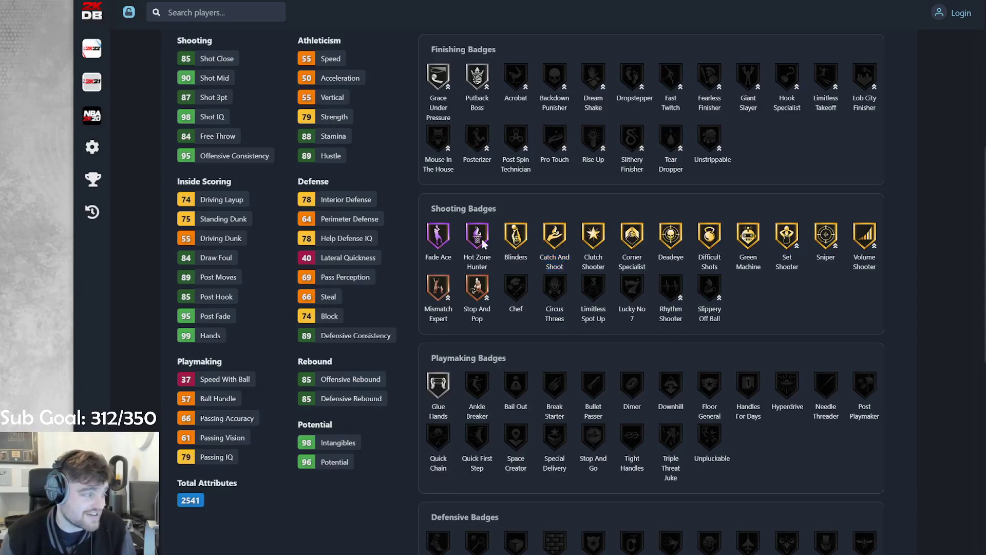
mouse_move(484, 244)
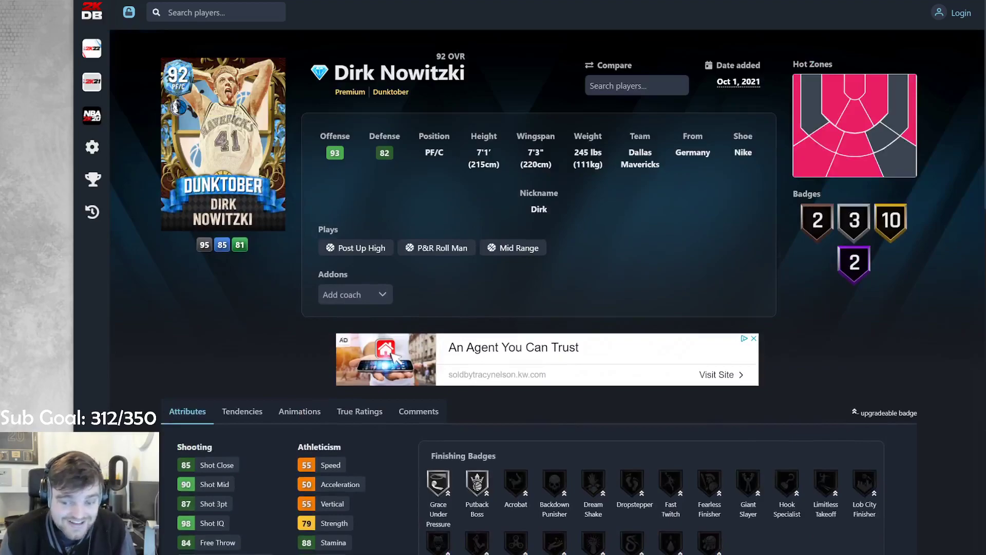
mouse_move(467, 132)
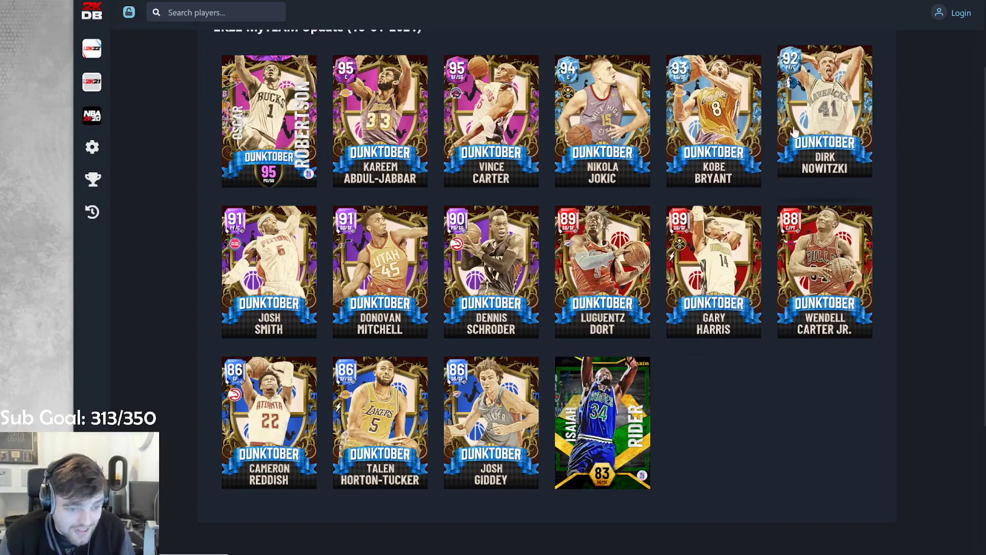
mouse_move(762, 143)
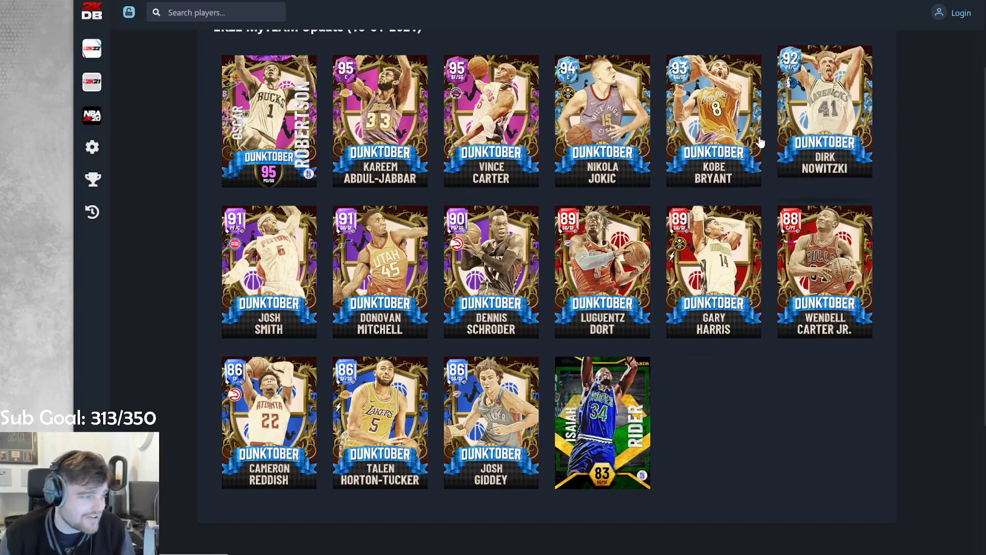
Step: Open Kobe Bryant's 93 OVR Dunktober card and scroll through its attributes and badges
click(714, 119)
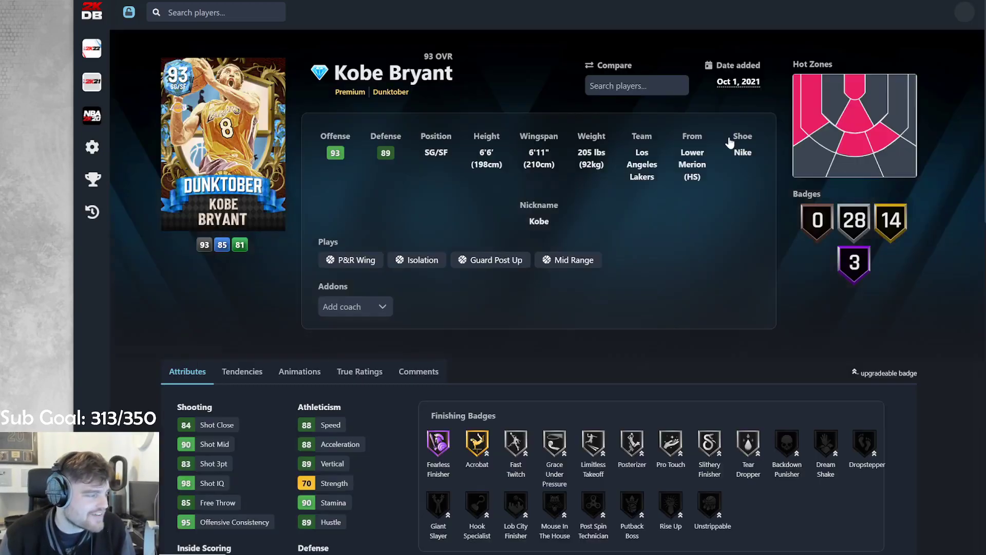
scroll(down, 3)
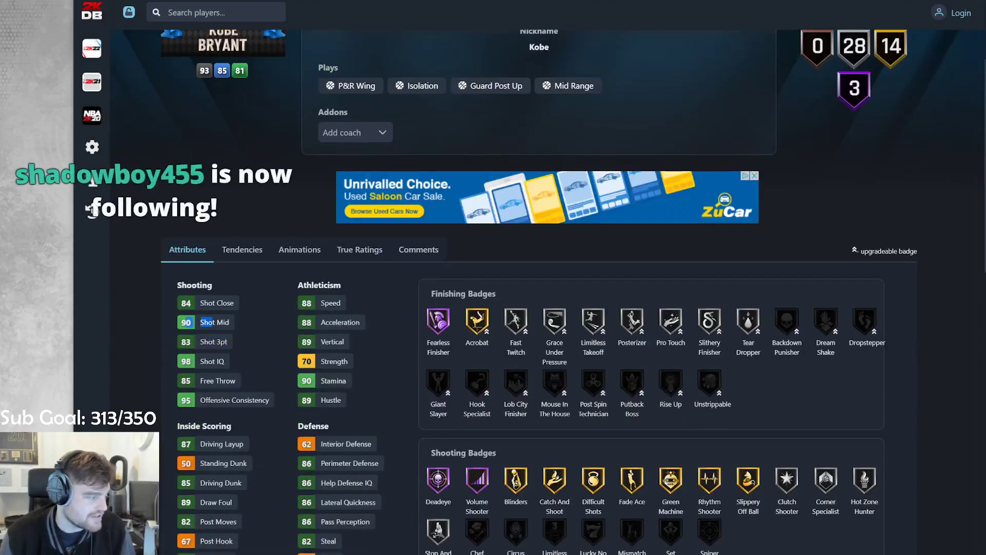
scroll(down, 3)
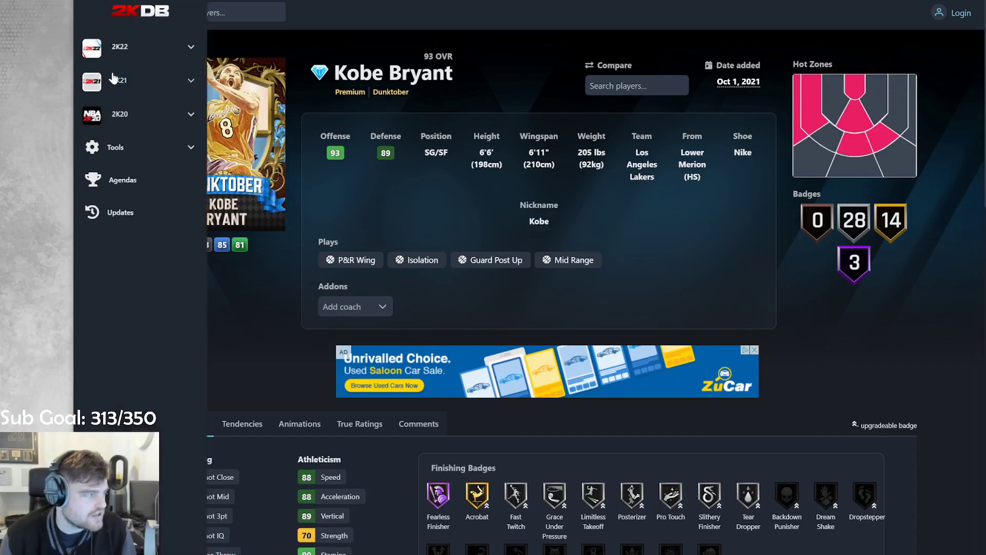
Step: Search the 2K22 All Players database for 'KOBE' and scroll to the results table
scroll(down, 3)
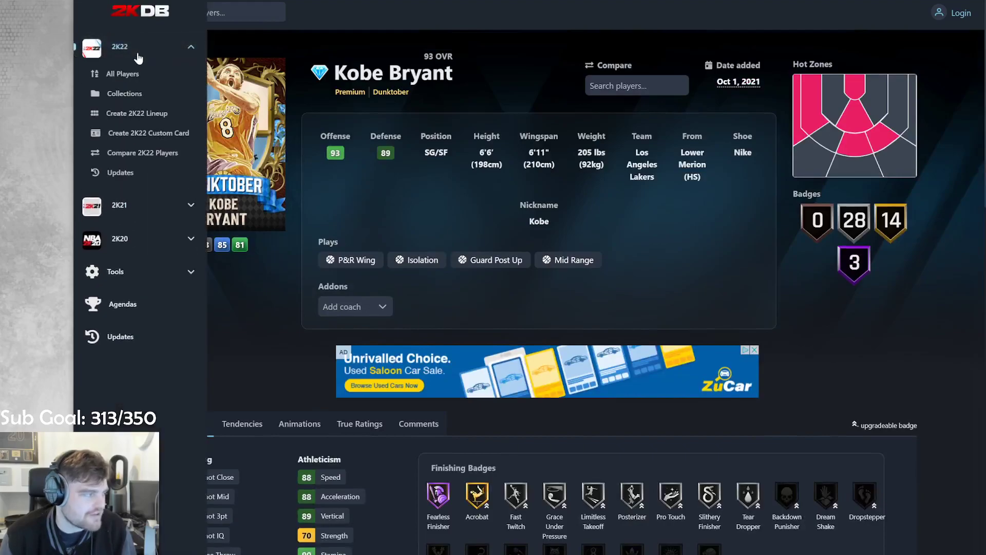
click(119, 80)
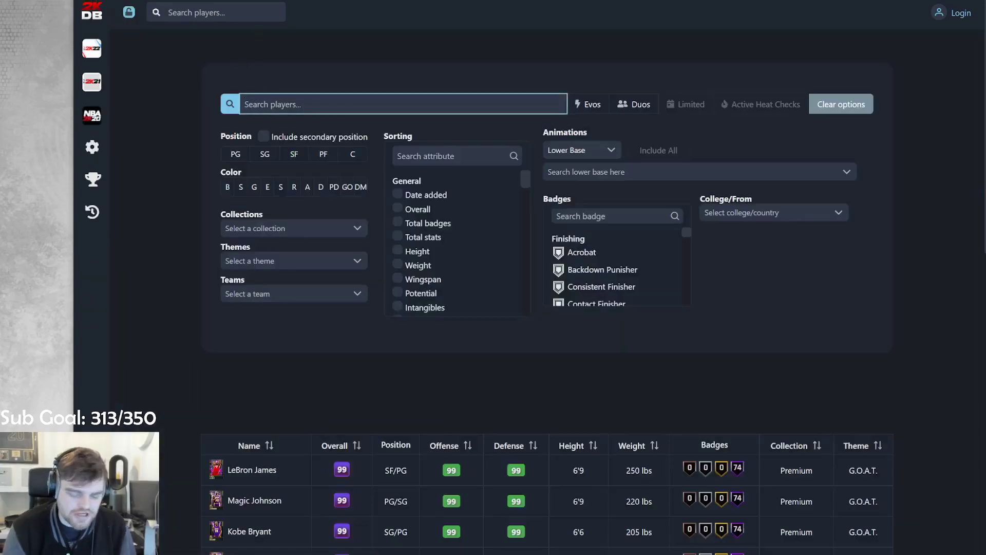
text(KOBE)
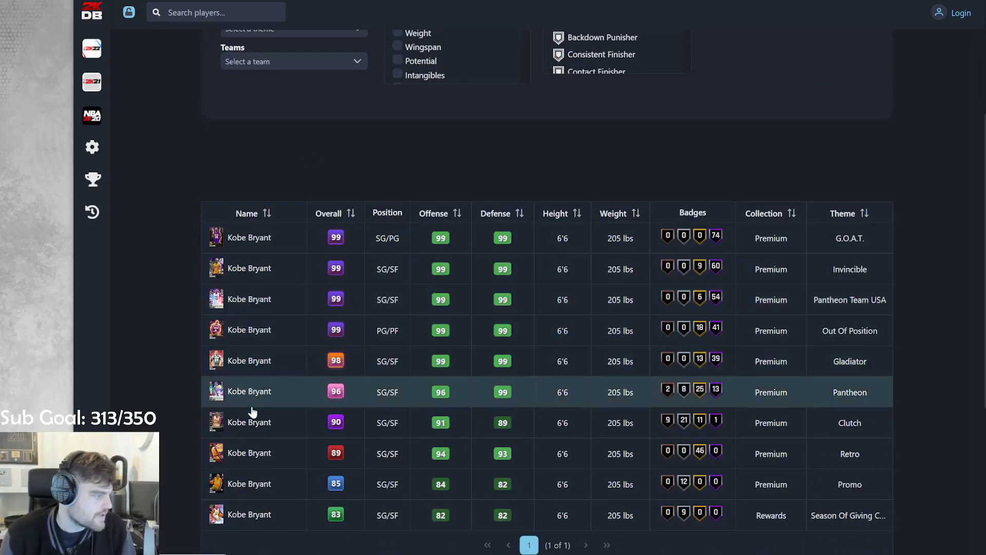
mouse_move(249, 299)
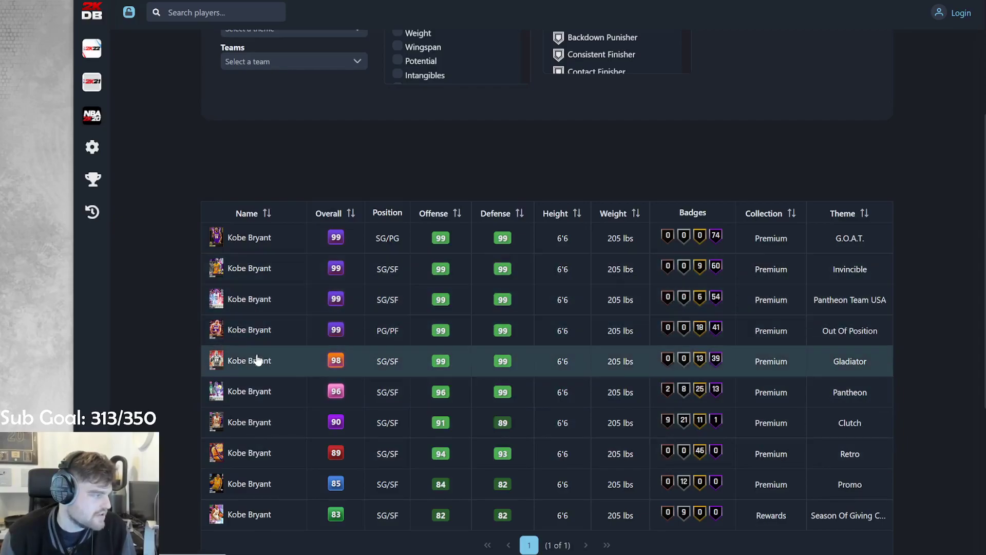
click(249, 360)
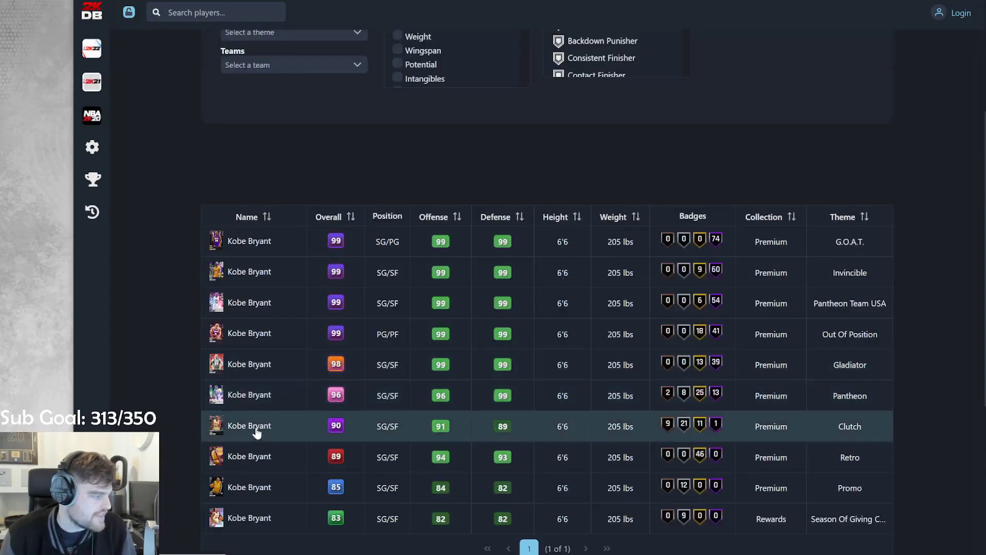
Step: Check the 90 Clutch Kobe card, then view Dunktober Kobe's animations and attributes
click(249, 426)
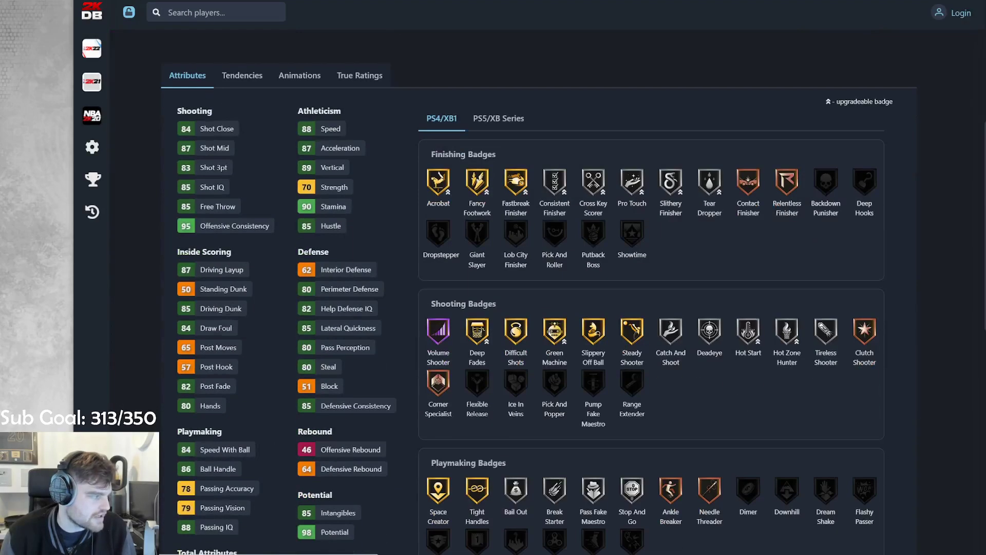
scroll(down, 3)
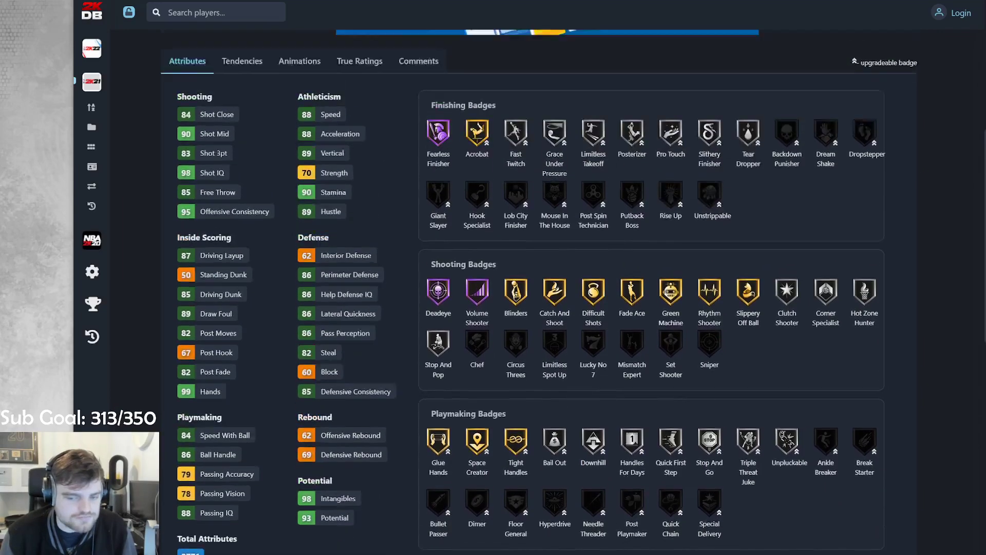
click(300, 60)
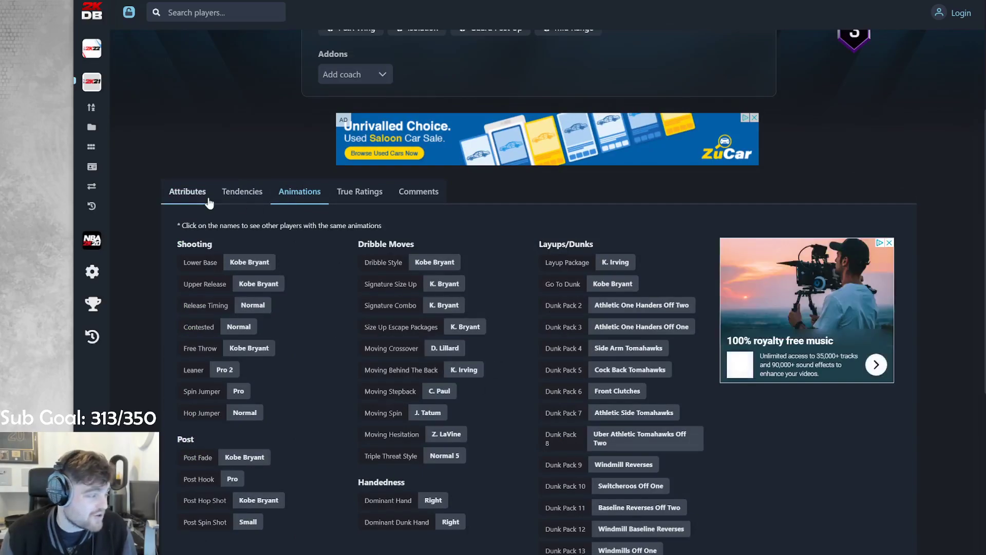
click(188, 191)
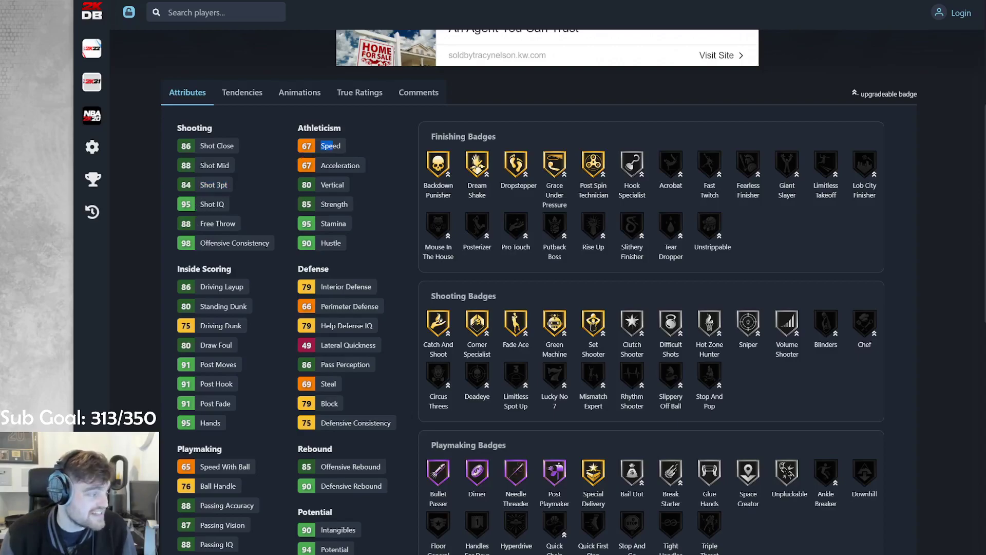
Step: Review Nikola Jokic's animations and players sharing his release, then scroll through his badges
click(299, 92)
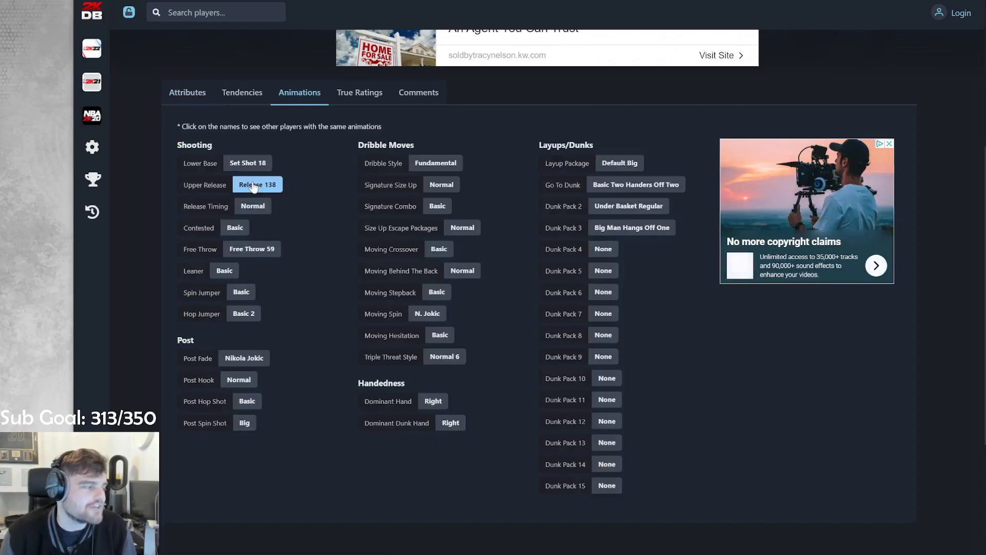
click(187, 92)
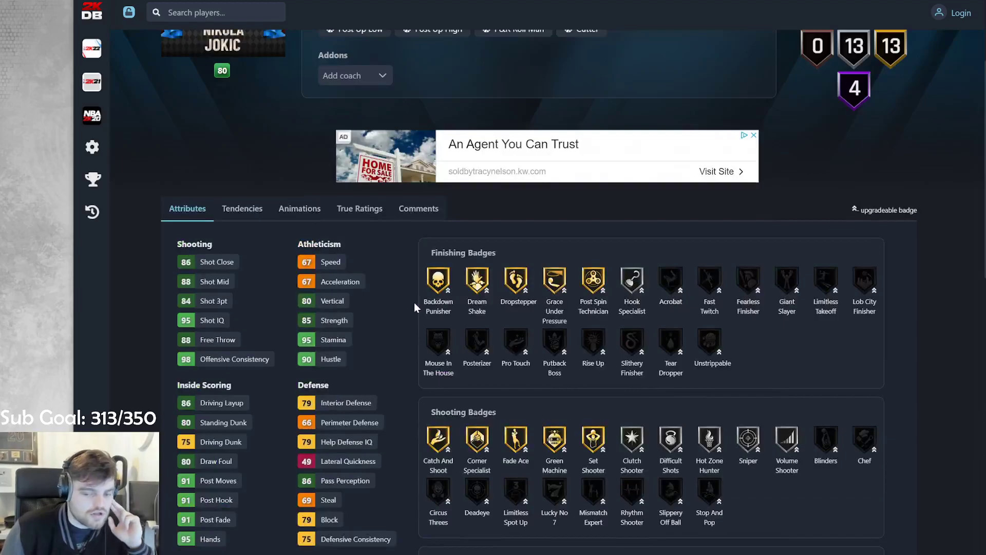
scroll(down, 3)
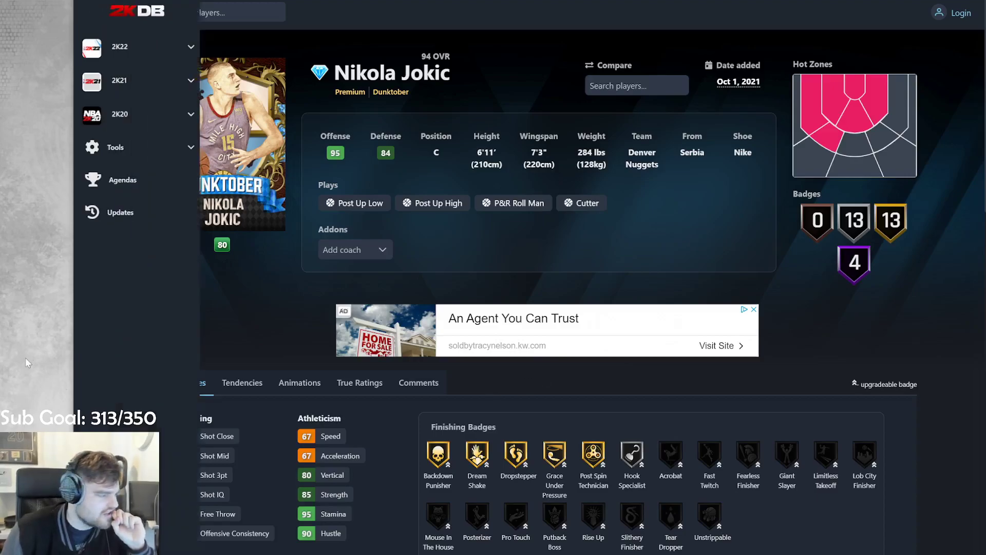
scroll(down, 3)
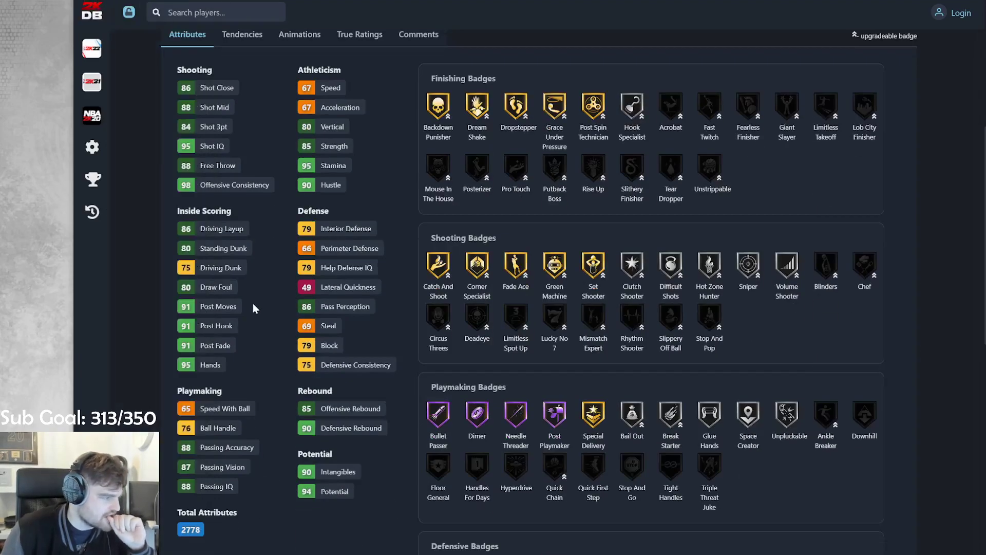
scroll(down, 3)
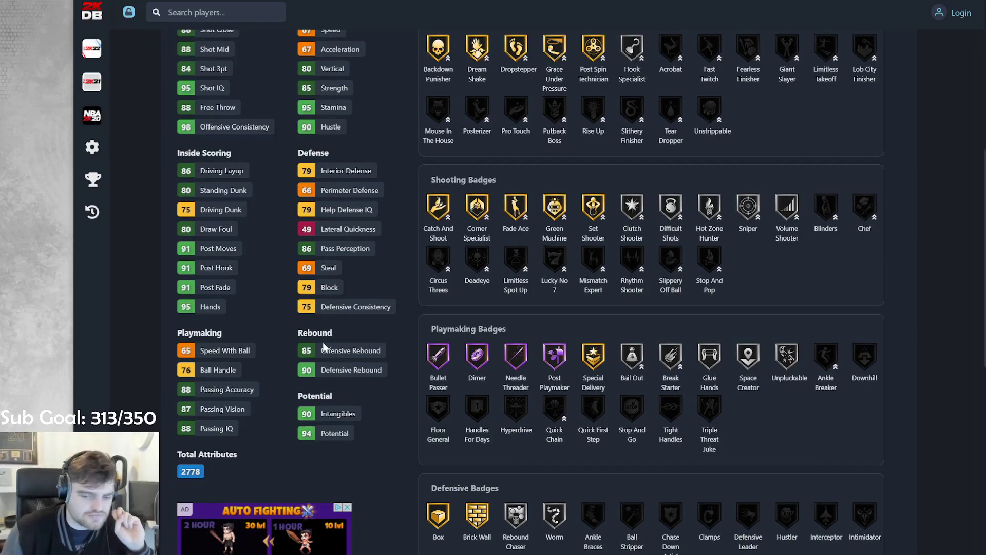
scroll(up, 3)
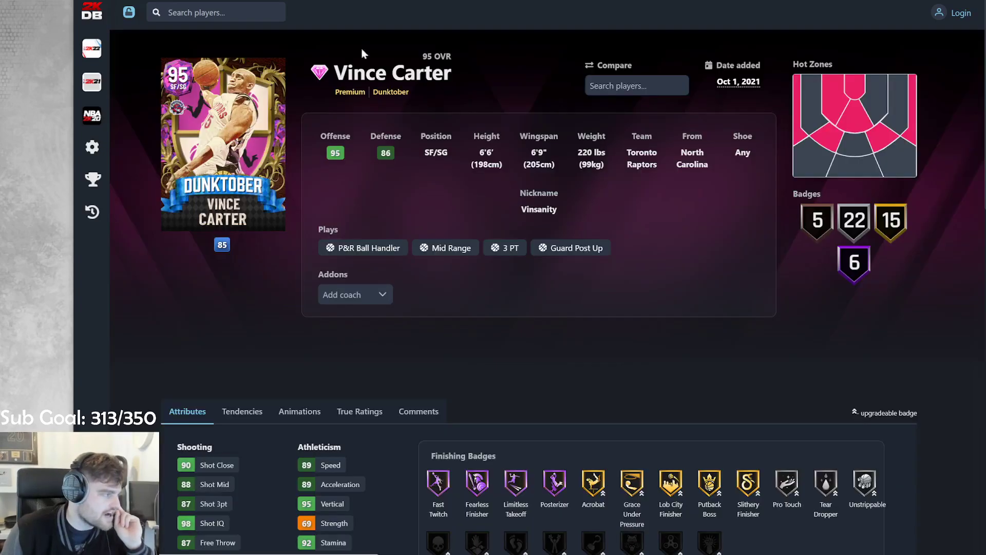
scroll(down, 3)
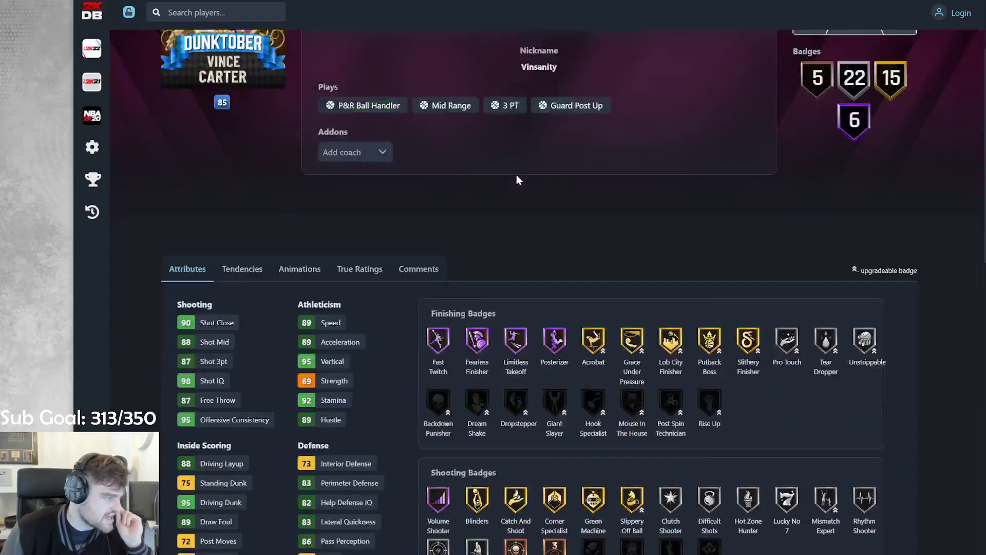
scroll(down, 3)
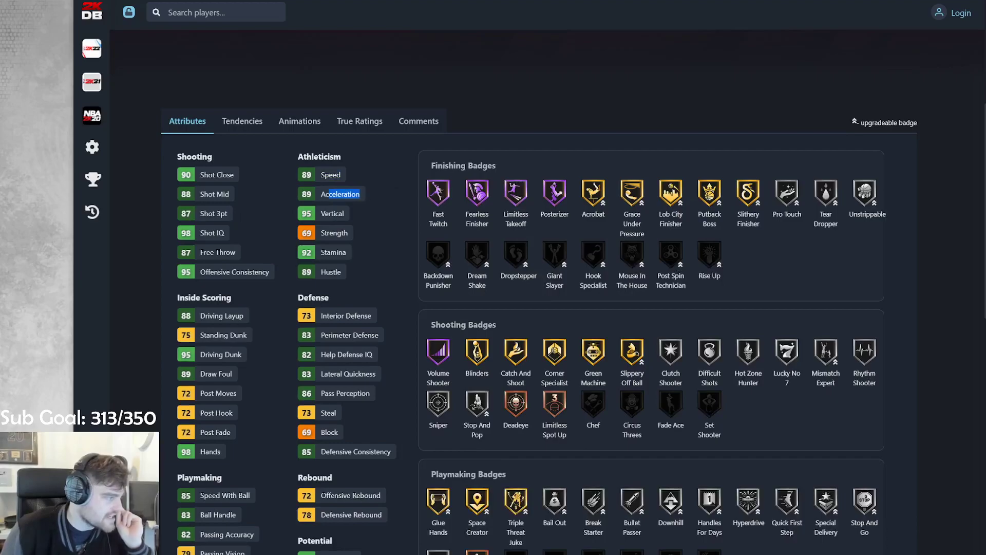
click(300, 121)
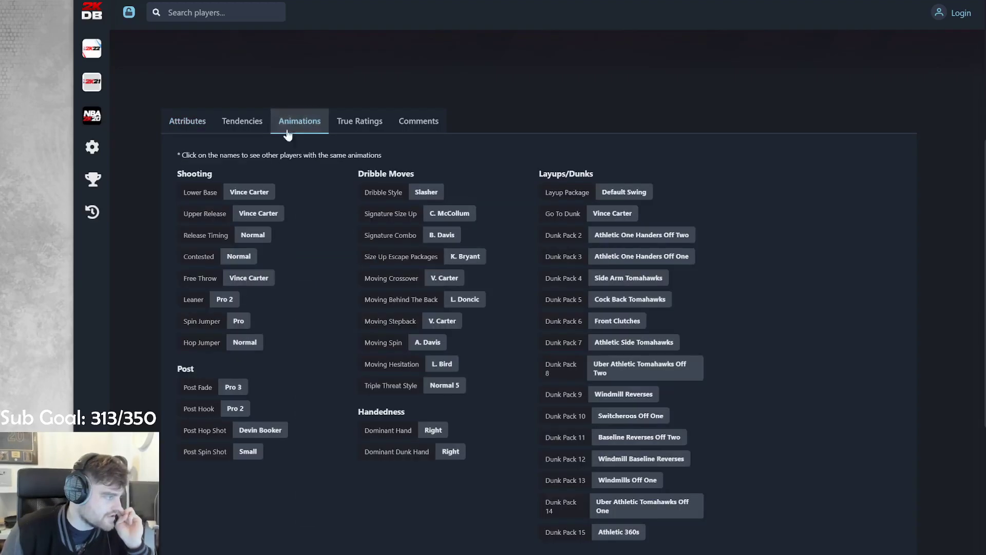
click(187, 121)
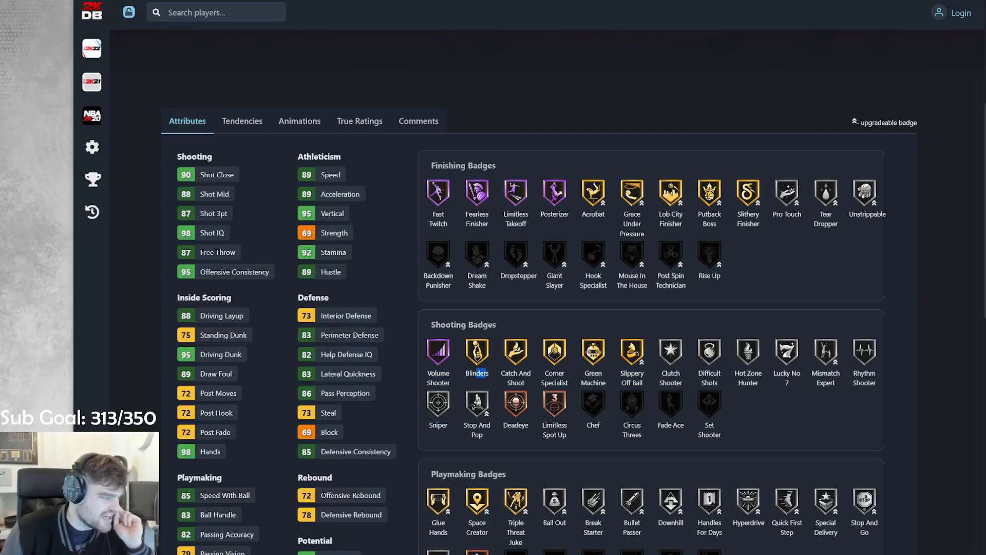
scroll(down, 3)
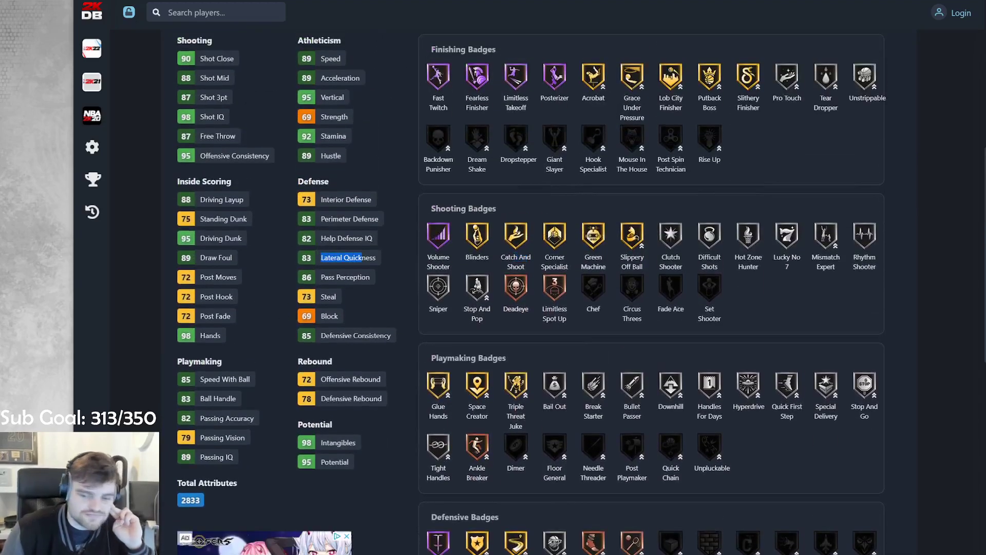
mouse_move(129, 11)
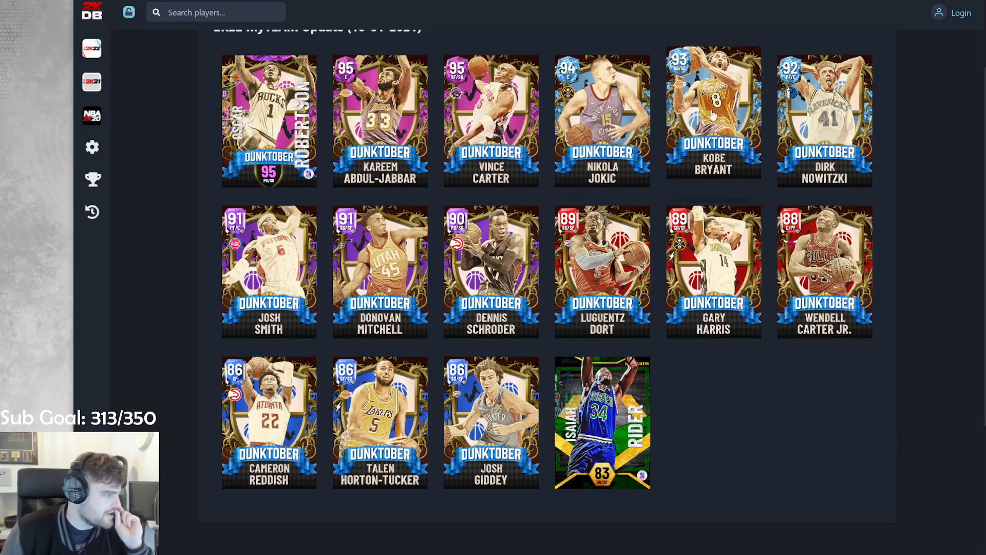
click(713, 113)
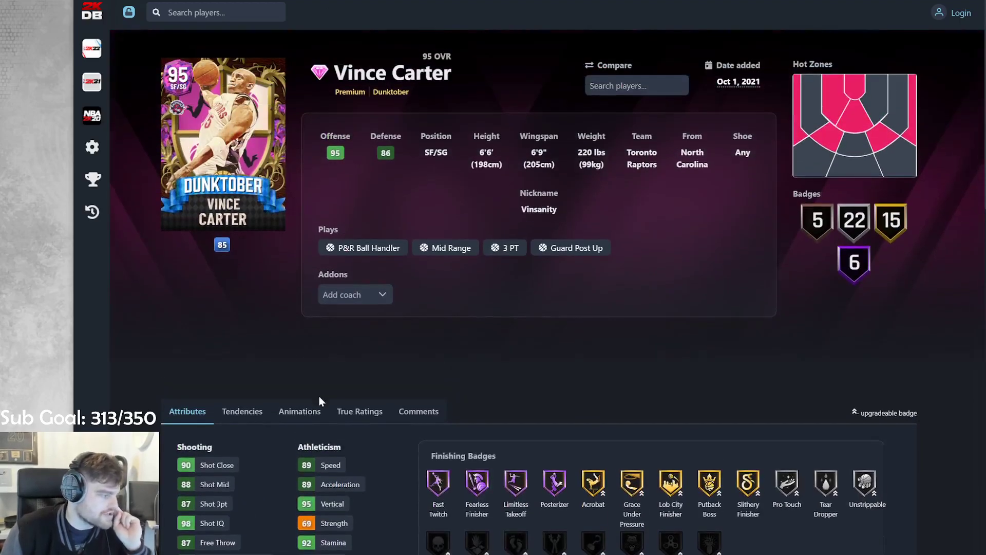
Step: View Vince Carter's animations, then compare his attributes against the 93 Dunktober Kobe Bryant
click(299, 411)
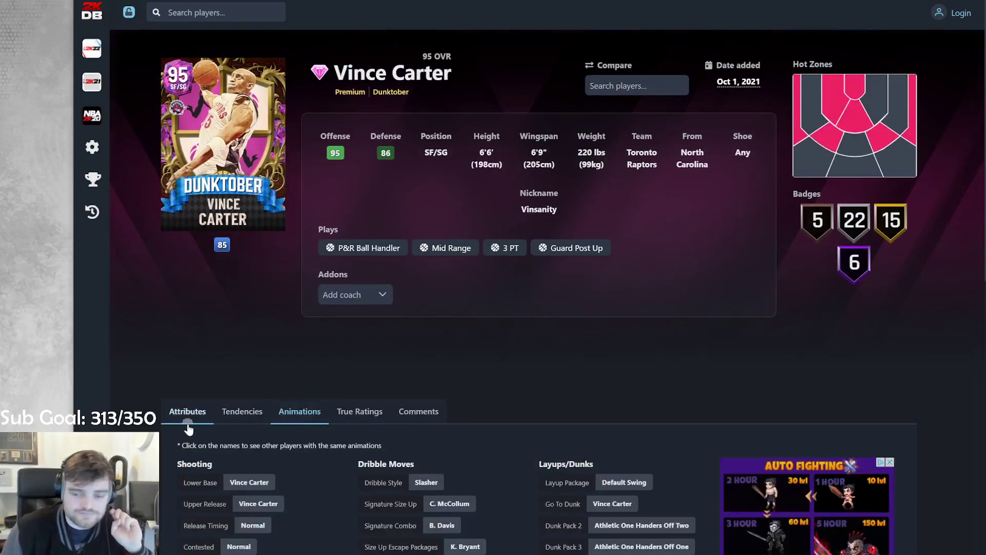
click(187, 410)
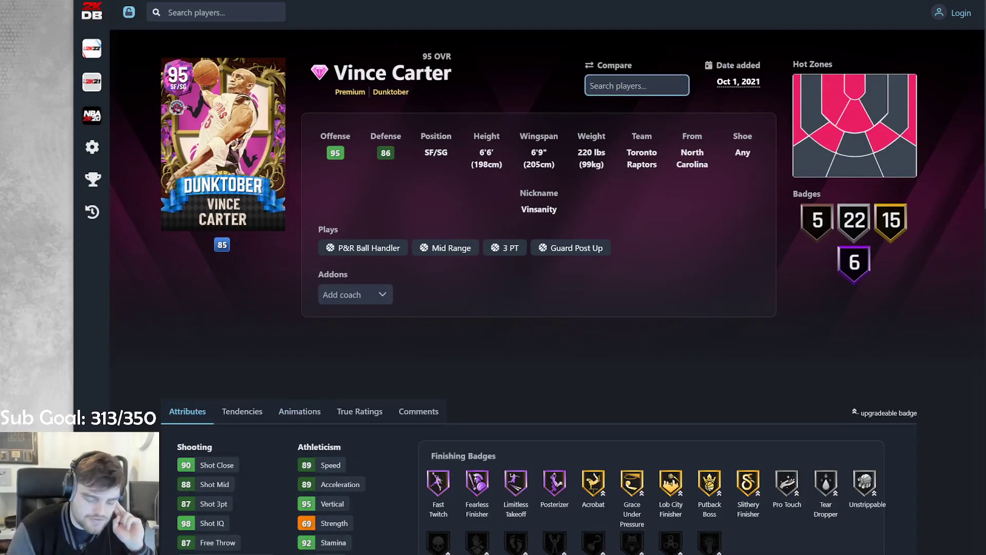
text(kobe)
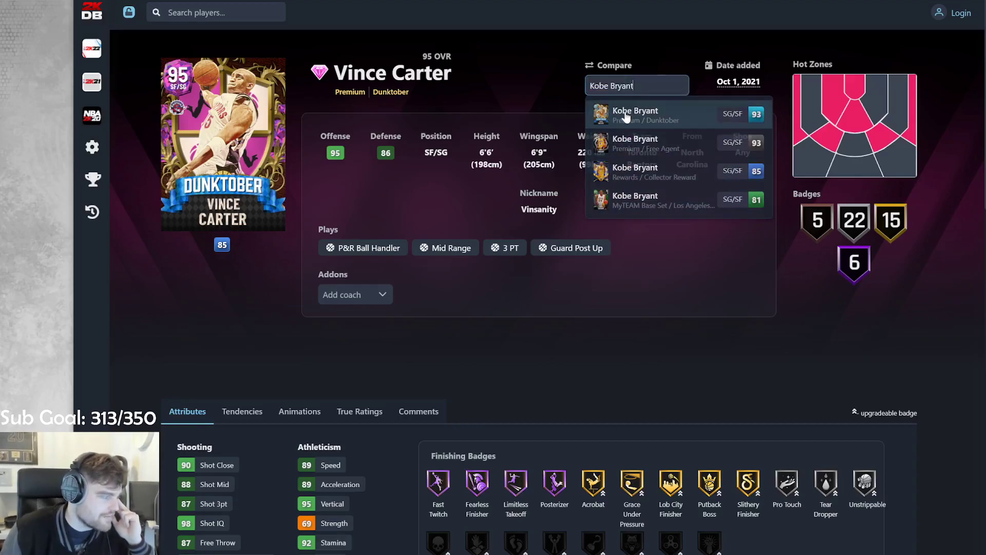
click(636, 114)
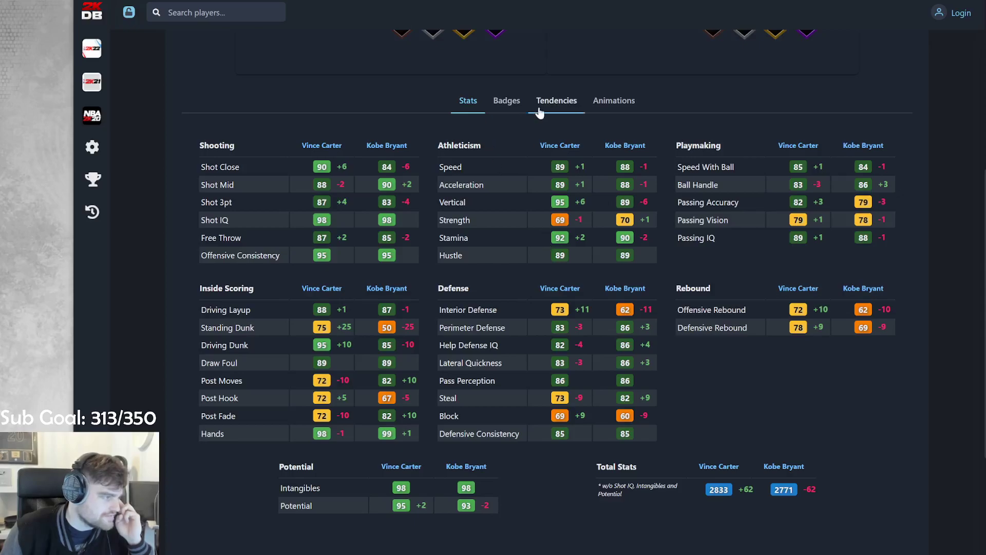
Step: Review the badge comparison between Vince Carter and Dunktober Kobe Bryant
click(506, 101)
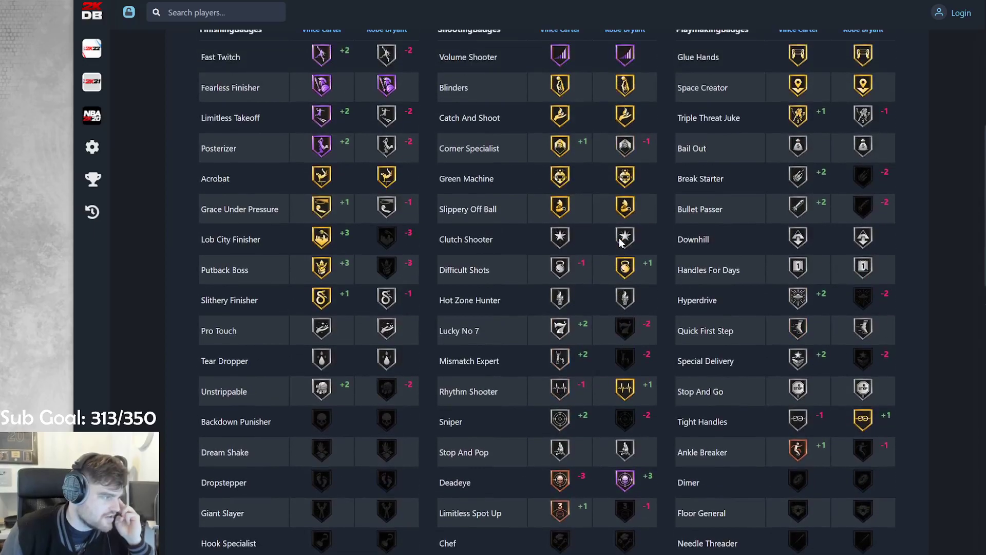
mouse_move(566, 392)
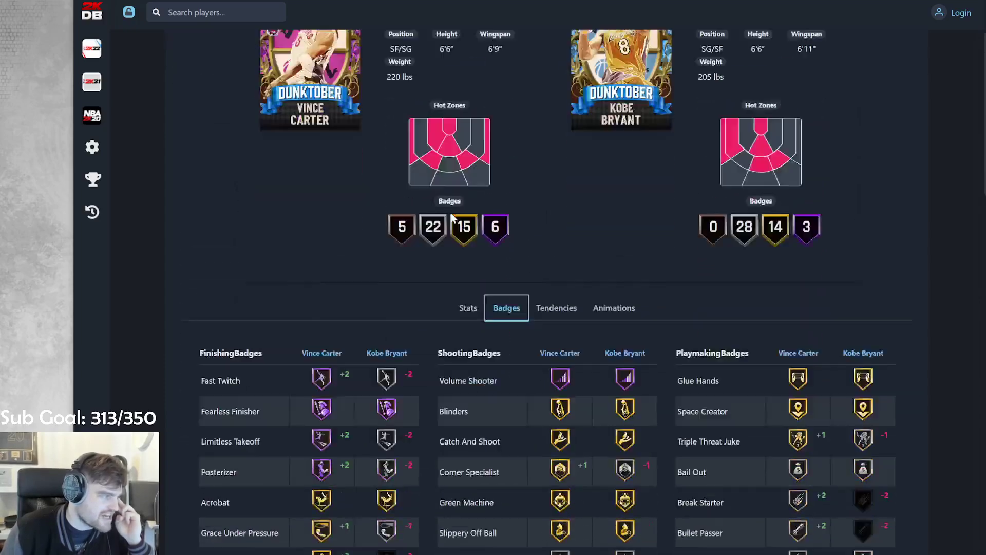
scroll(down, 3)
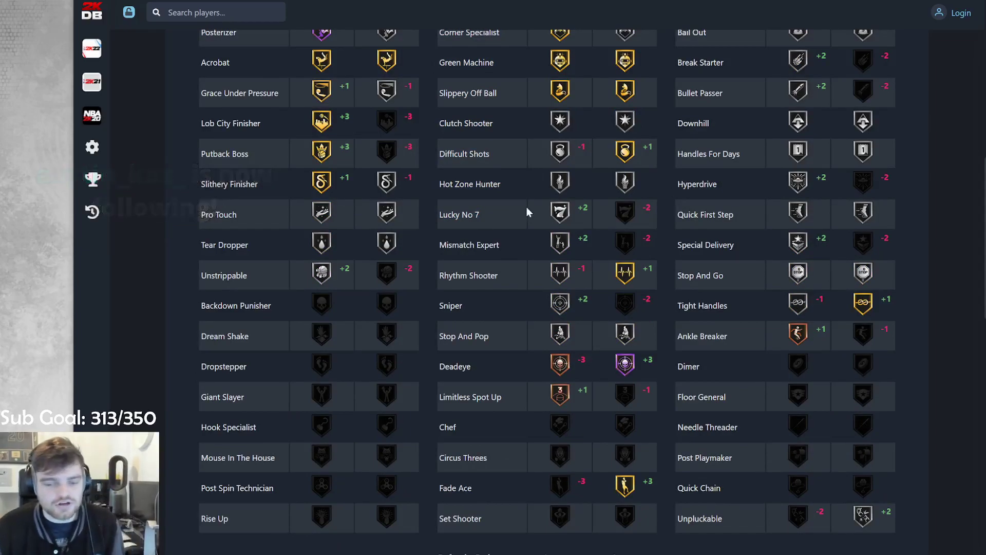
scroll(down, 3)
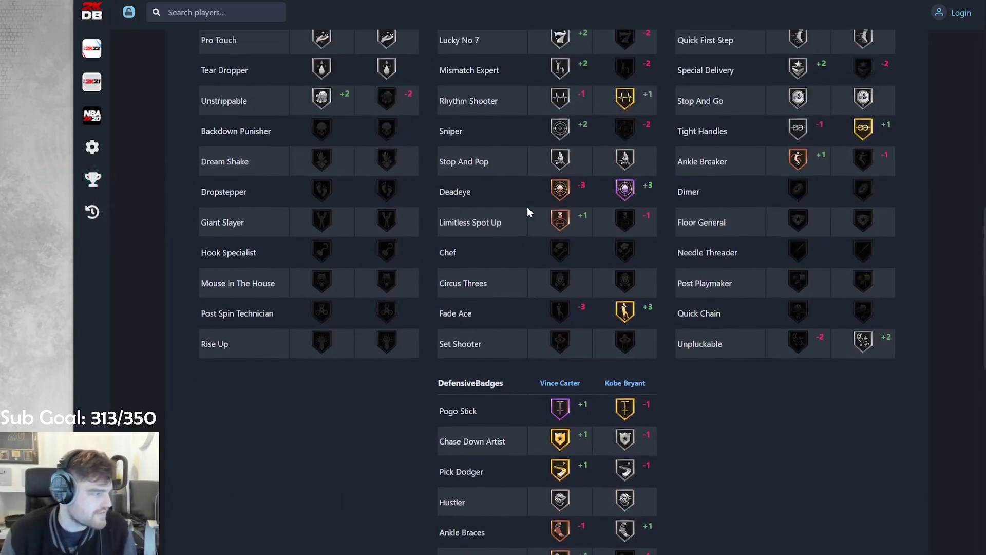
scroll(down, 3)
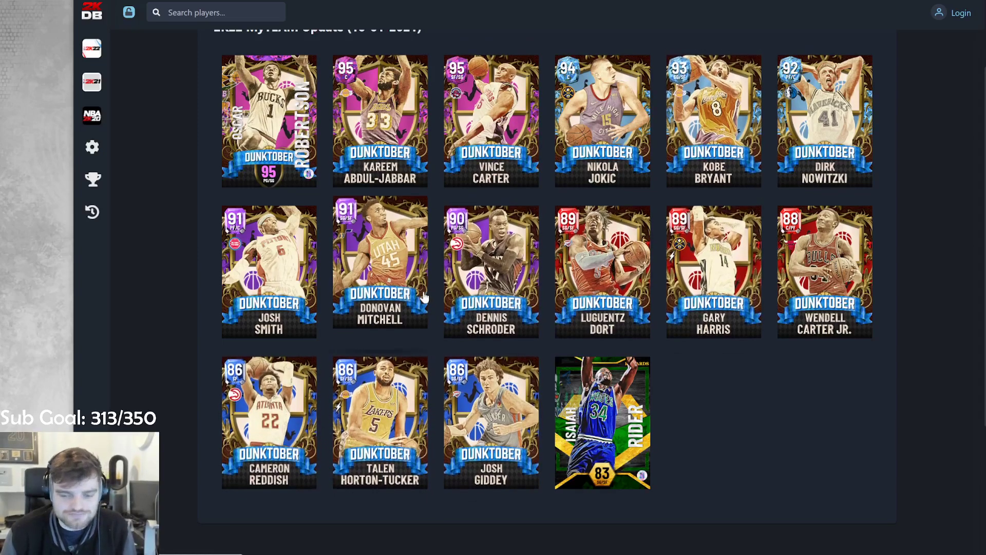
scroll(down, 3)
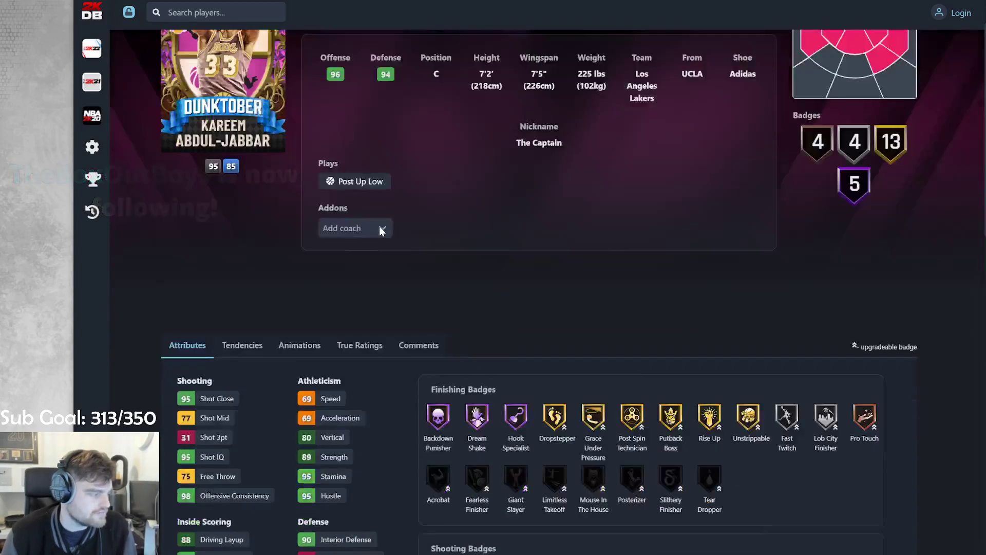
scroll(down, 3)
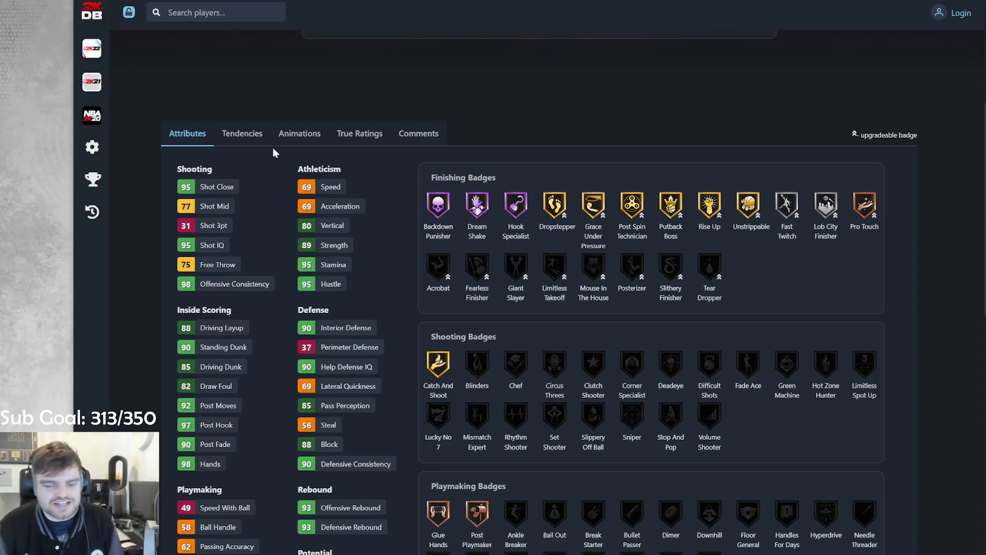
scroll(down, 3)
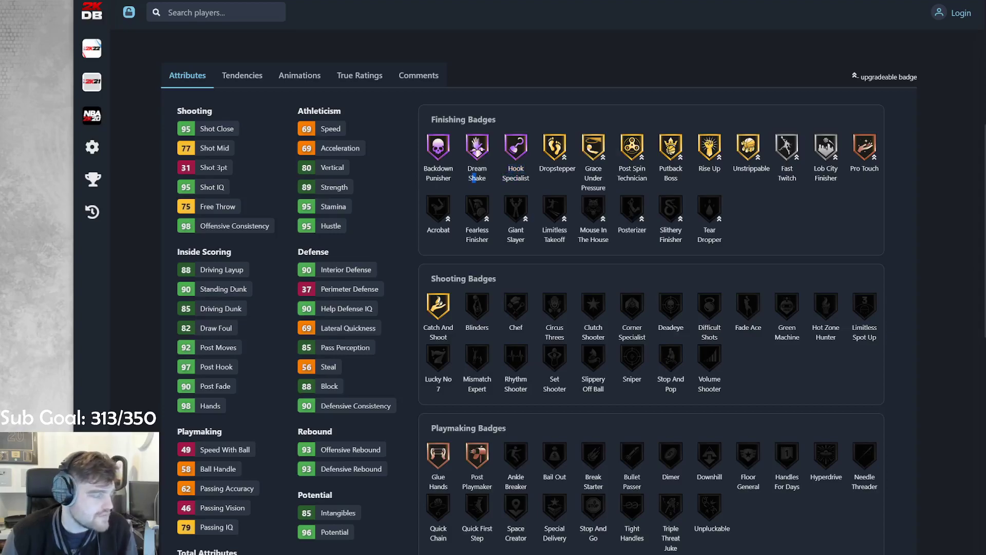
scroll(down, 3)
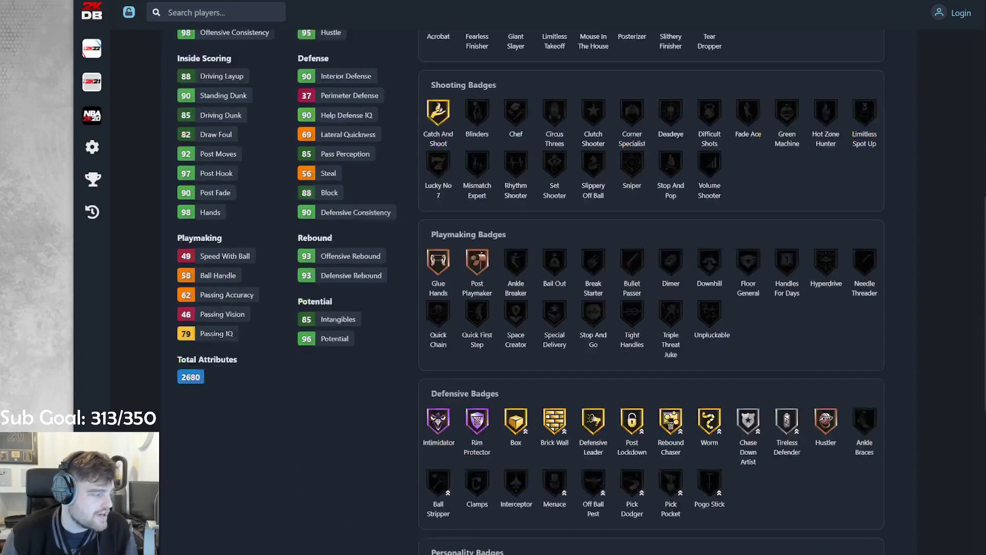
scroll(down, 3)
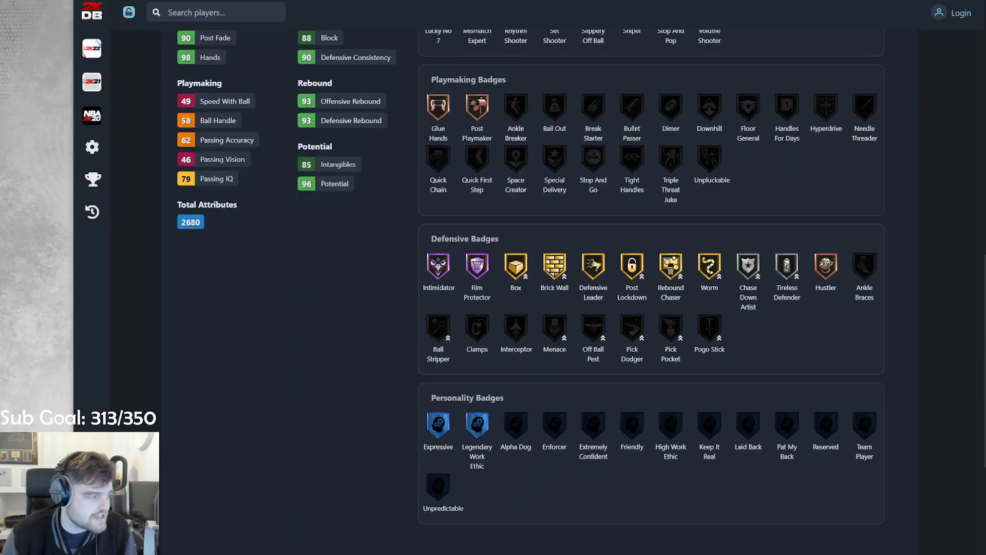
scroll(up, 3)
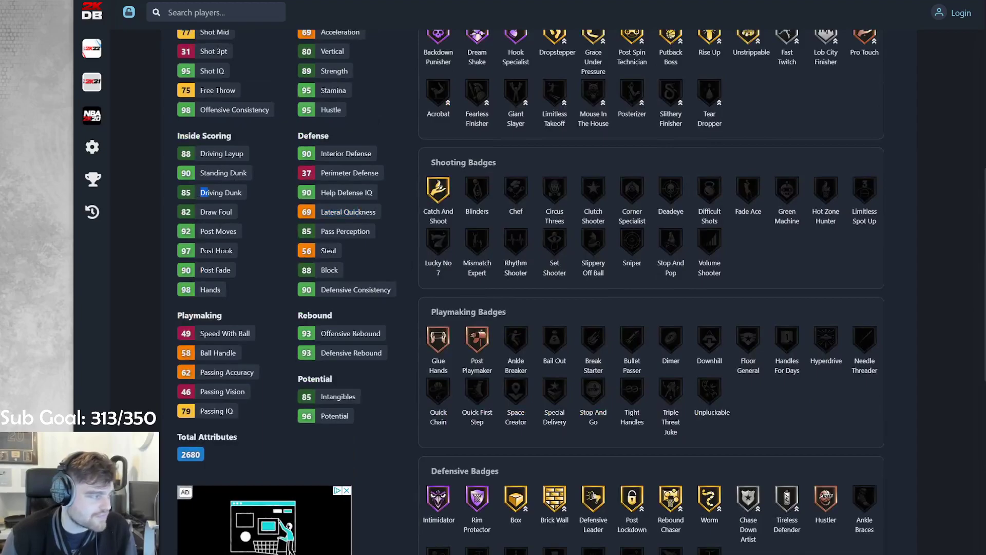
scroll(up, 3)
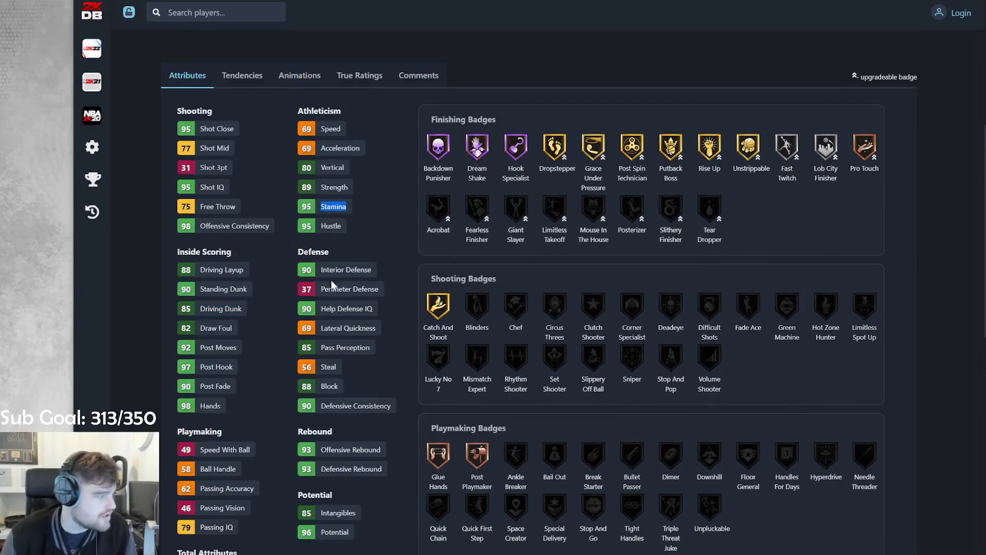
click(299, 75)
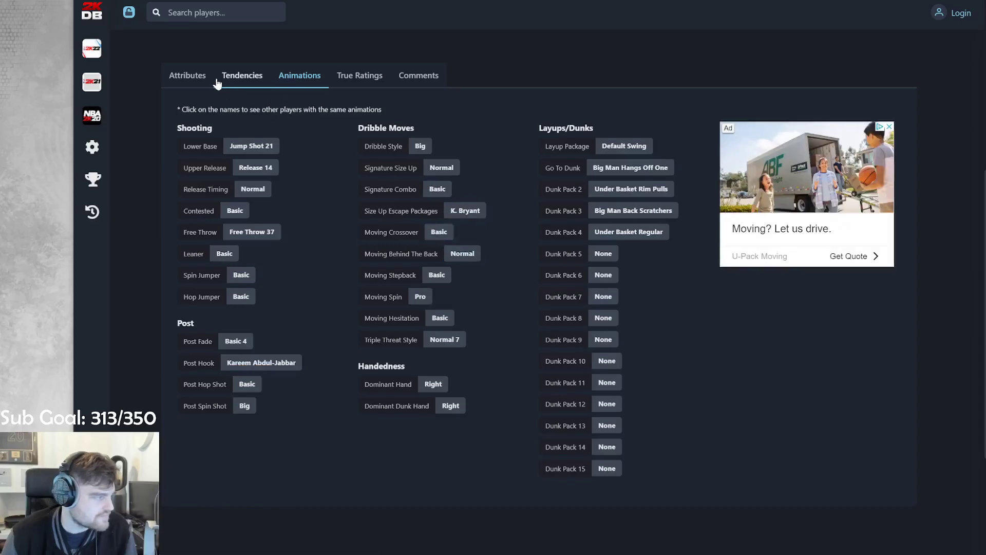
click(187, 75)
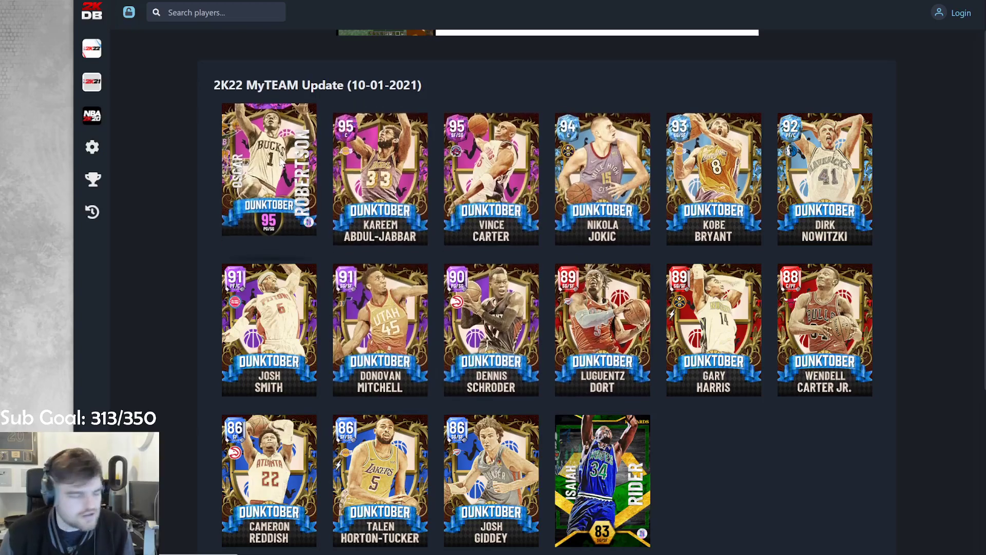
Step: Open Oscar Robertson's 95 OVR Dunktober card and scroll through his attributes and badges
click(268, 170)
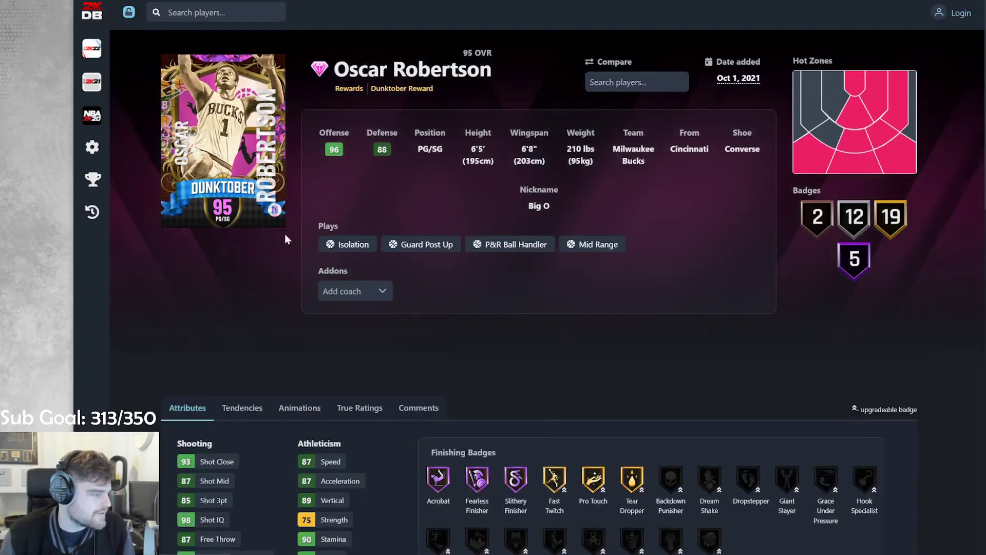
scroll(down, 3)
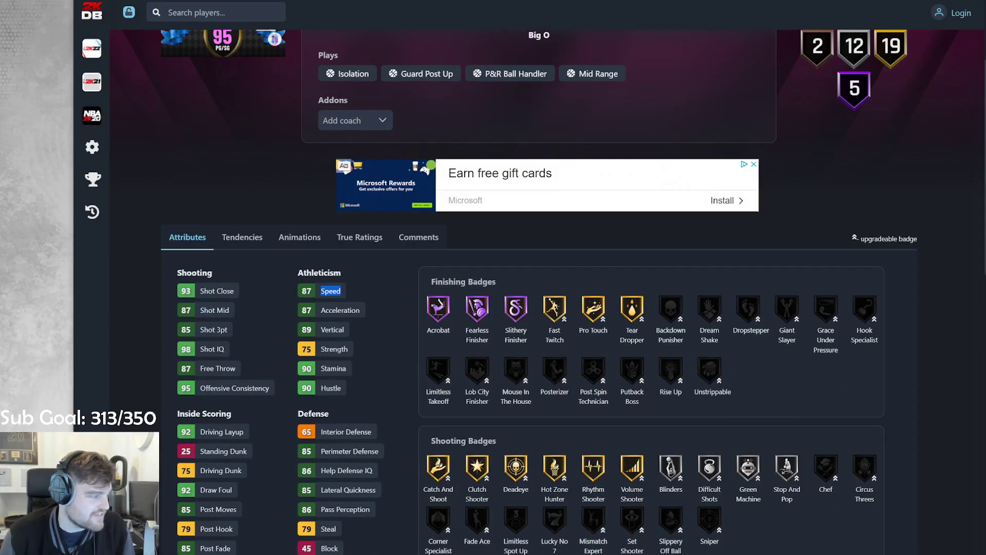
click(299, 238)
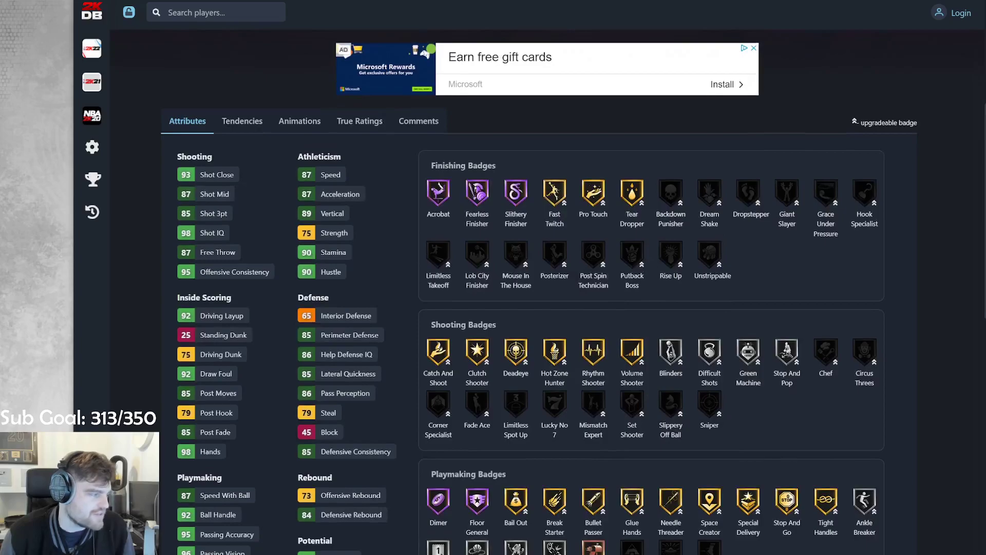
mouse_move(465, 179)
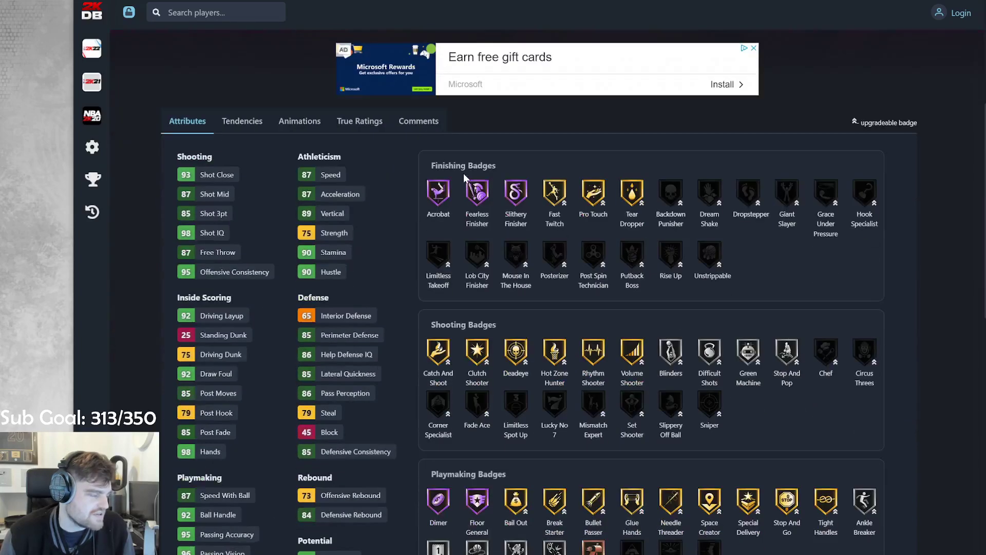
scroll(down, 3)
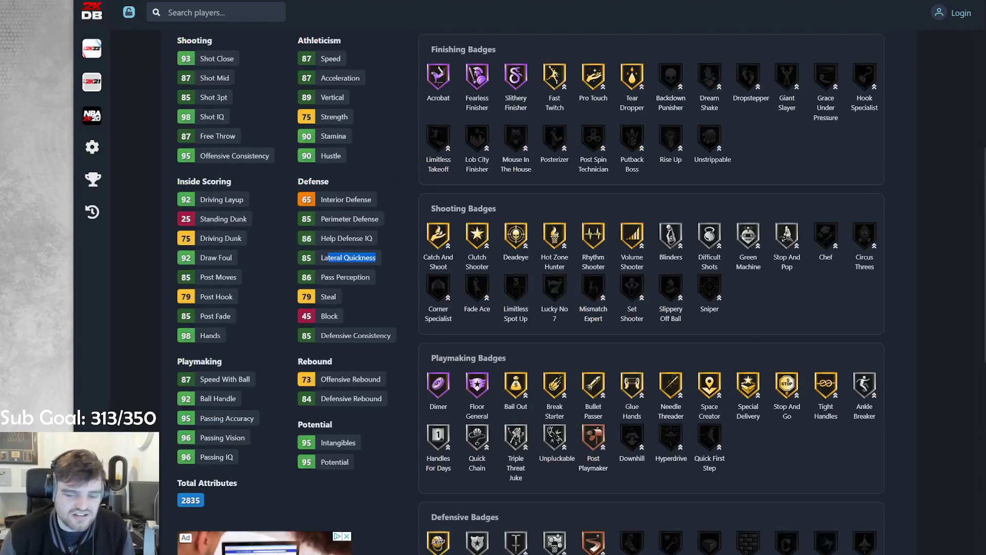
mouse_move(197, 236)
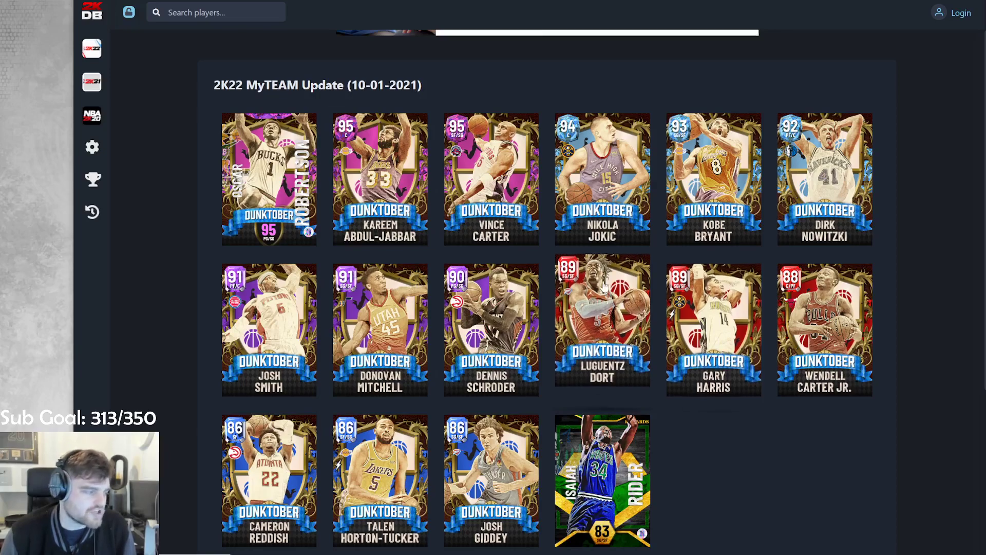
mouse_move(602, 289)
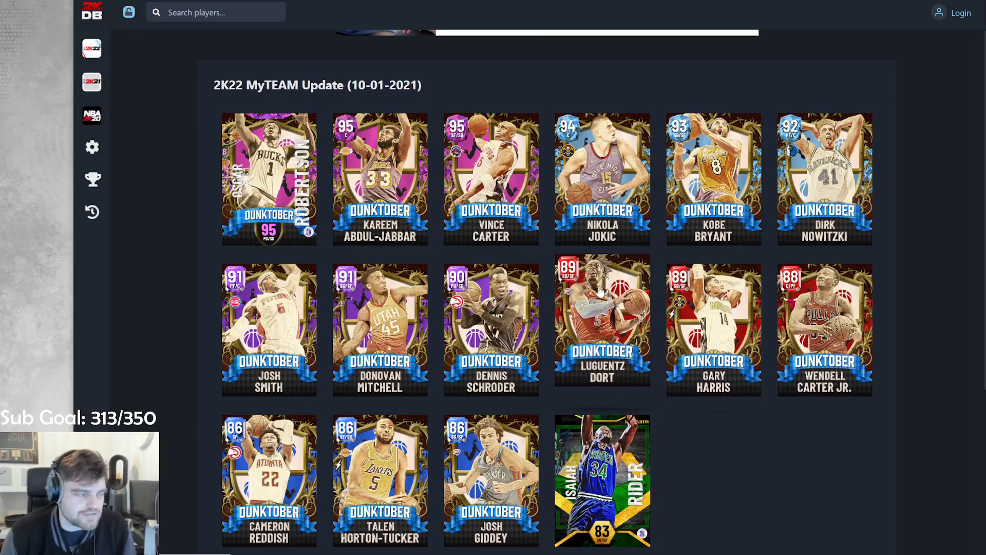
mouse_move(668, 293)
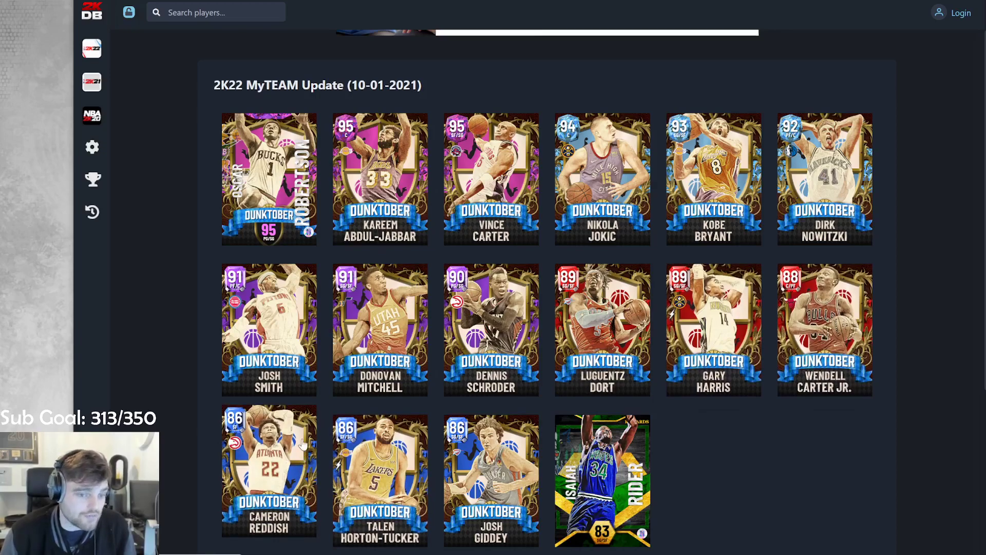
Step: Scroll through the Dunktober update's grid of new cards
scroll(down, 3)
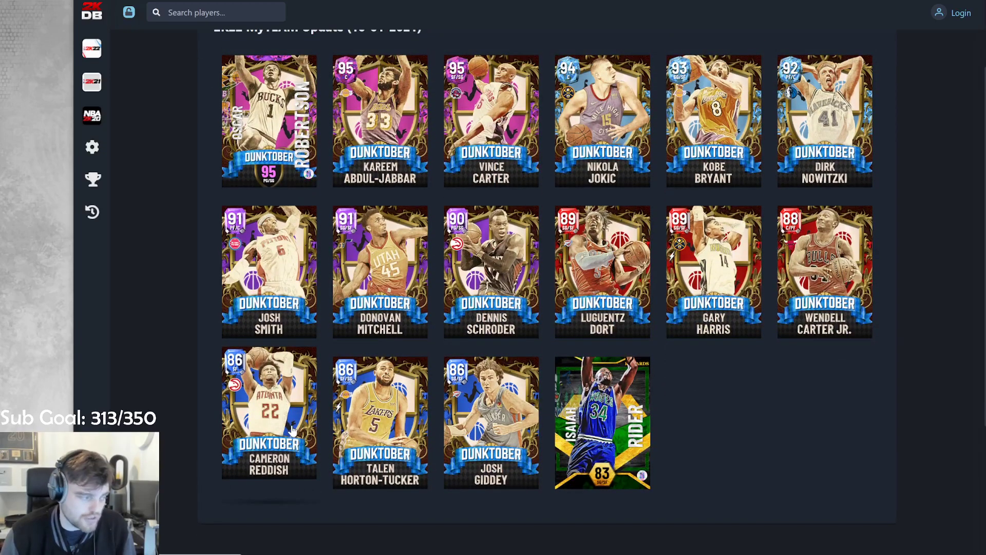